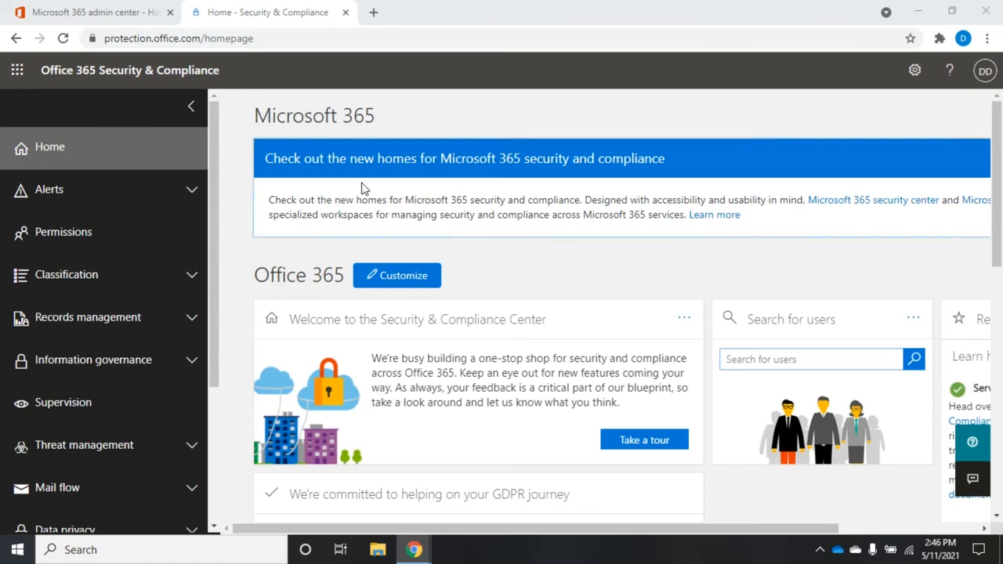
Expand the Alerts section in the left navigation to show its dashboard, alerts and policy pages.
{"action": "left_click", "coordinate": [49, 188]}
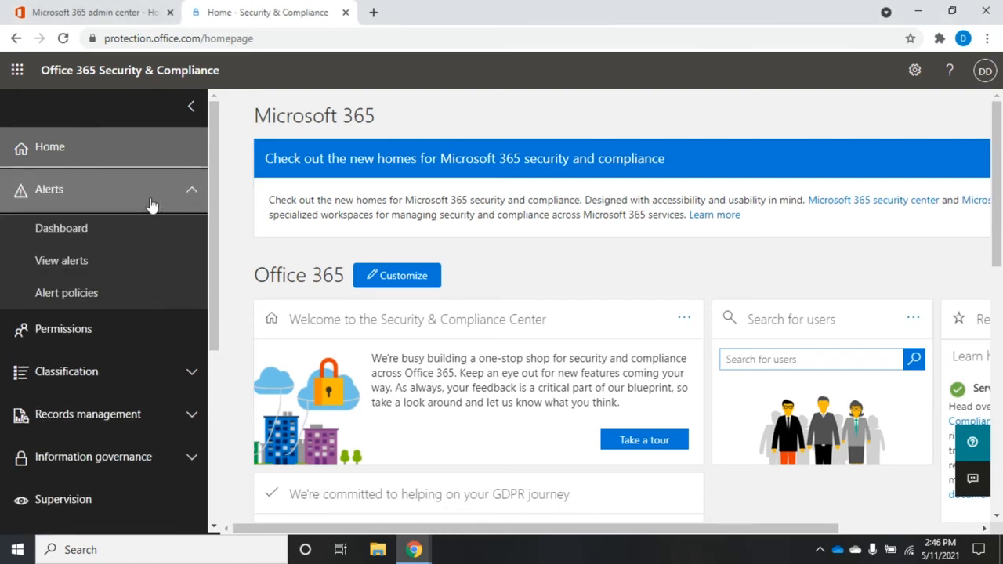
{"action": "mouse_move", "coordinate": [61, 260]}
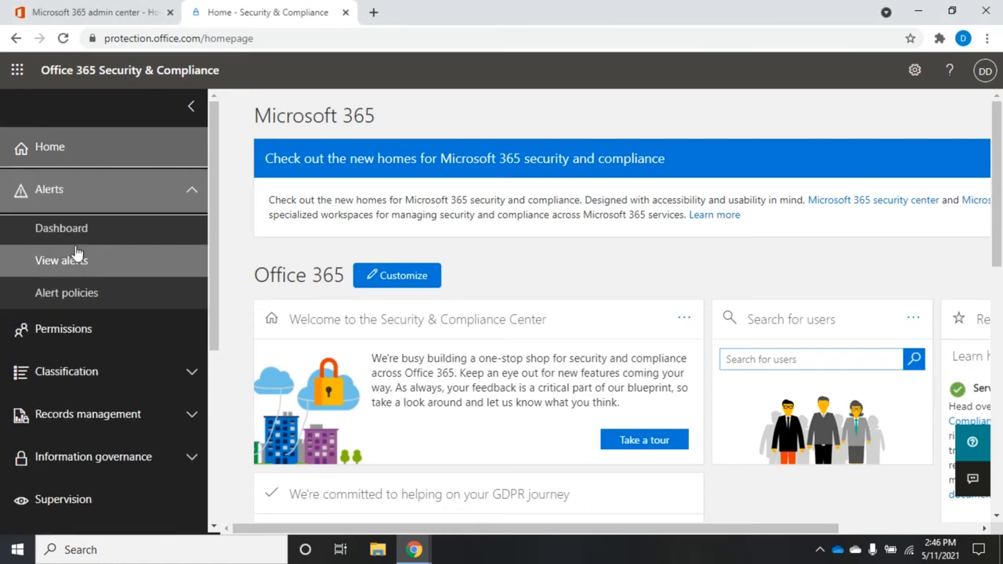
{"action": "mouse_move", "coordinate": [66, 293]}
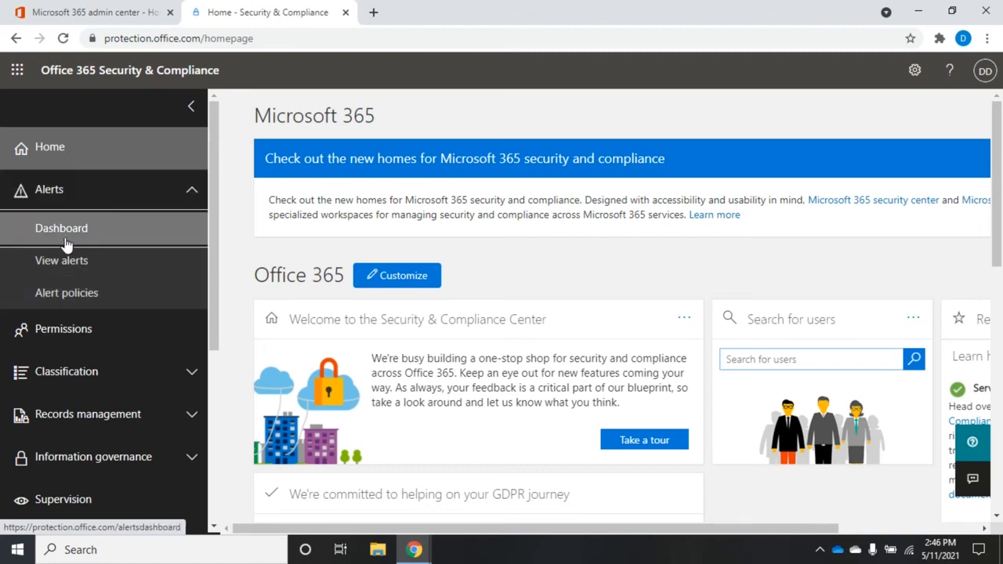
Review the alerts dashboard's empty trends and recent alerts, then head to View alerts.
{"action": "left_click", "coordinate": [61, 228]}
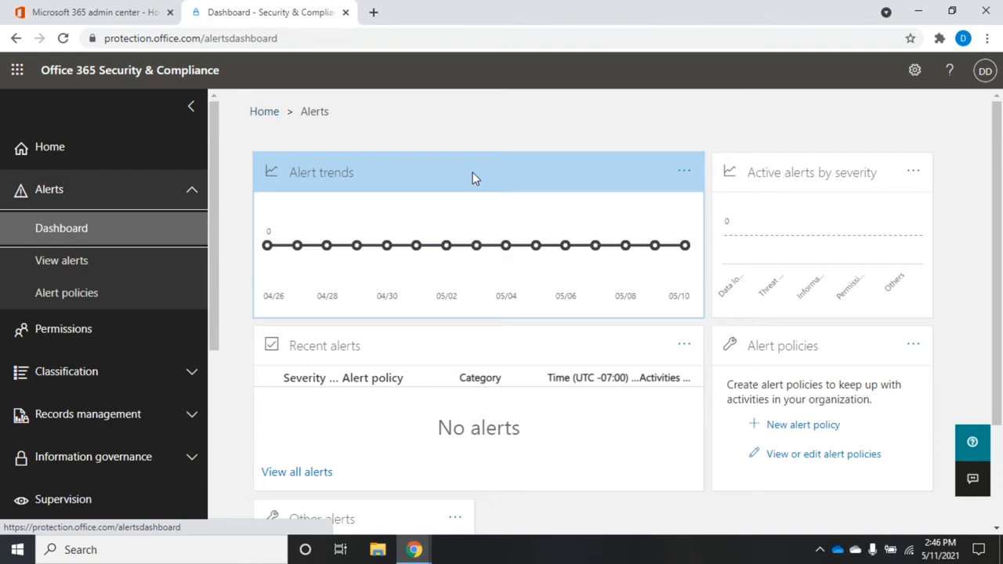
{"action": "mouse_move", "coordinate": [266, 244]}
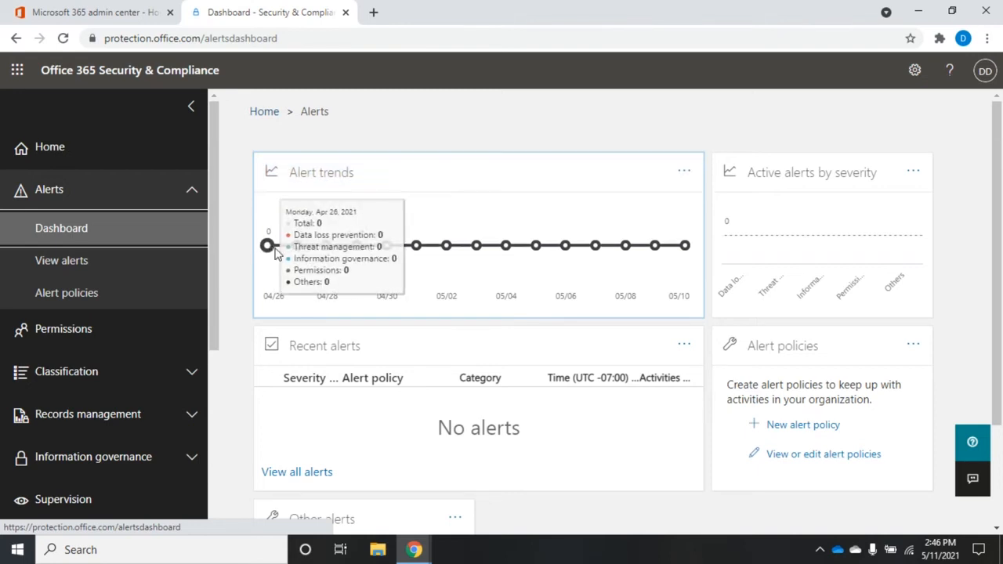
{"action": "mouse_move", "coordinate": [297, 245]}
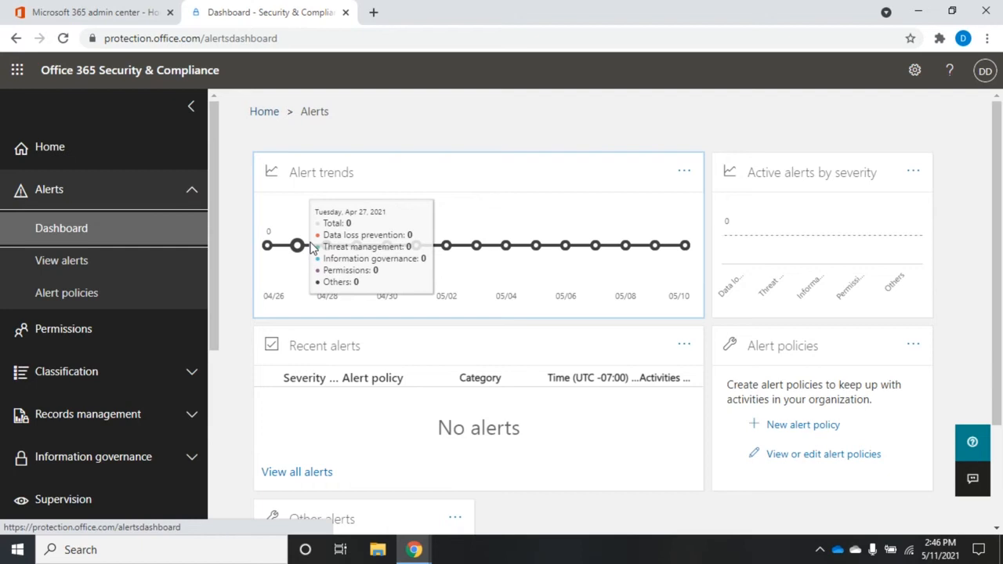
{"action": "mouse_move", "coordinate": [323, 249]}
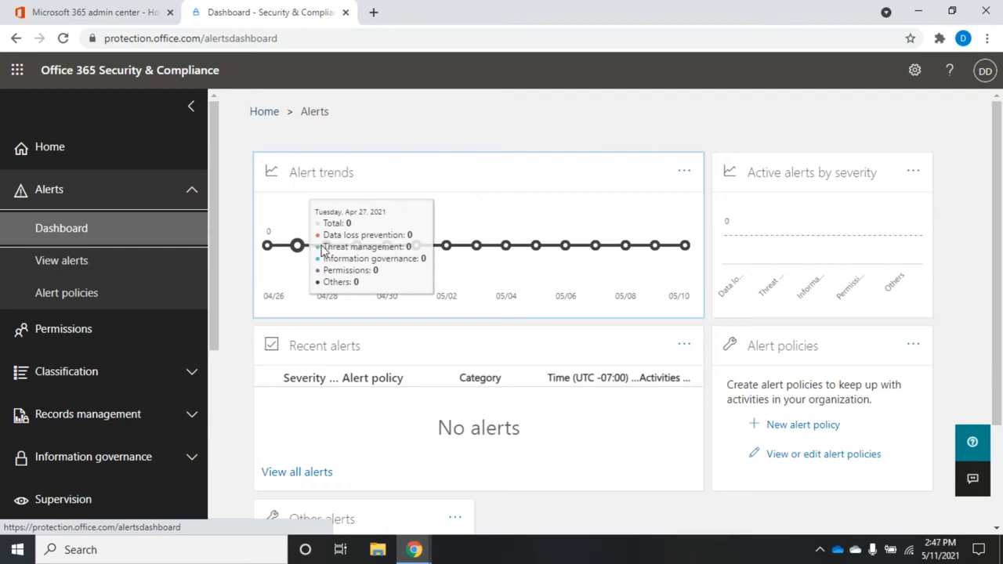
{"action": "mouse_move", "coordinate": [326, 244]}
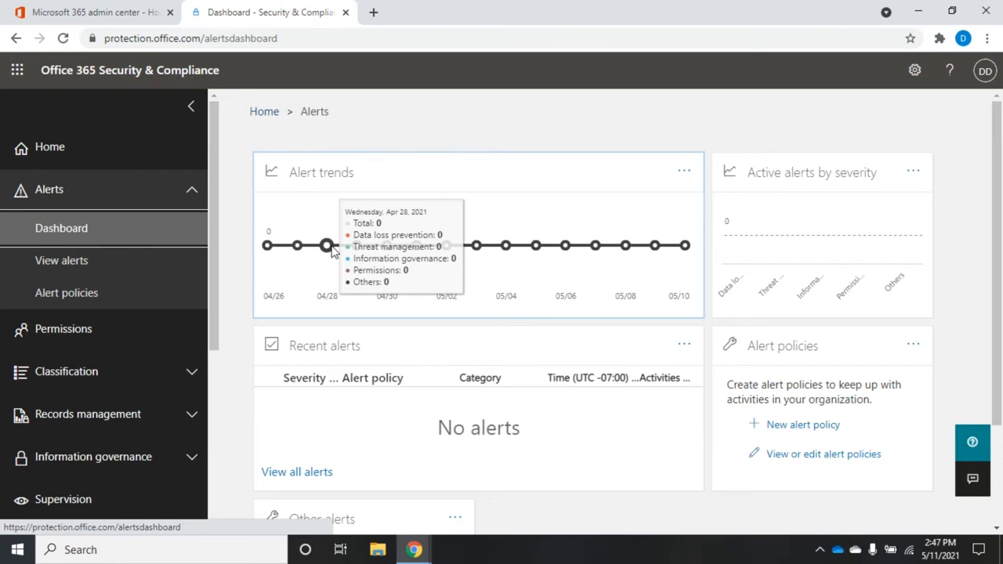
{"action": "mouse_move", "coordinate": [504, 244]}
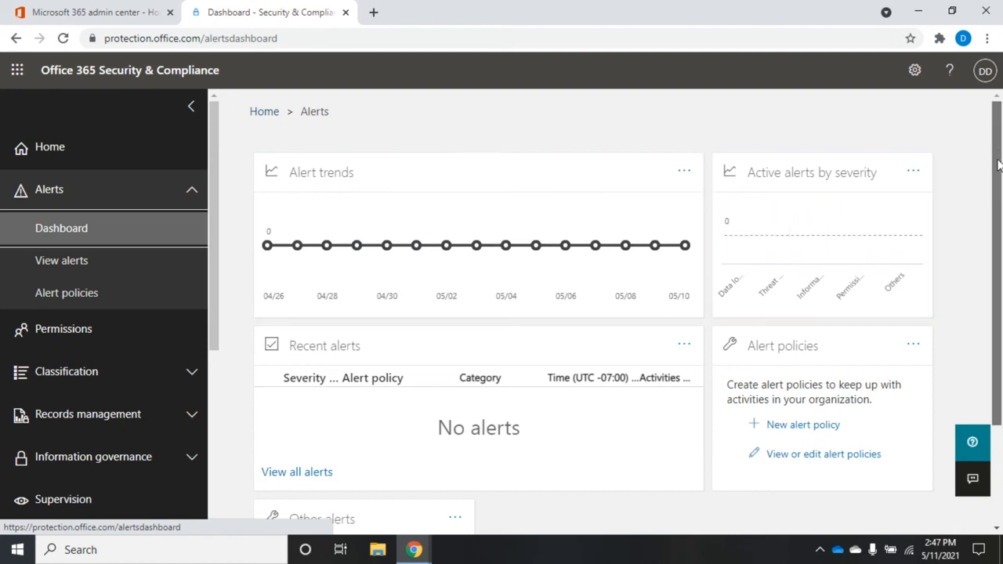
{"action": "scroll", "scroll_direction": "down", "scroll_amount": 3}
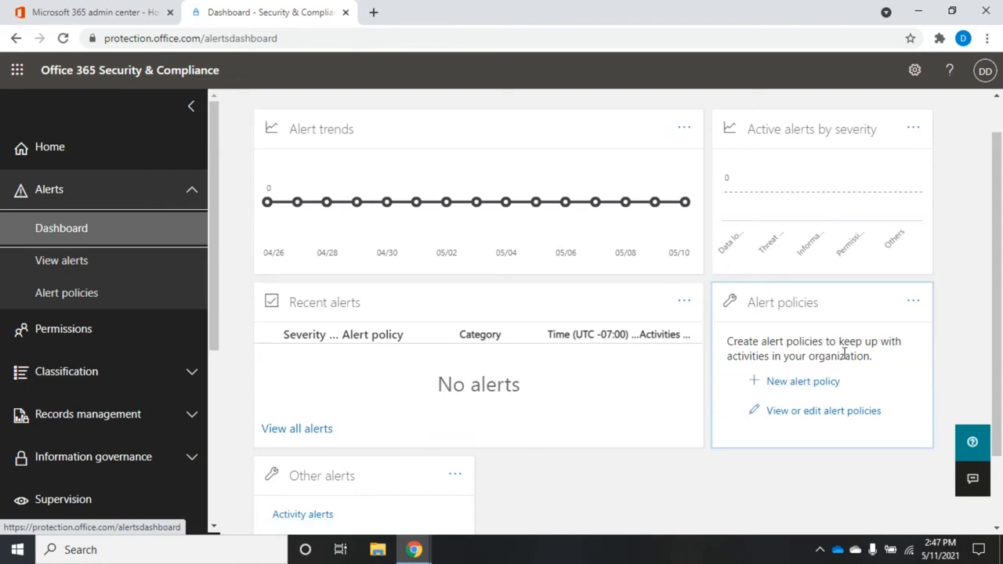
{"action": "mouse_move", "coordinate": [803, 413]}
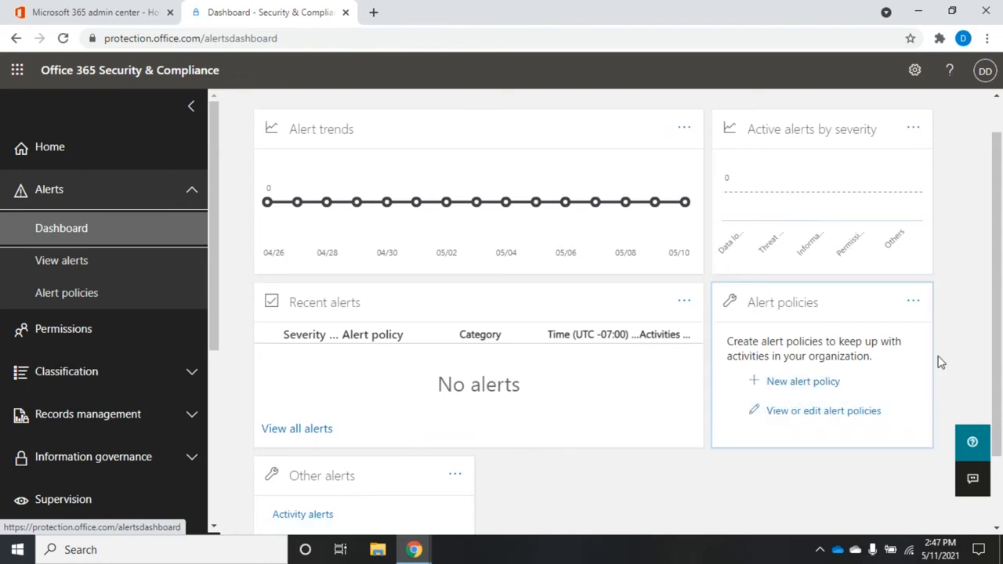
{"action": "scroll", "scroll_direction": "down", "scroll_amount": 3}
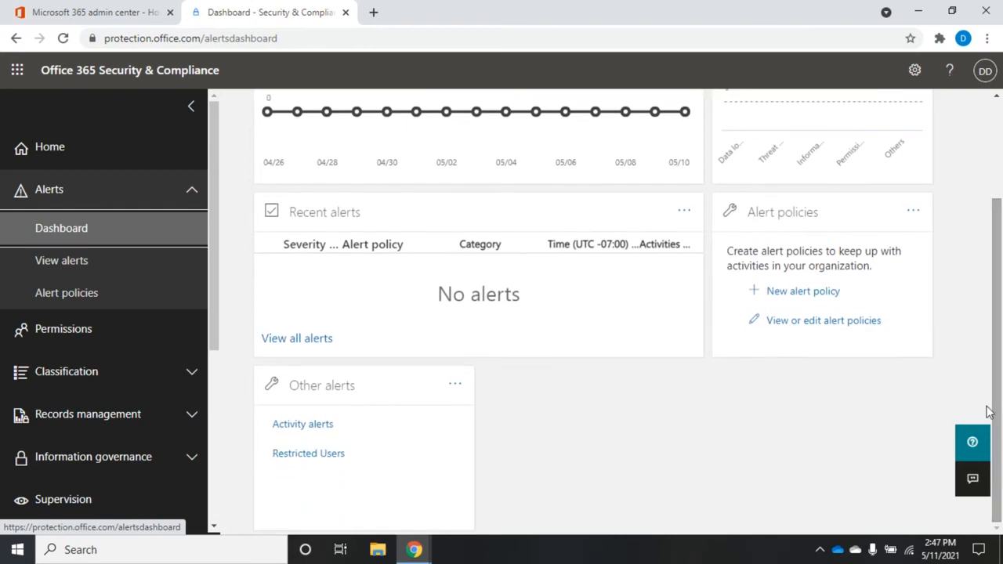
{"action": "mouse_move", "coordinate": [617, 392]}
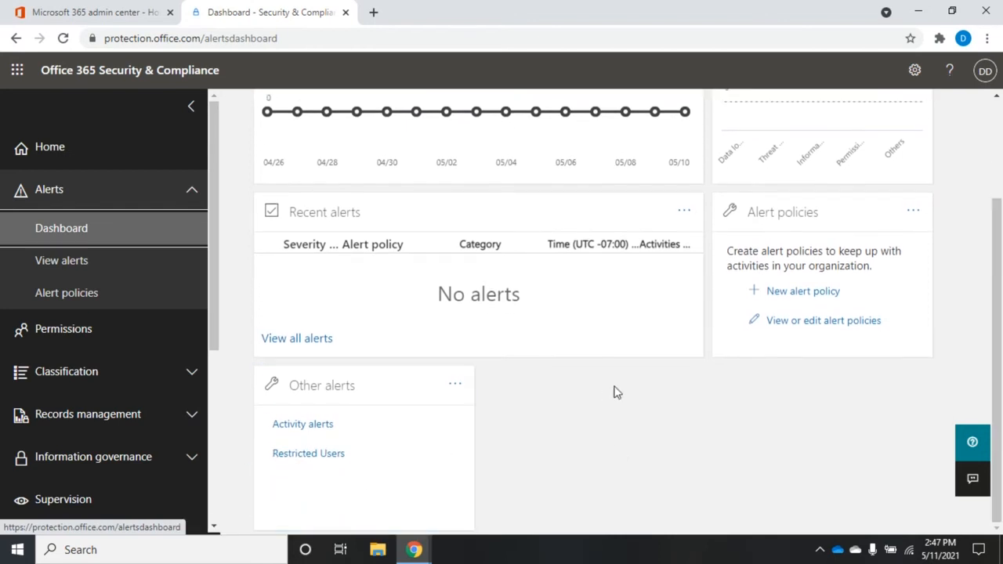
{"action": "left_click", "coordinate": [61, 260]}
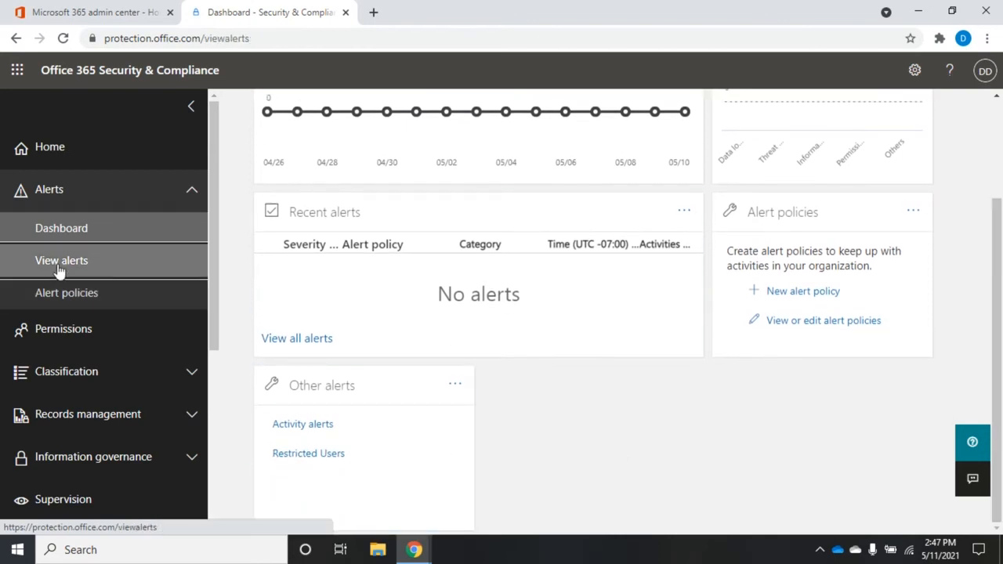
Load the empty alerts list and bring up its Filters panel.
{"action": "left_click", "coordinate": [62, 260]}
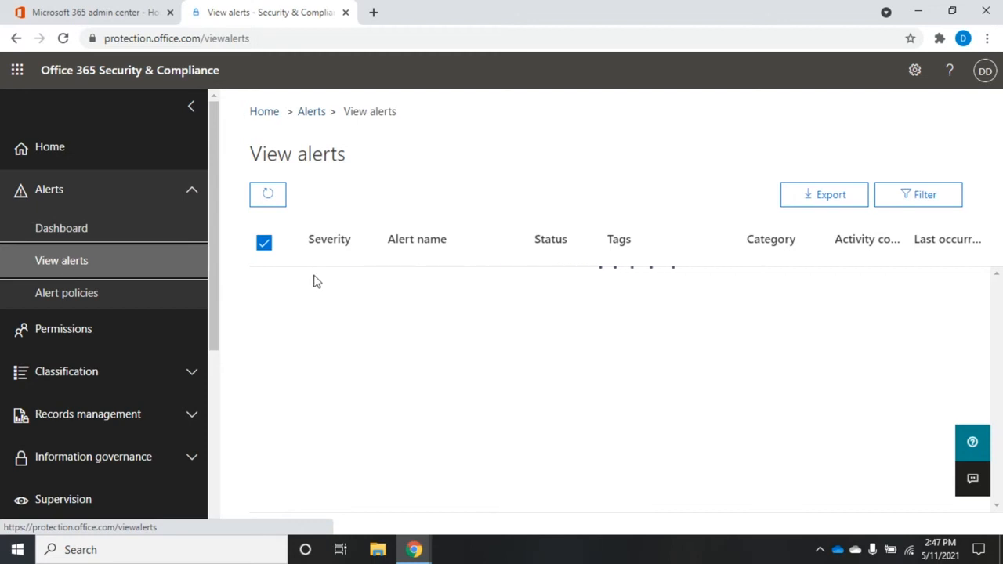
{"action": "left_click", "coordinate": [263, 242]}
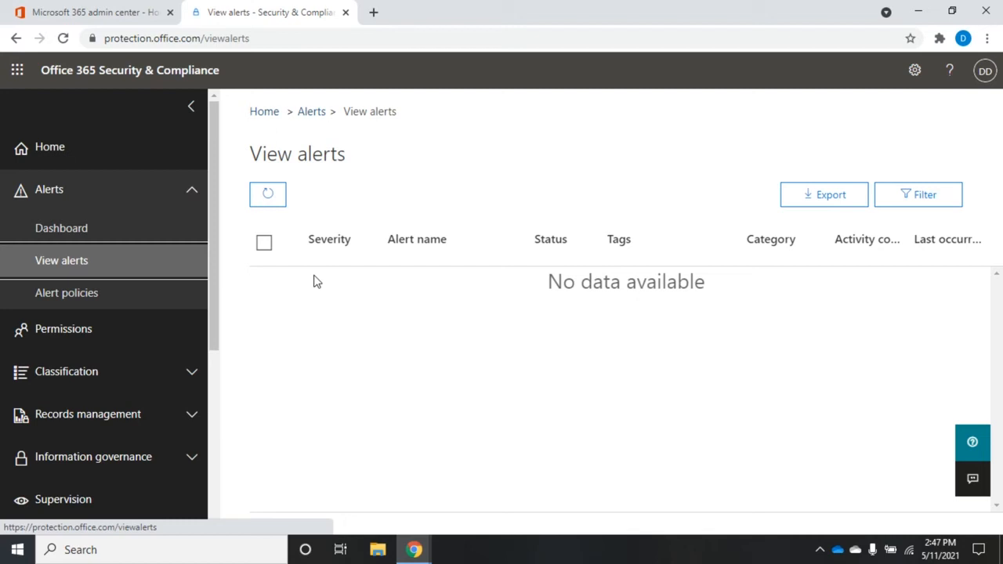
{"action": "mouse_move", "coordinate": [360, 307]}
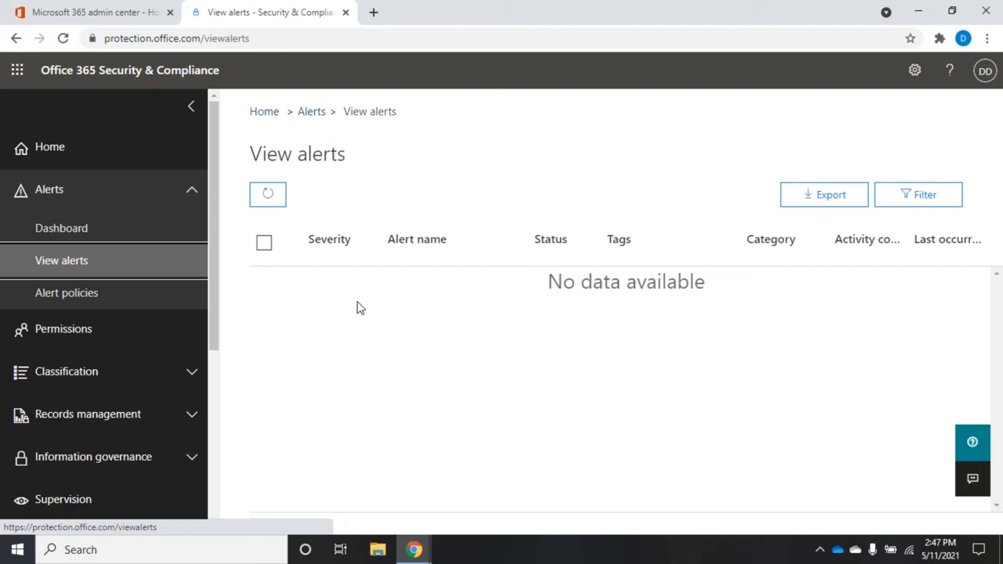
{"action": "mouse_move", "coordinate": [572, 323]}
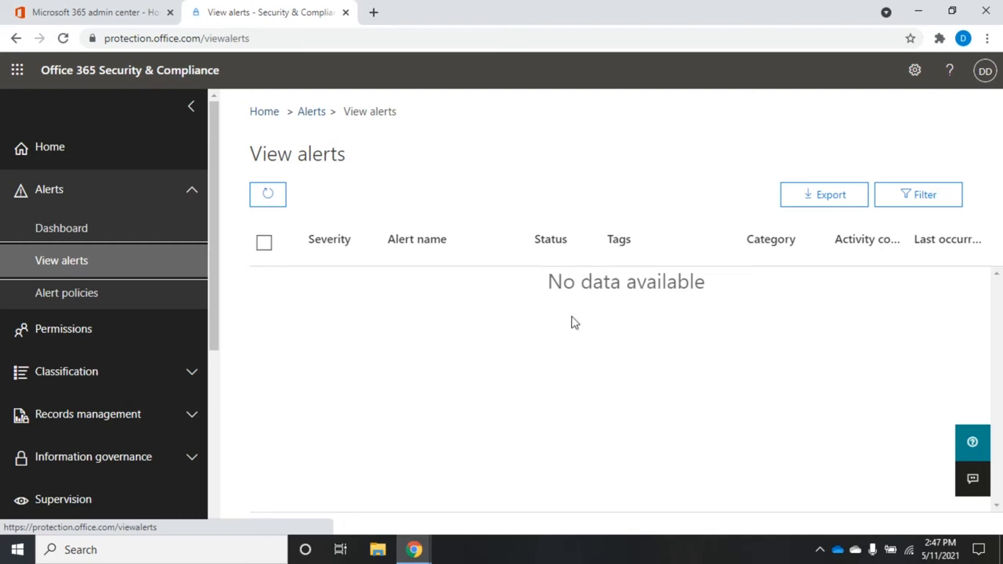
{"action": "mouse_move", "coordinate": [928, 265]}
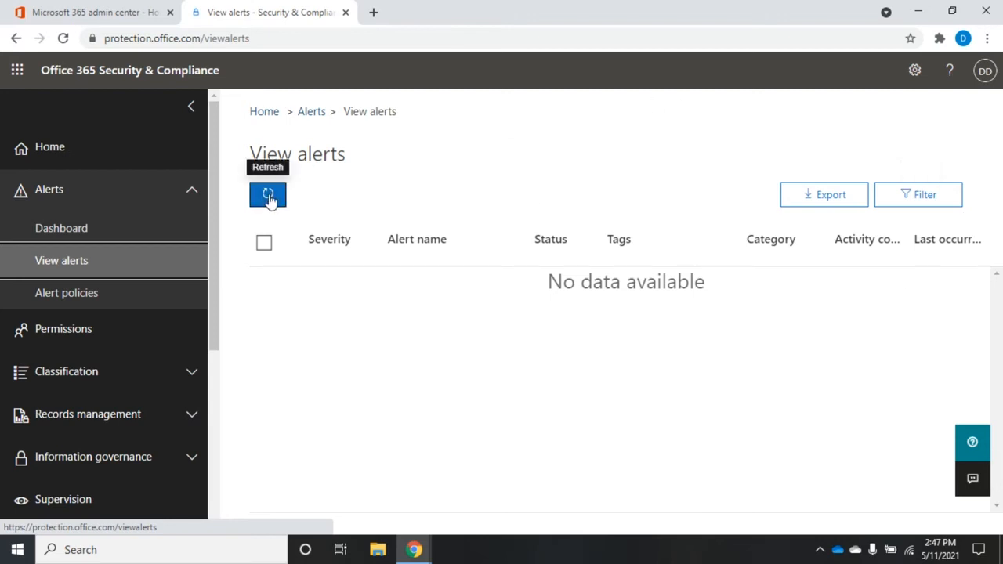
{"action": "mouse_move", "coordinate": [824, 194]}
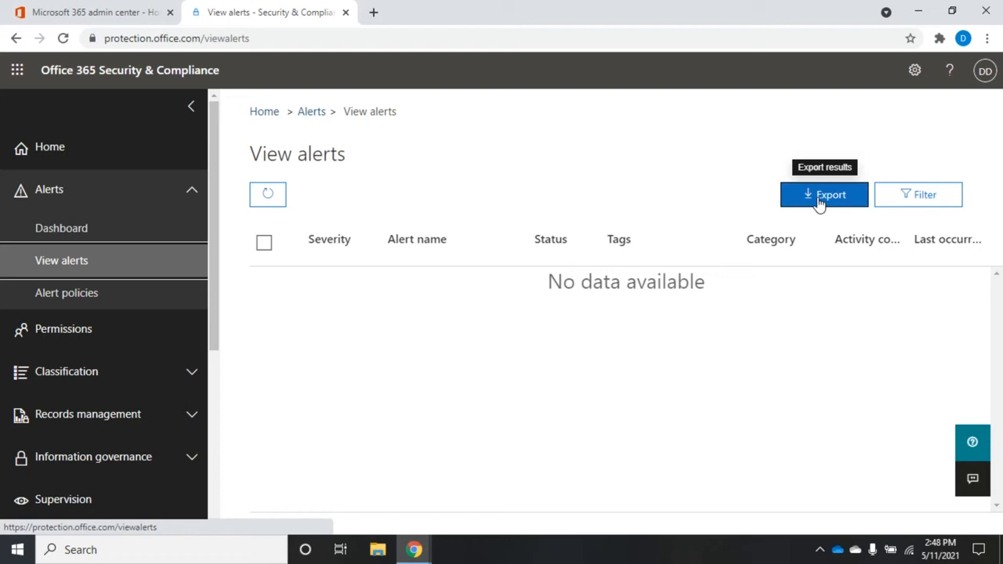
{"action": "mouse_move", "coordinate": [918, 195]}
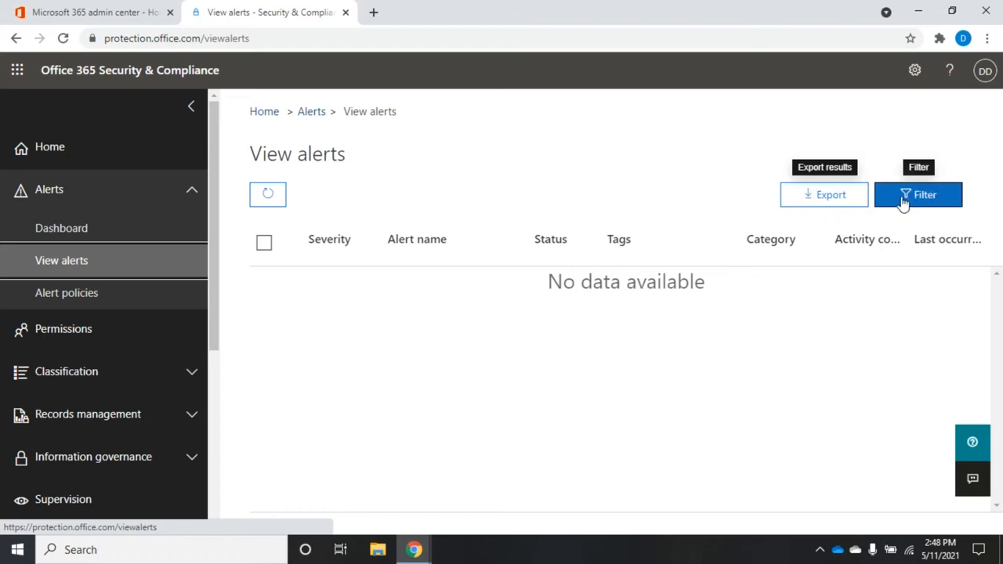
{"action": "left_click", "coordinate": [918, 195]}
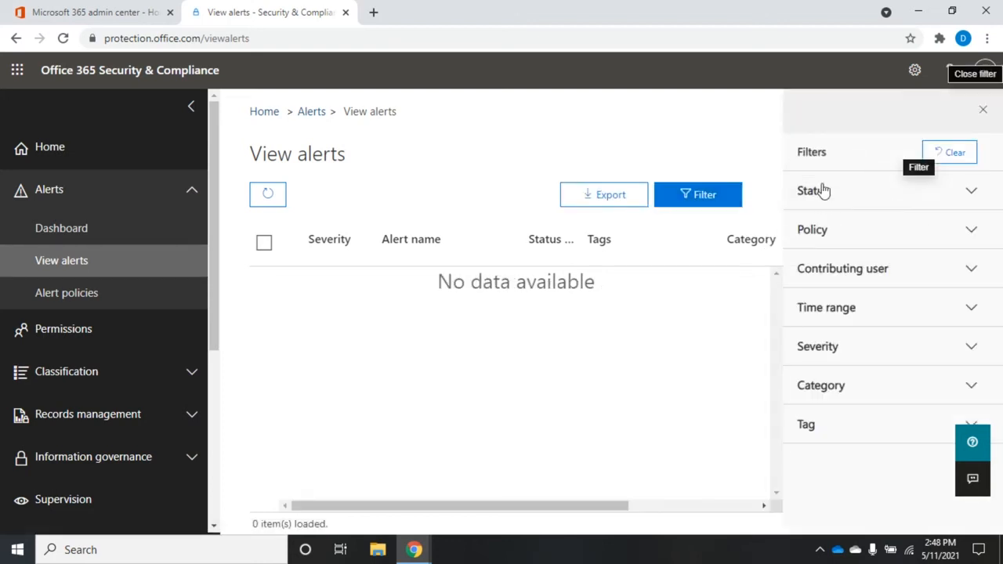
Review the Status filter choices (Active, Investigating) and close the Filters panel.
{"action": "left_click", "coordinate": [811, 191]}
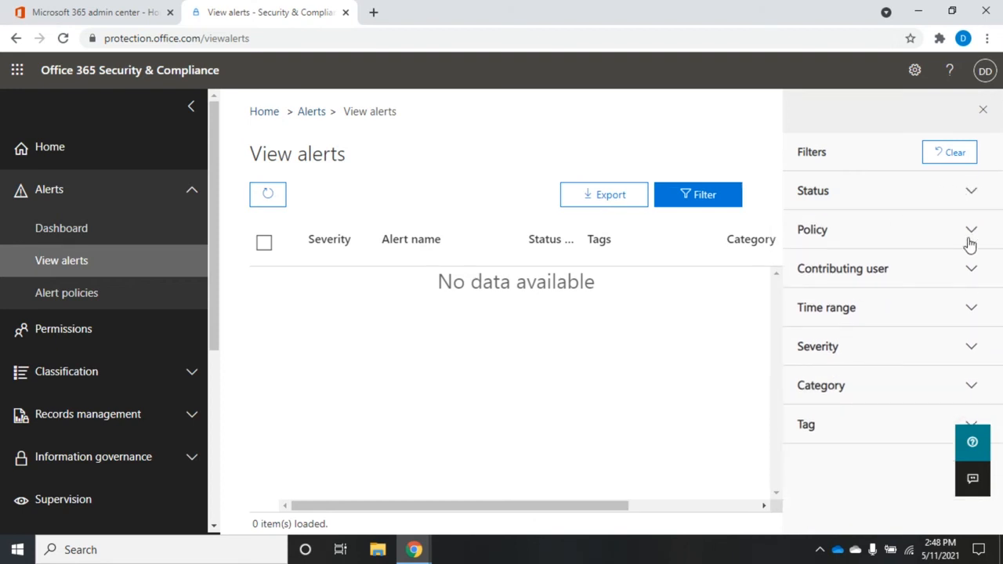
{"action": "left_click", "coordinate": [812, 229]}
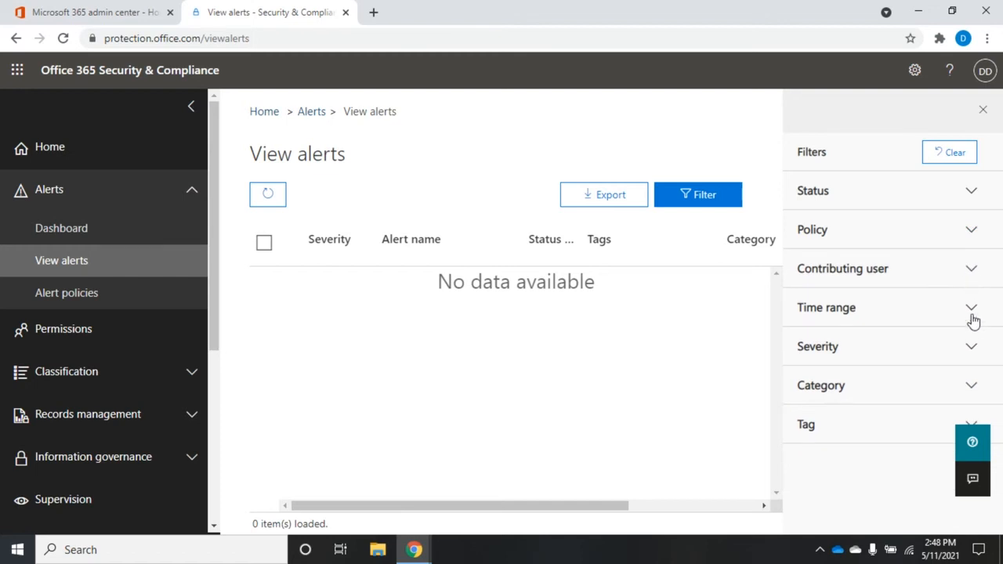
{"action": "mouse_move", "coordinate": [959, 116]}
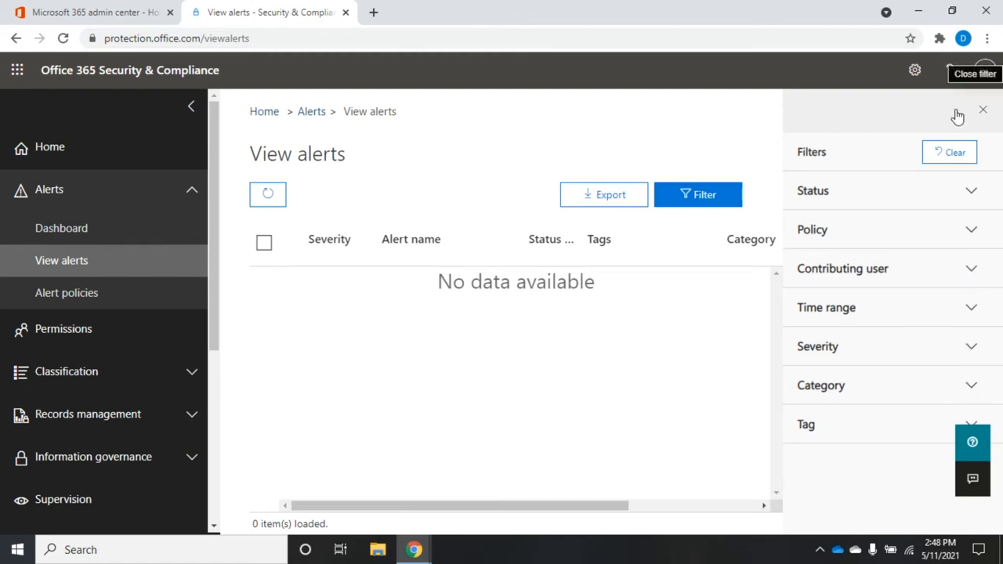
{"action": "mouse_move", "coordinate": [987, 113]}
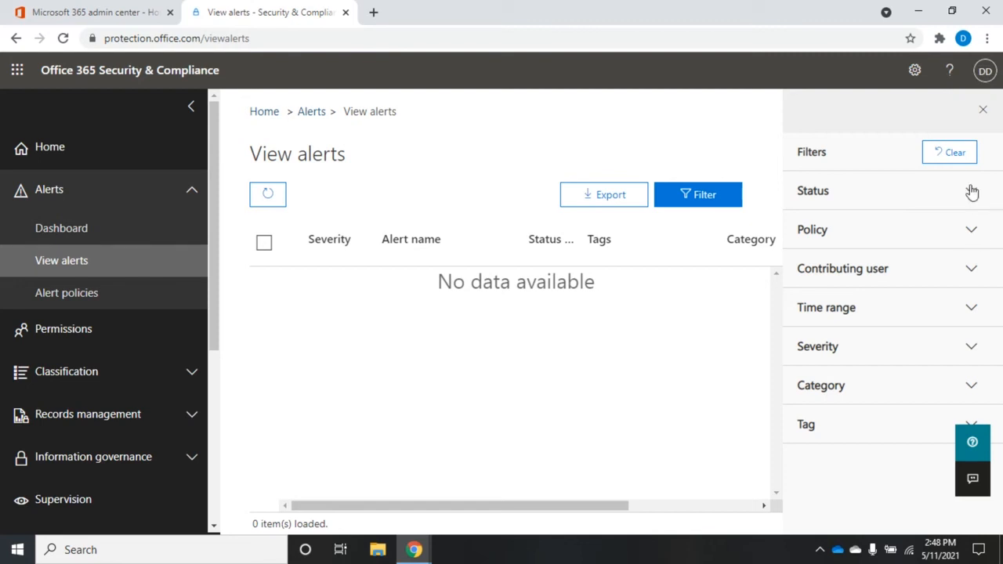
{"action": "left_click", "coordinate": [812, 191]}
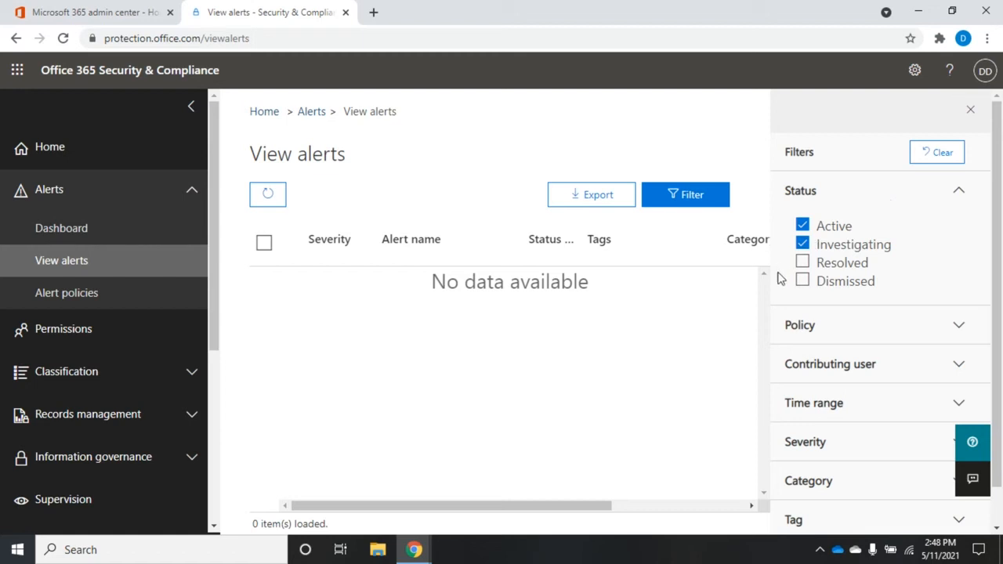
{"action": "mouse_move", "coordinate": [853, 285]}
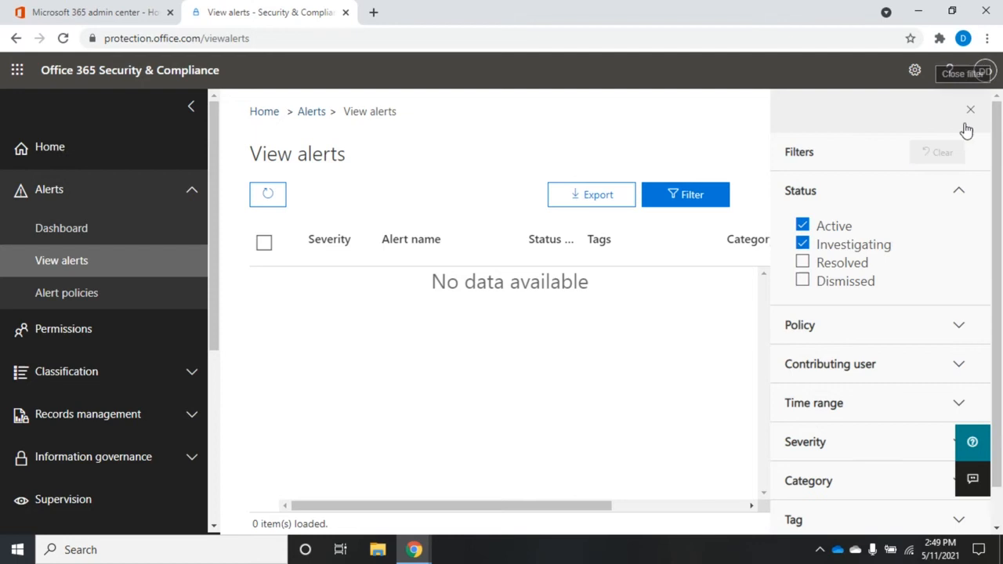
{"action": "left_click", "coordinate": [970, 109]}
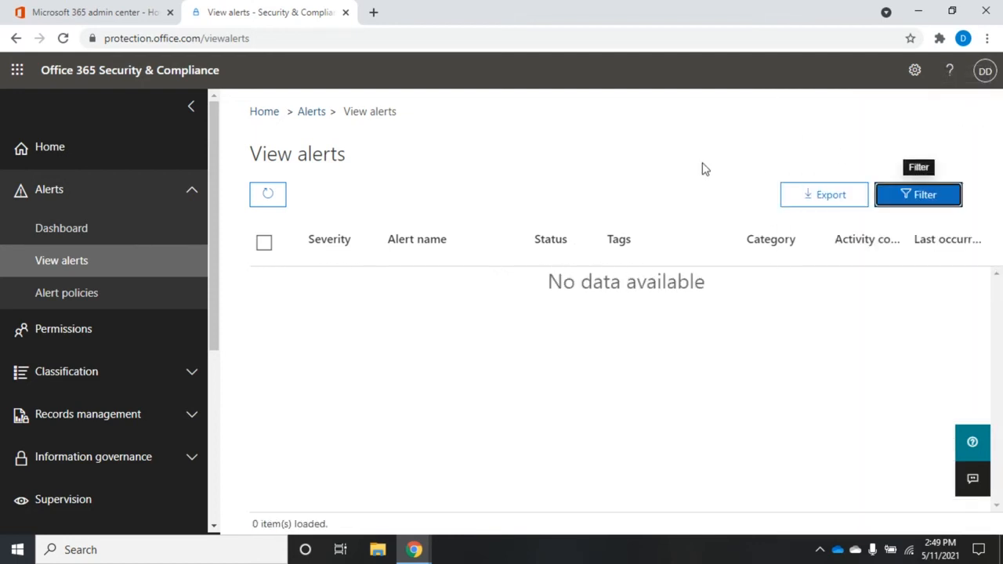
{"action": "mouse_move", "coordinate": [66, 293]}
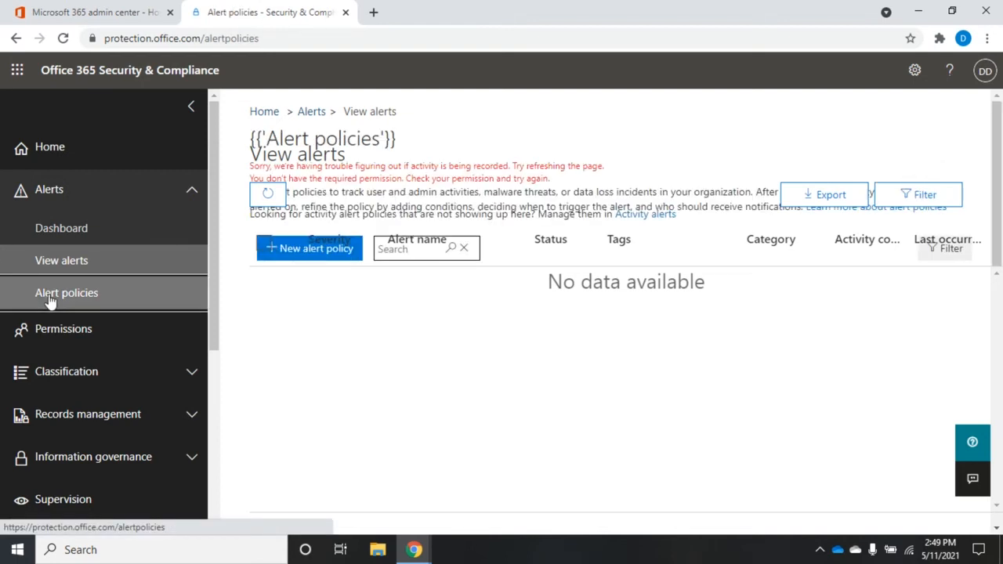
{"action": "left_click", "coordinate": [66, 293]}
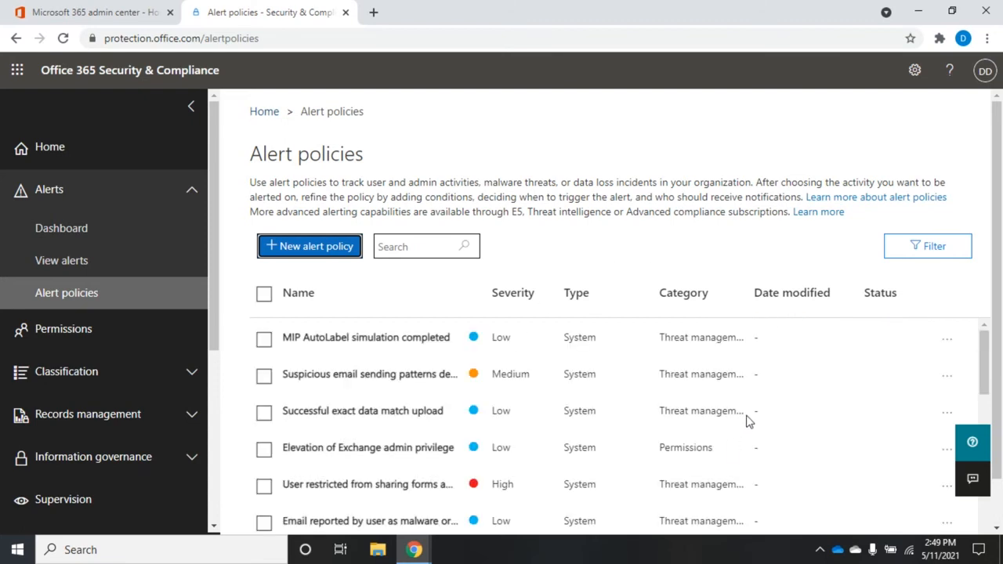
{"action": "mouse_move", "coordinate": [791, 229]}
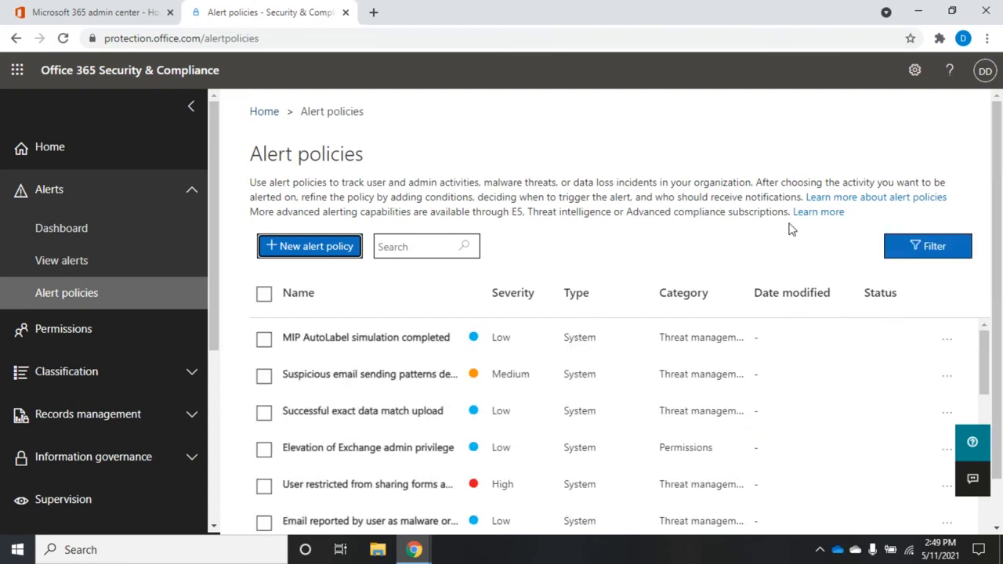
{"action": "mouse_move", "coordinate": [928, 246]}
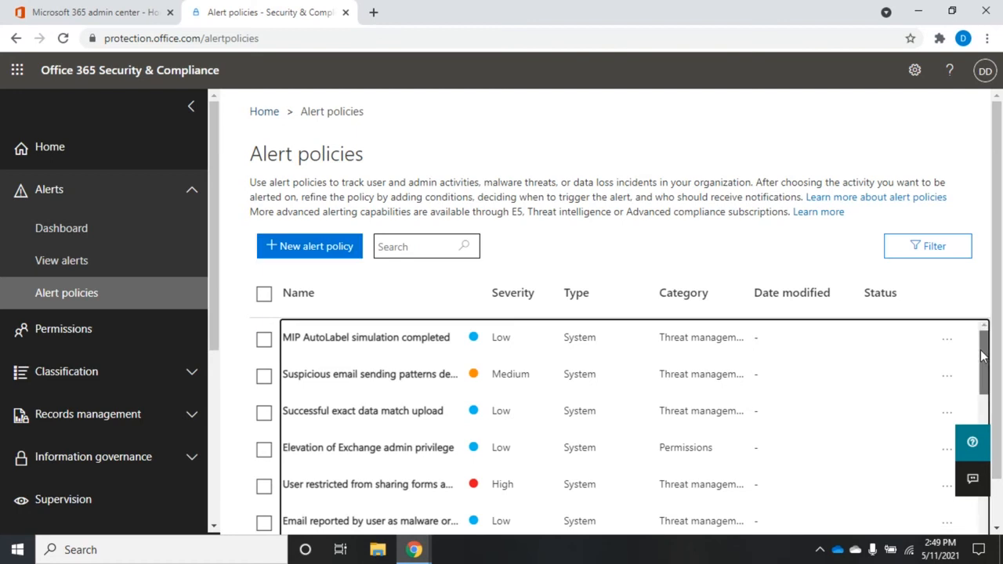
{"action": "scroll", "scroll_direction": "down", "scroll_amount": 3}
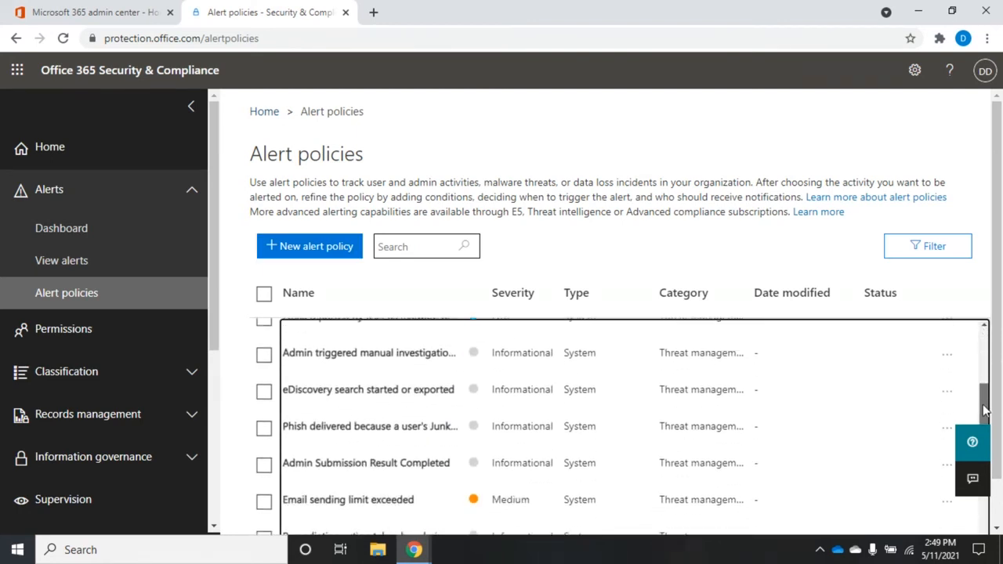
{"action": "scroll", "scroll_direction": "down", "scroll_amount": 3}
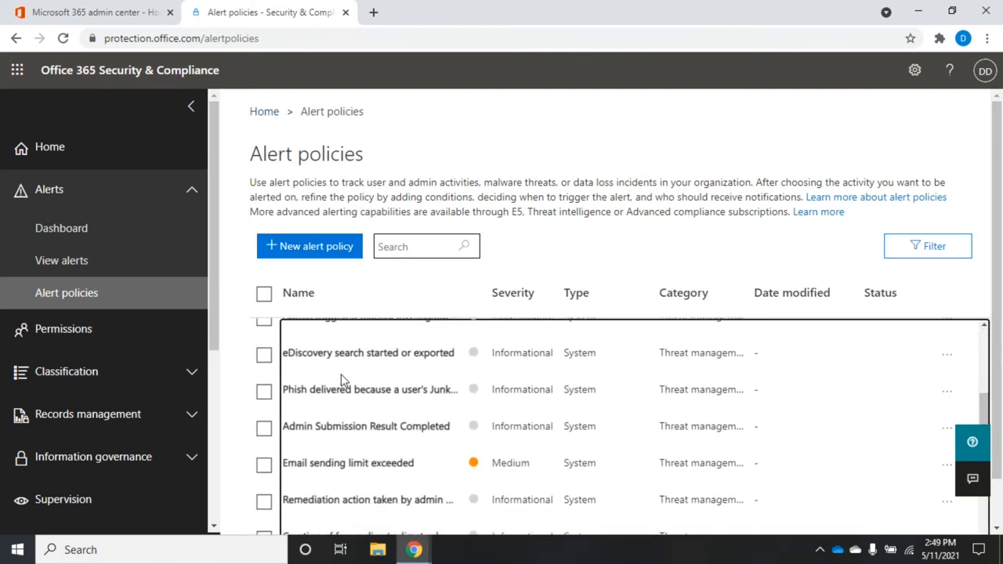
{"action": "mouse_move", "coordinate": [595, 451]}
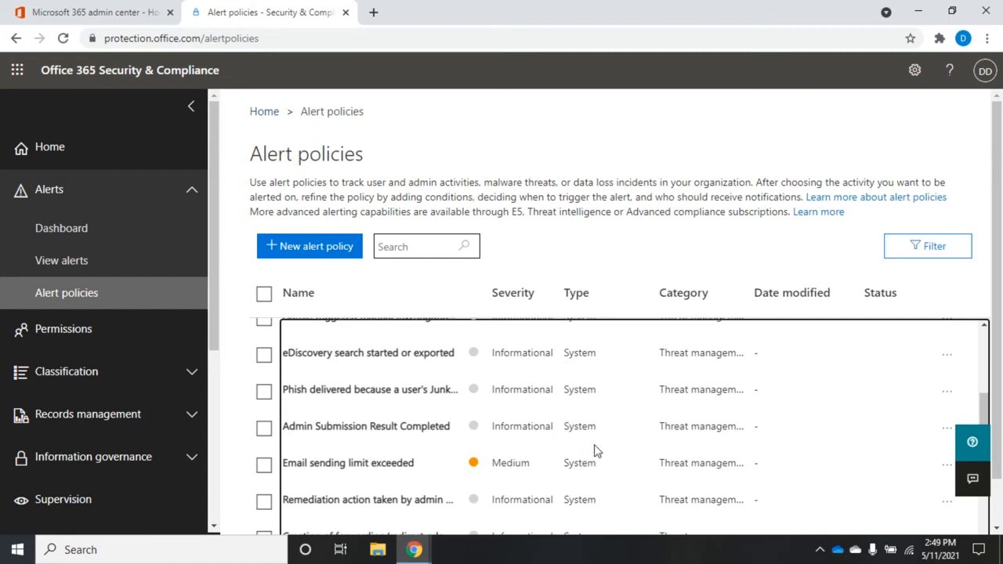
{"action": "mouse_move", "coordinate": [818, 509]}
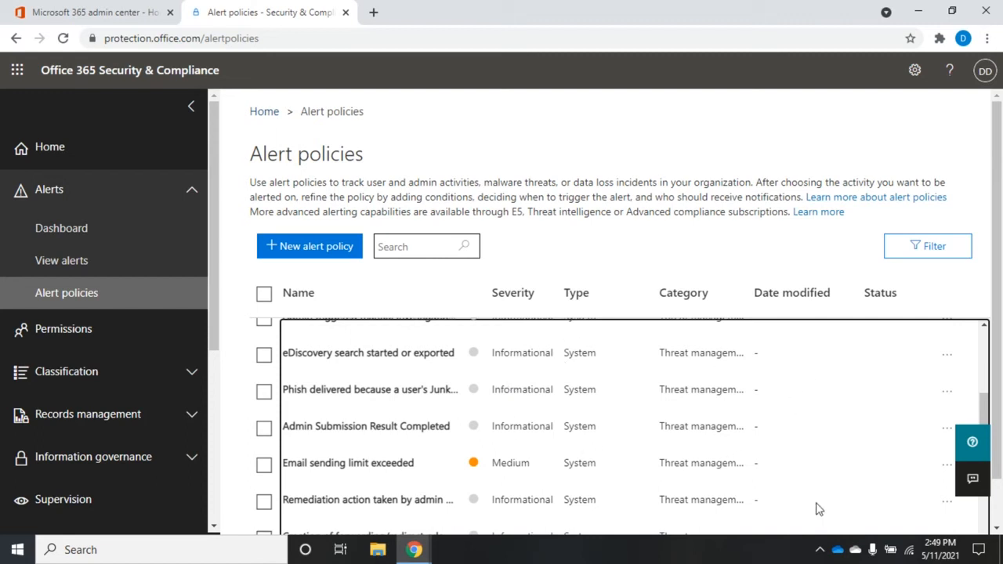
{"action": "mouse_move", "coordinate": [881, 406]}
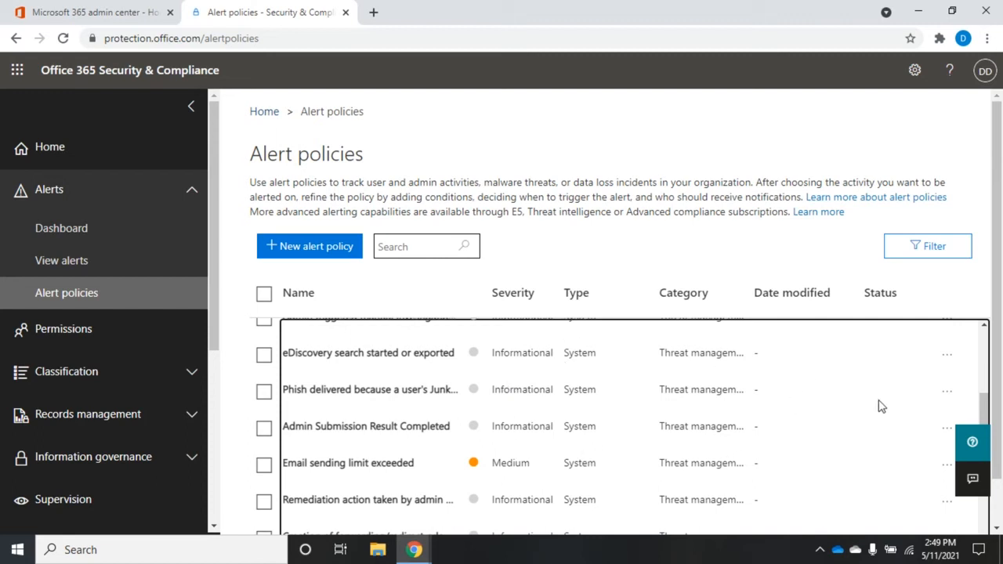
{"action": "mouse_move", "coordinate": [995, 394]}
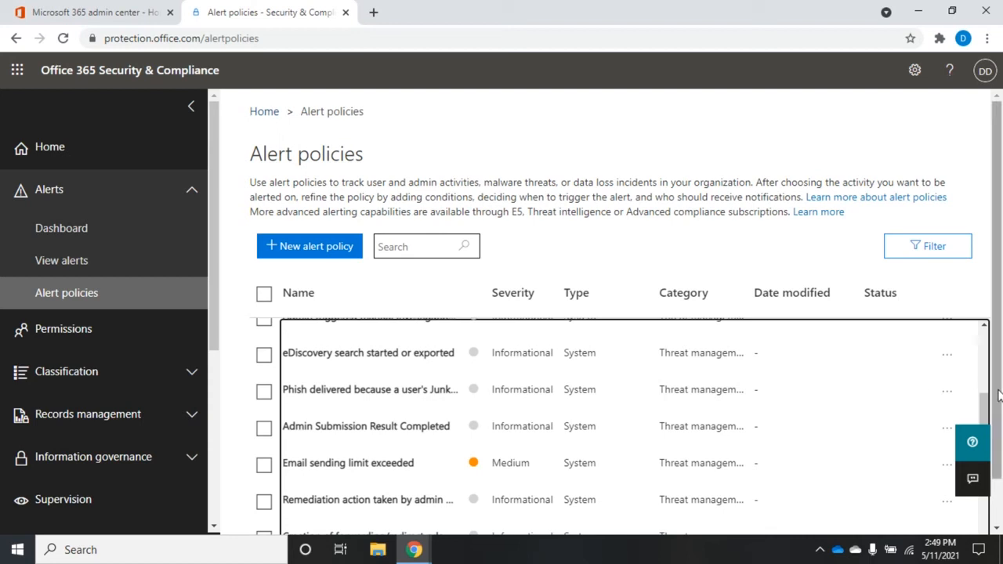
{"action": "scroll", "scroll_direction": "down", "scroll_amount": 3}
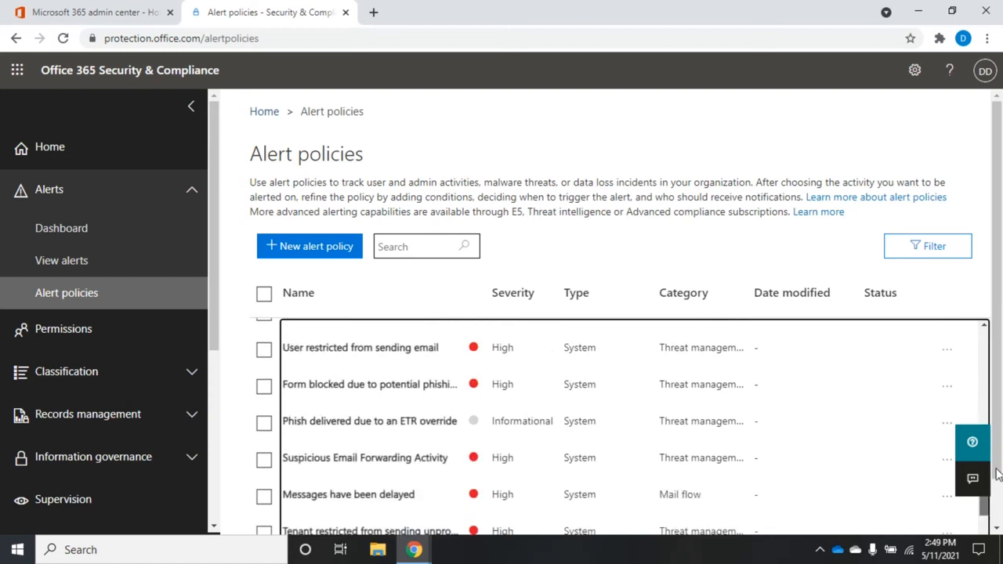
{"action": "scroll", "scroll_direction": "down", "scroll_amount": 3}
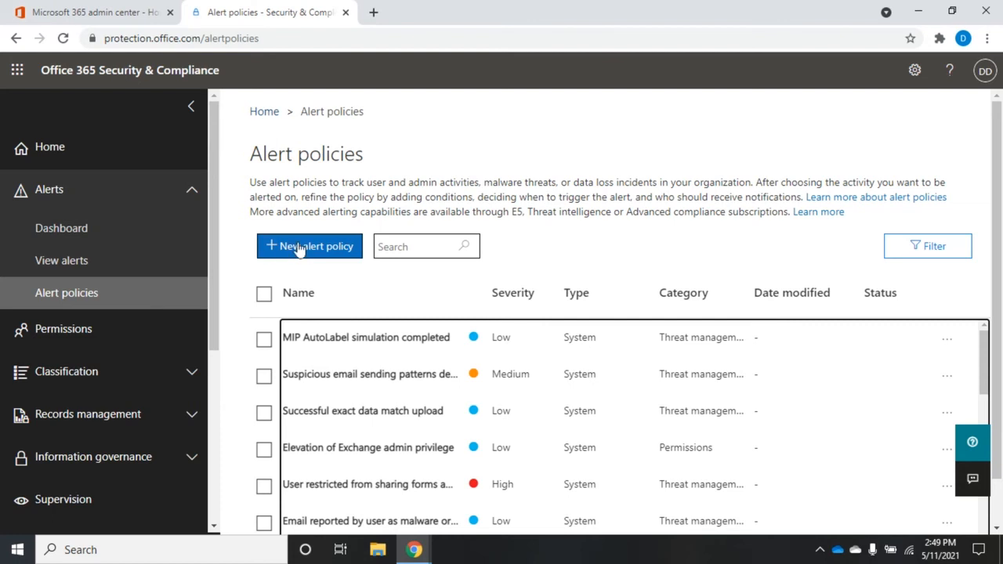
{"action": "mouse_move", "coordinate": [273, 380]}
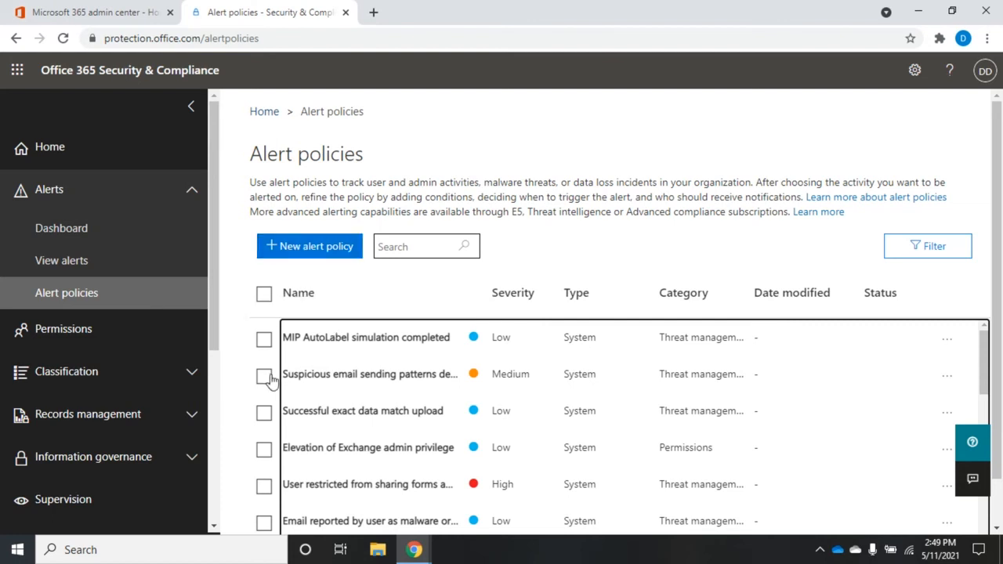
Select Suspicious email sending patterns, Successful exact data match upload and Elevation of Exchange admin privilege for bulk actions.
{"action": "left_click", "coordinate": [263, 373]}
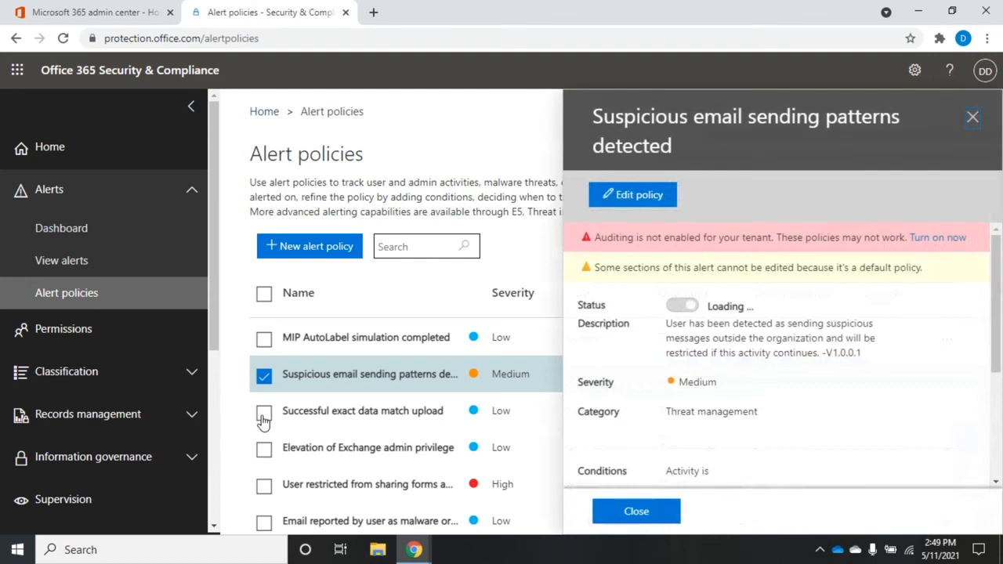
{"action": "left_click", "coordinate": [680, 306]}
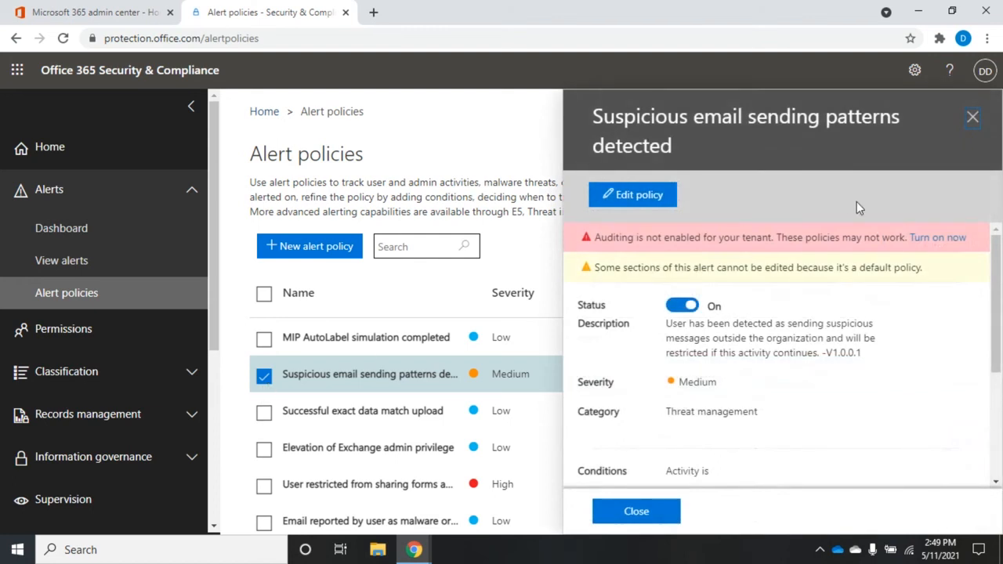
{"action": "mouse_move", "coordinate": [267, 415]}
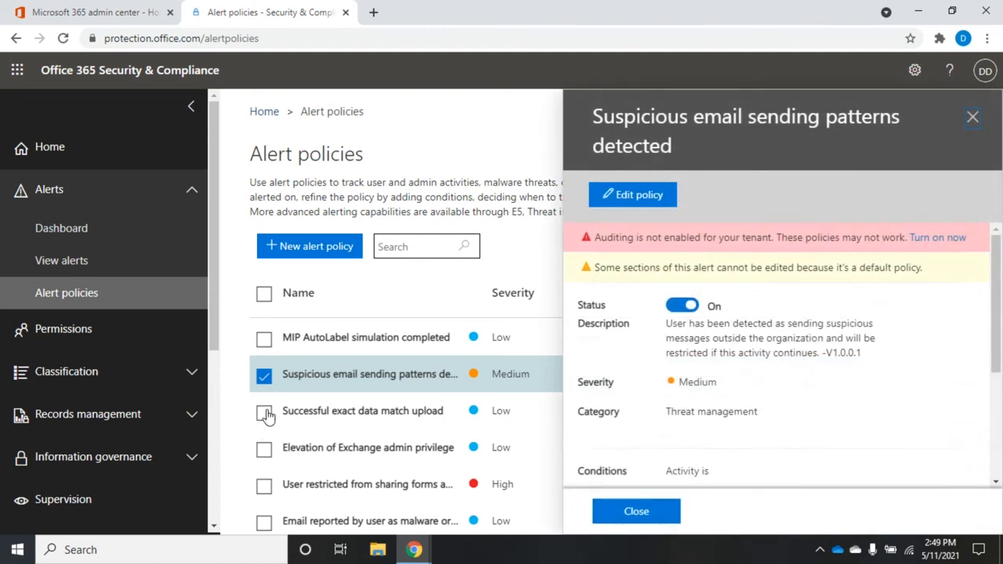
{"action": "left_click", "coordinate": [263, 411]}
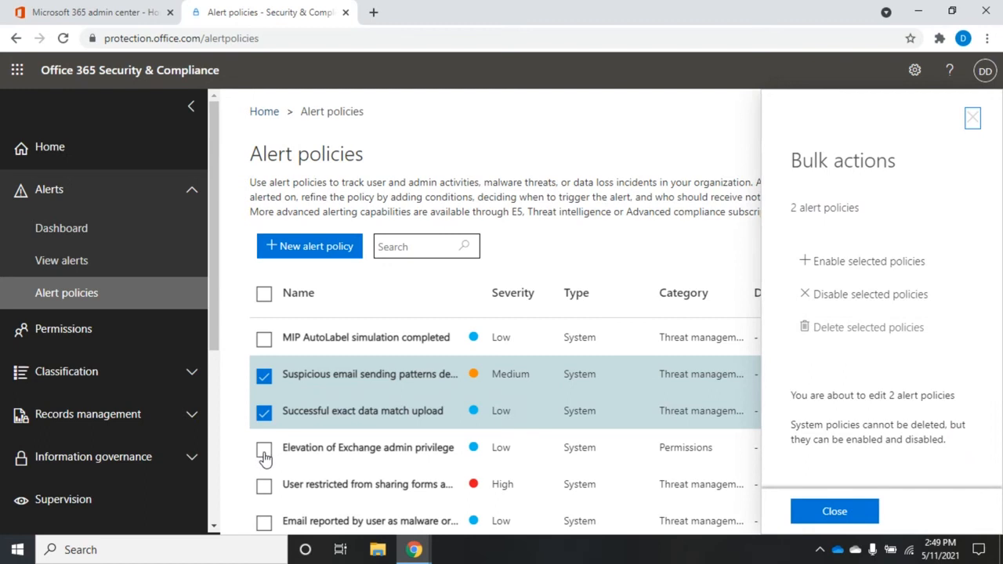
{"action": "left_click", "coordinate": [263, 448]}
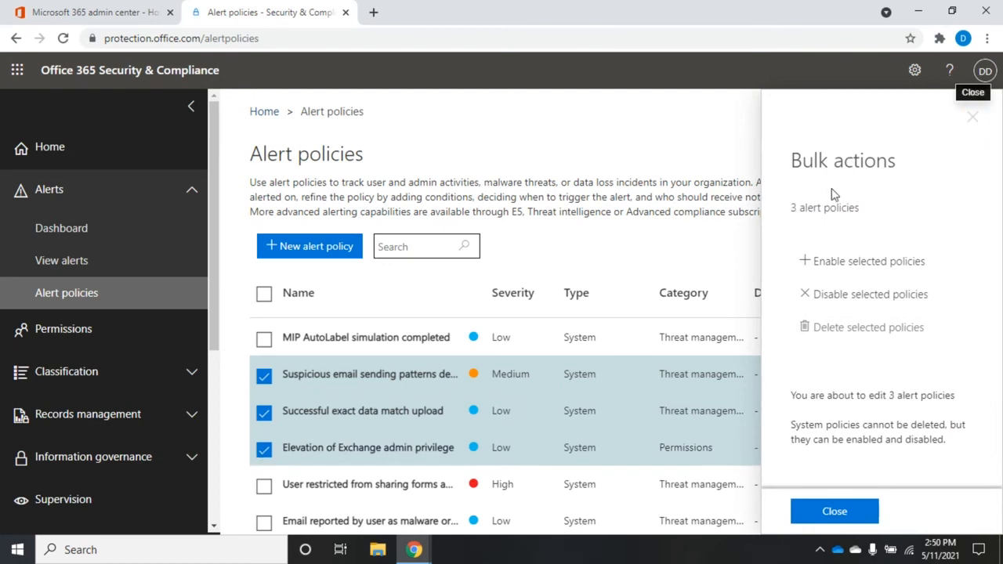
{"action": "mouse_move", "coordinate": [824, 229]}
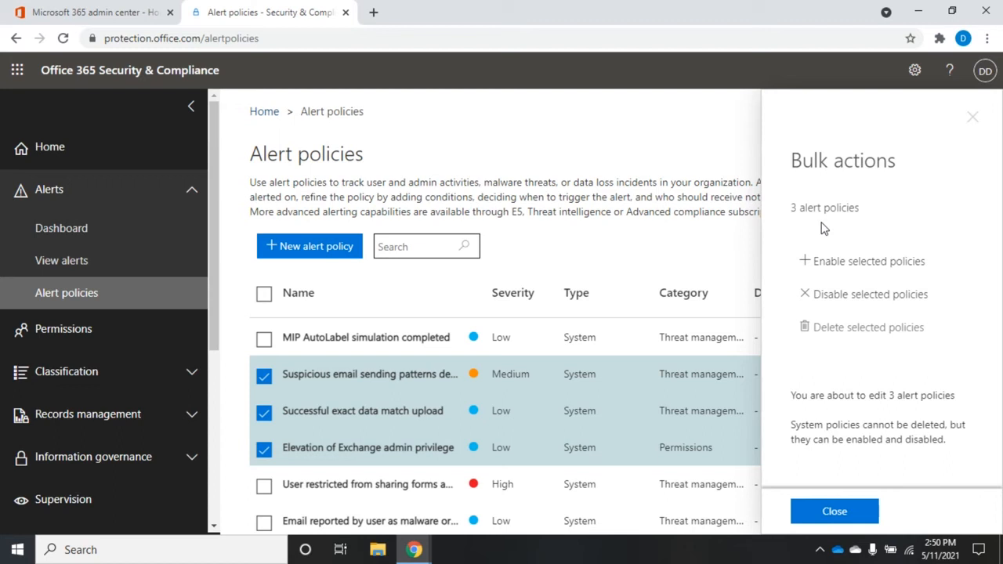
{"action": "mouse_move", "coordinate": [868, 260]}
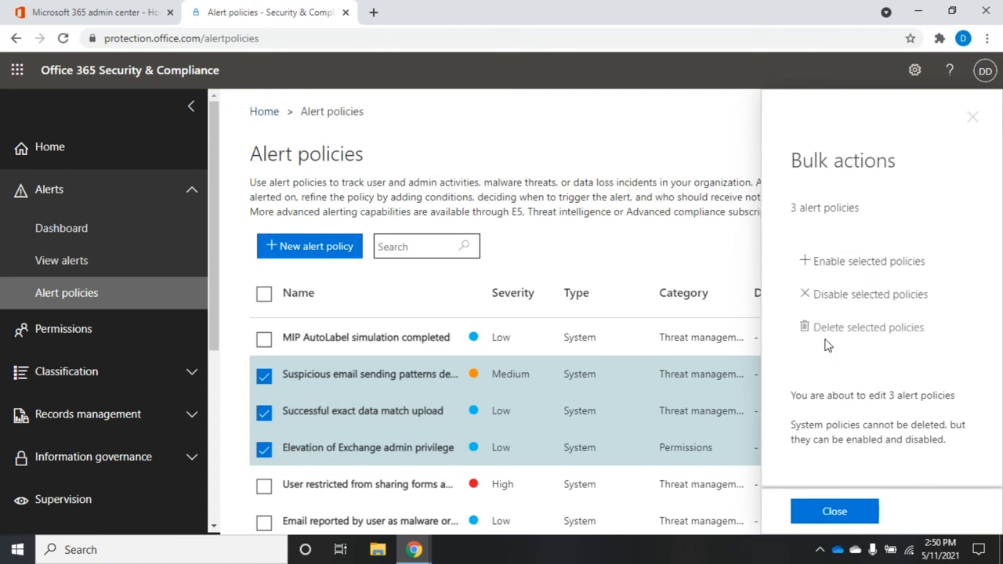
{"action": "mouse_move", "coordinate": [879, 423]}
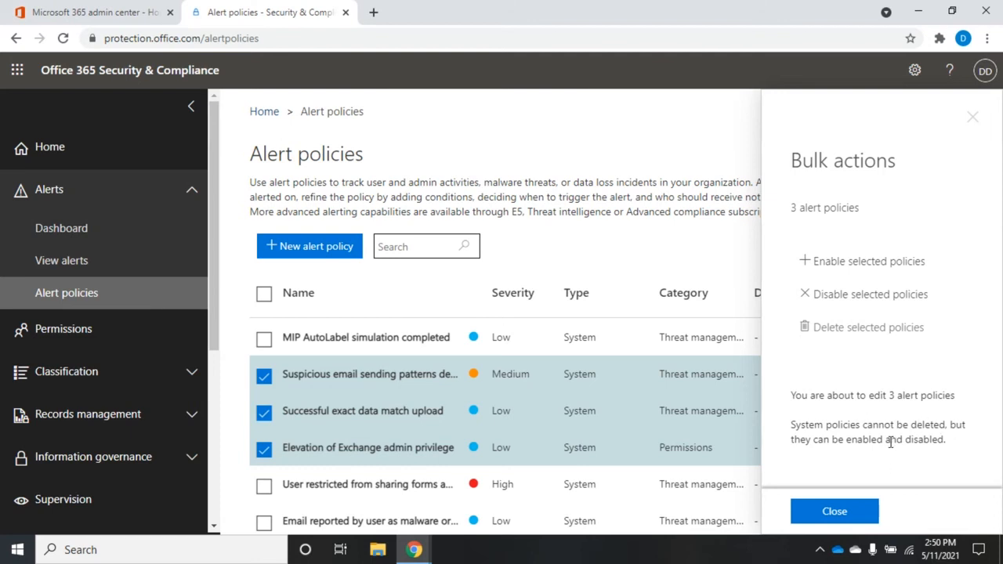
{"action": "mouse_move", "coordinate": [862, 295]}
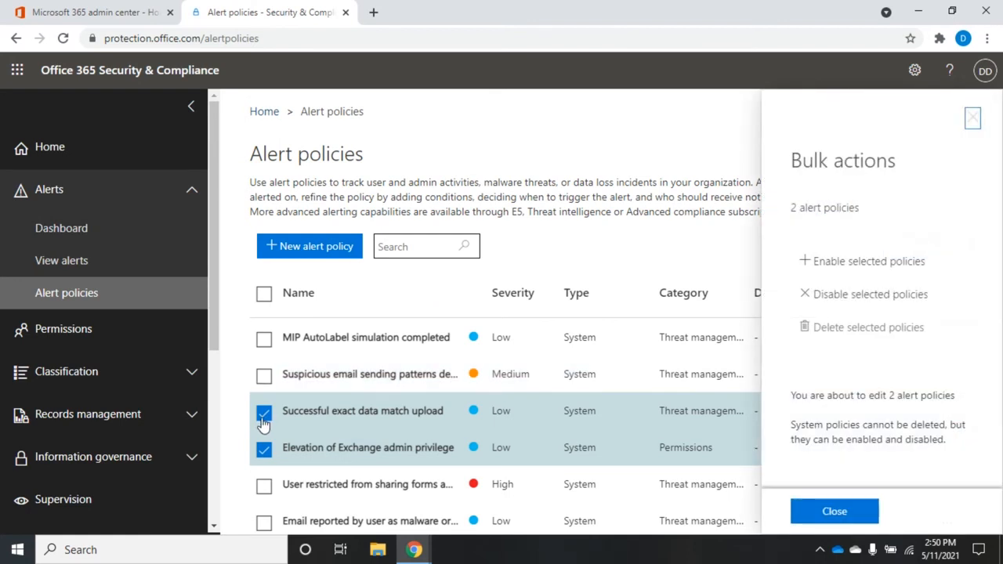
Filter the policy list to Status On and the Threat management category only.
{"action": "left_click", "coordinate": [834, 511]}
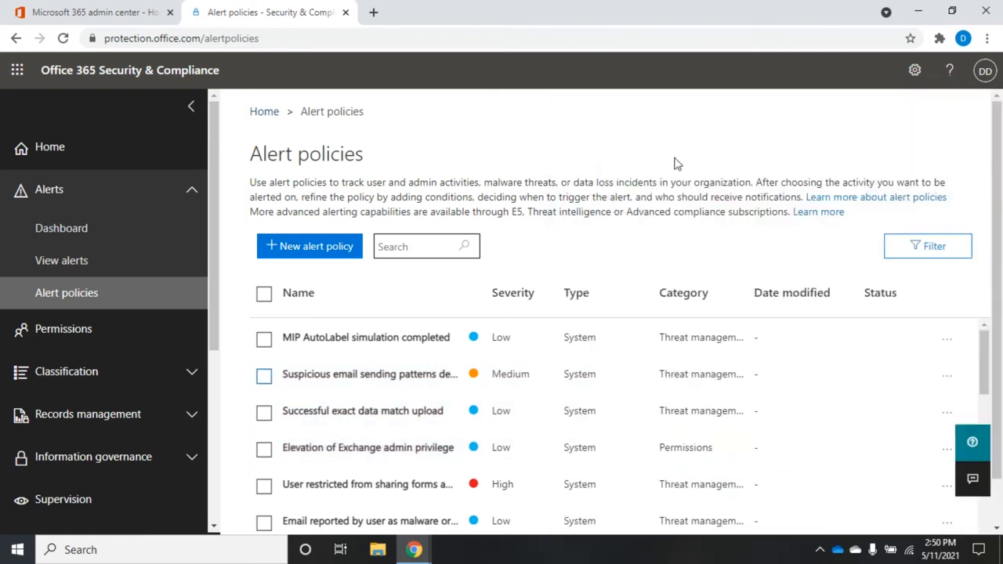
{"action": "left_click", "coordinate": [927, 244]}
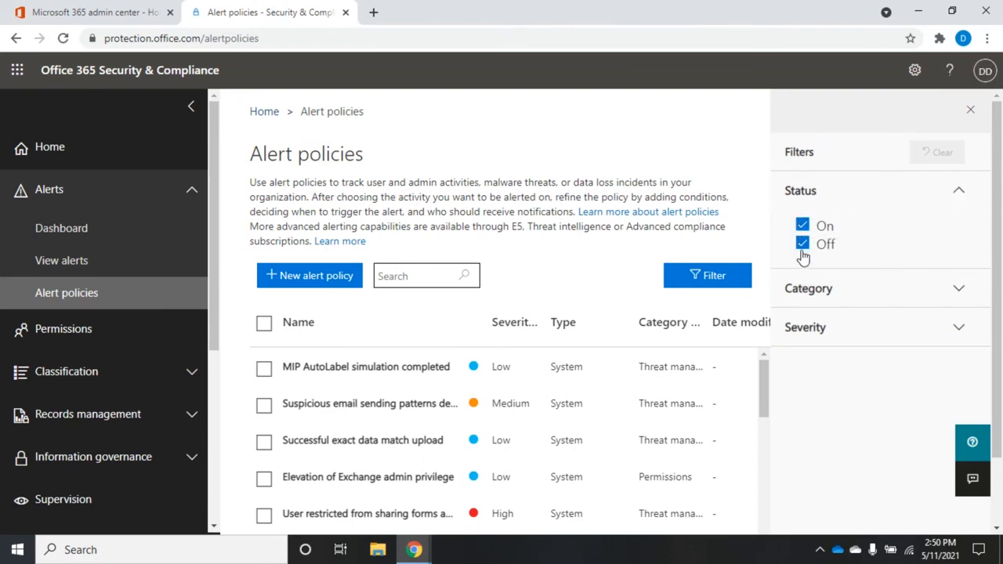
{"action": "left_click", "coordinate": [802, 243]}
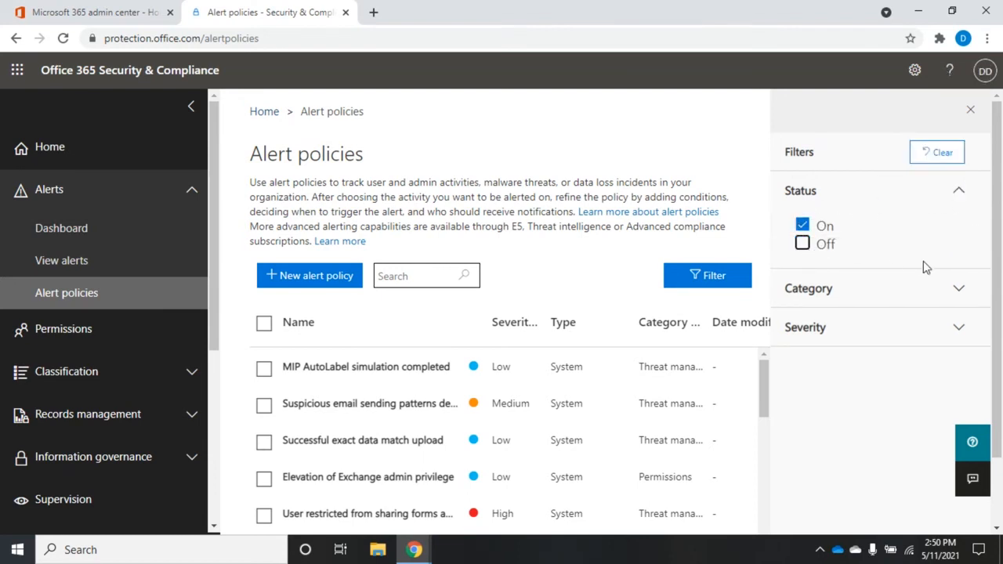
{"action": "left_click", "coordinate": [809, 289]}
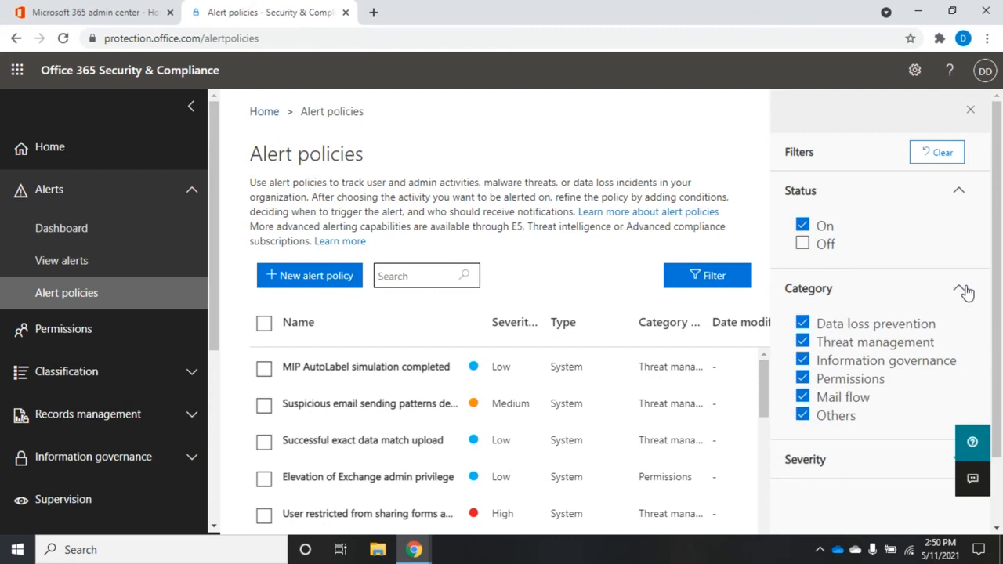
{"action": "mouse_move", "coordinate": [809, 351]}
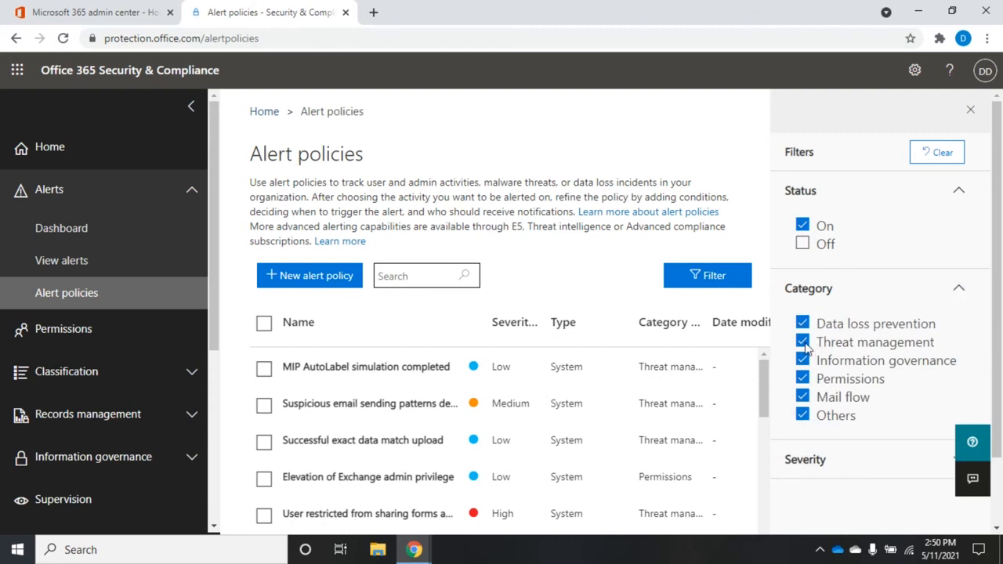
{"action": "left_click", "coordinate": [802, 323]}
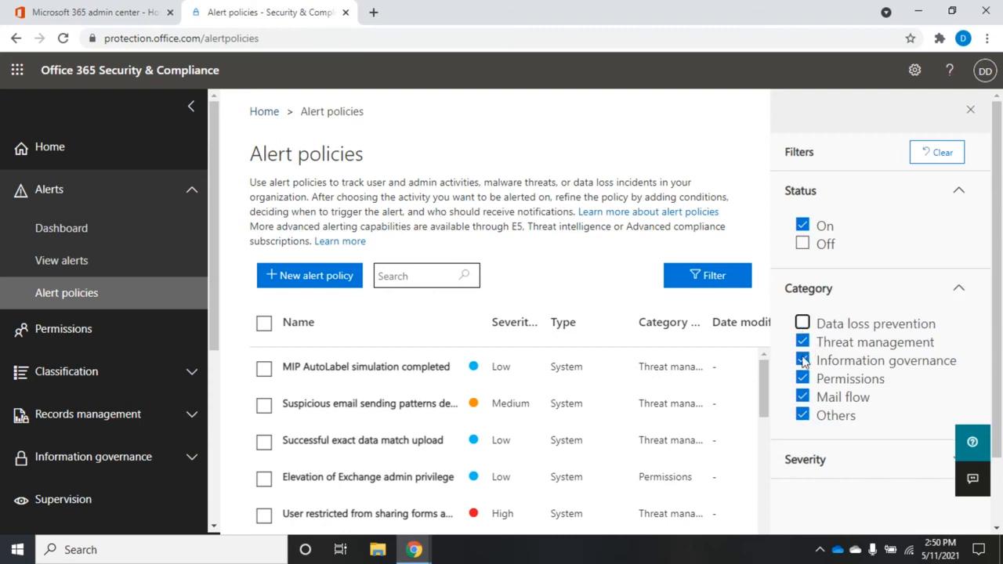
{"action": "left_click", "coordinate": [803, 361]}
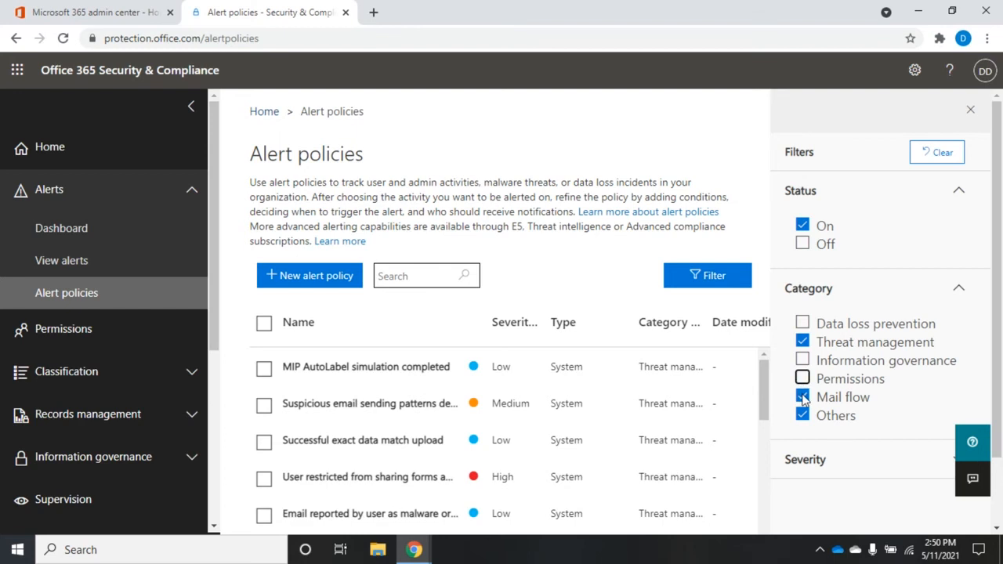
{"action": "left_click", "coordinate": [802, 396]}
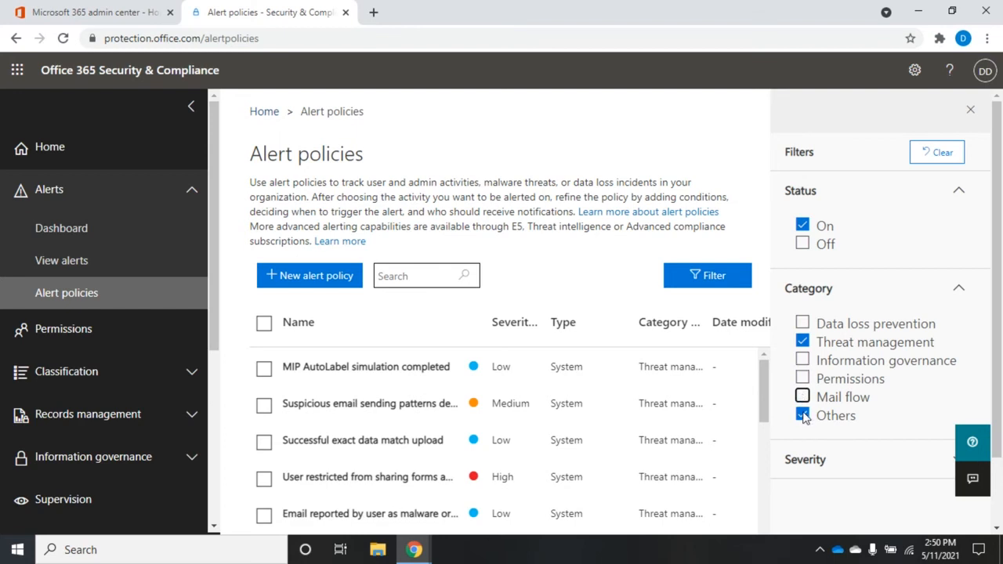
{"action": "left_click", "coordinate": [802, 415]}
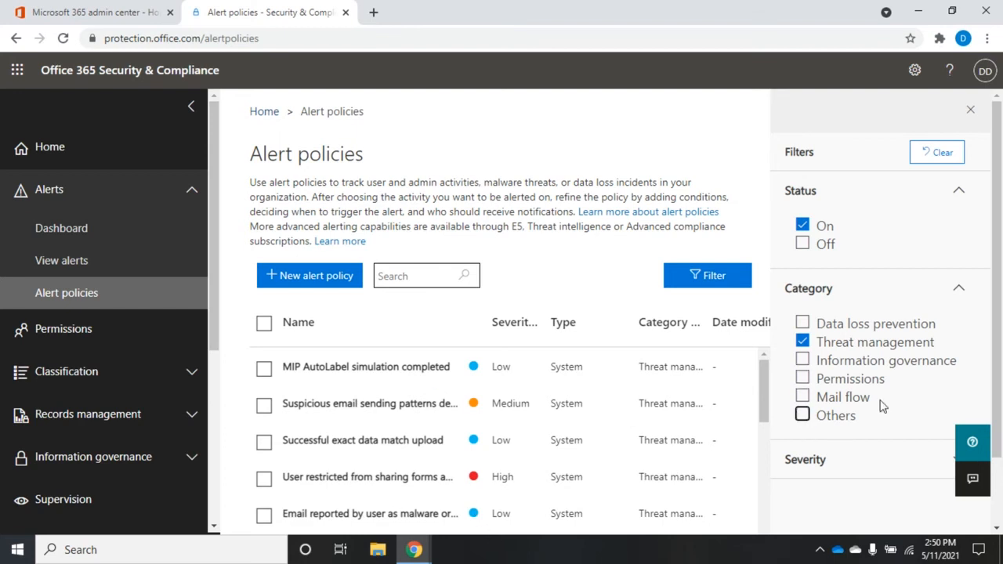
Exclude Low and Informational severity from the filter and collapse the Status section.
{"action": "scroll", "scroll_direction": "down", "scroll_amount": 3}
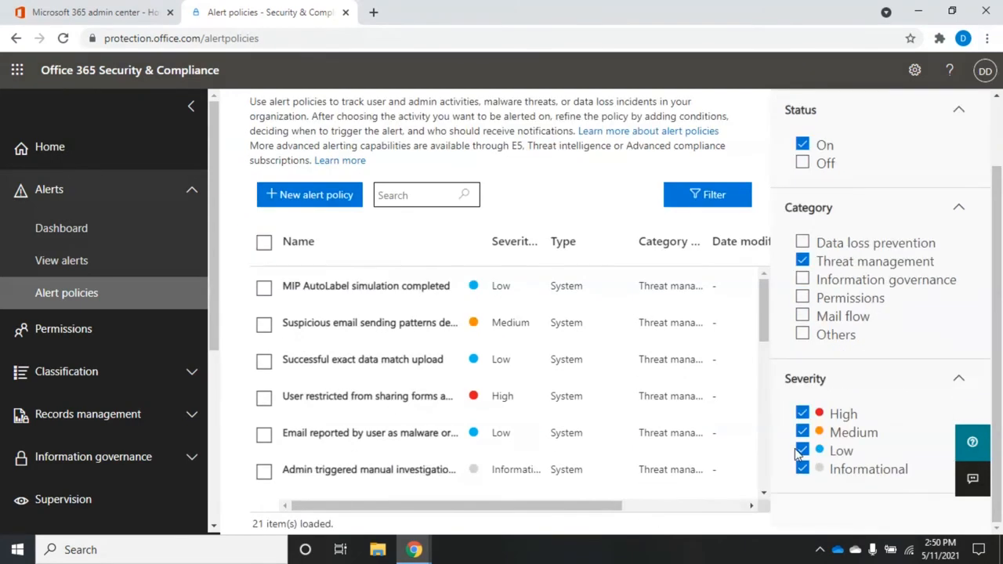
{"action": "left_click", "coordinate": [802, 432]}
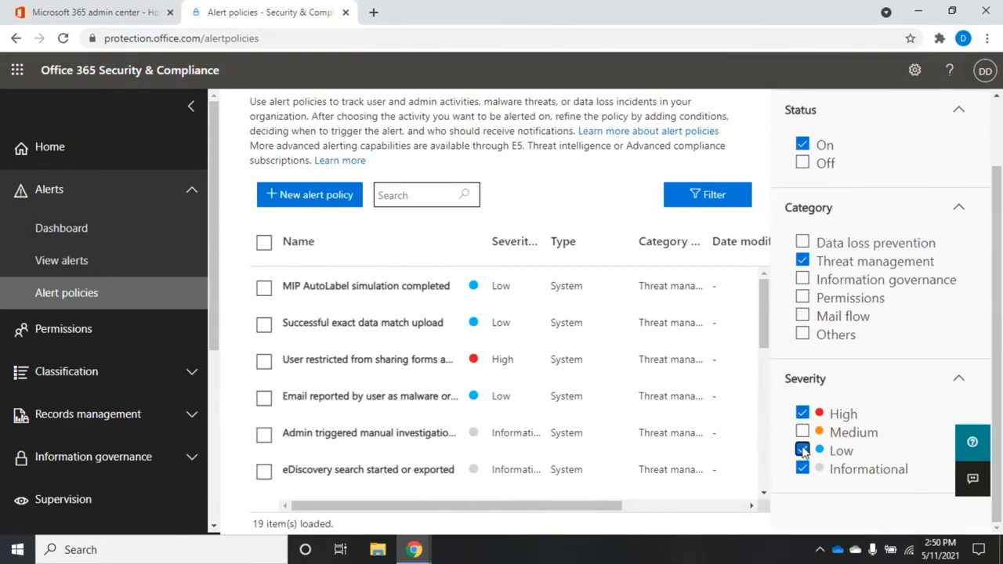
{"action": "left_click", "coordinate": [802, 450]}
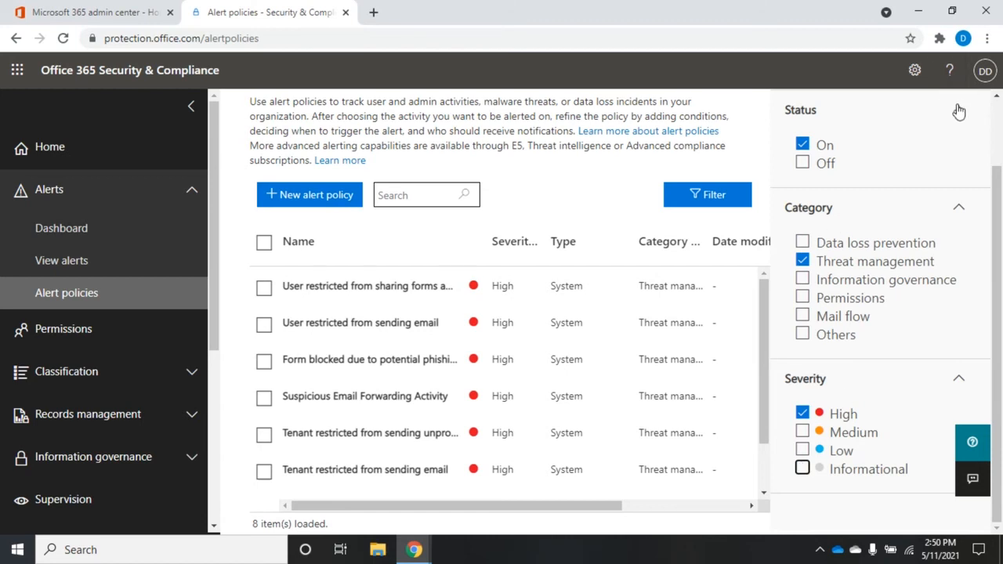
{"action": "left_click", "coordinate": [957, 110]}
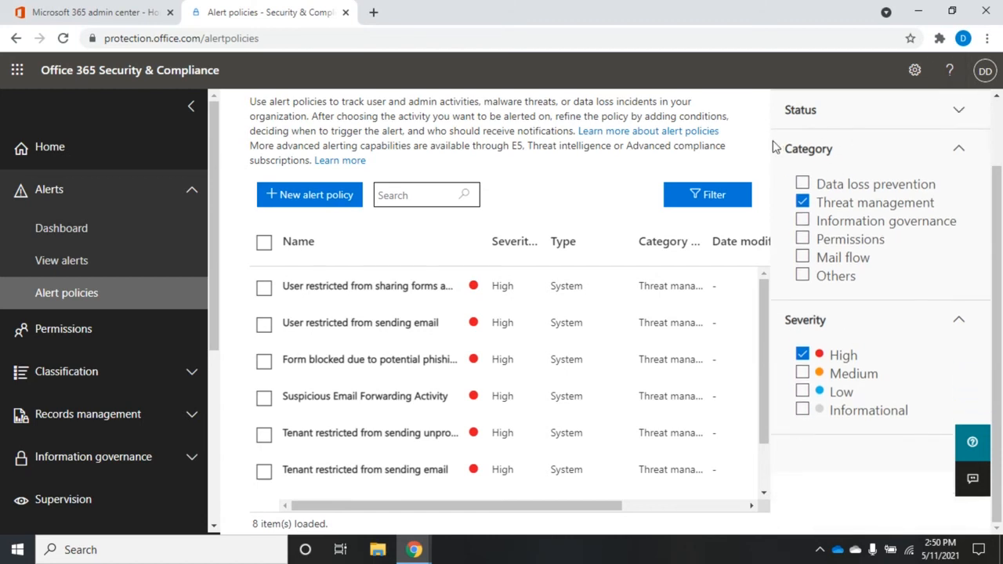
{"action": "mouse_move", "coordinate": [749, 157]}
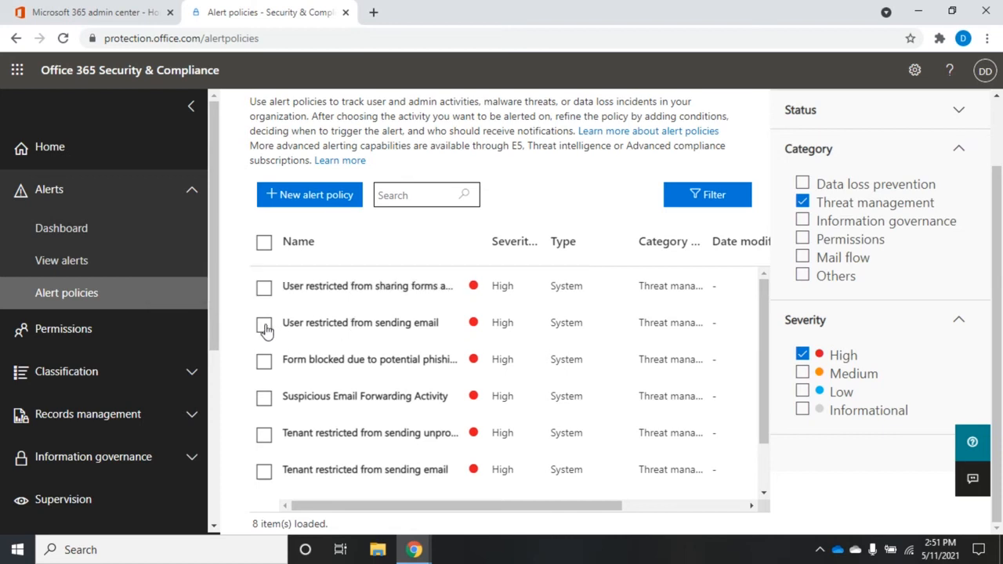
Open the details flyout of the User restricted from sending email policy.
{"action": "left_click", "coordinate": [360, 323]}
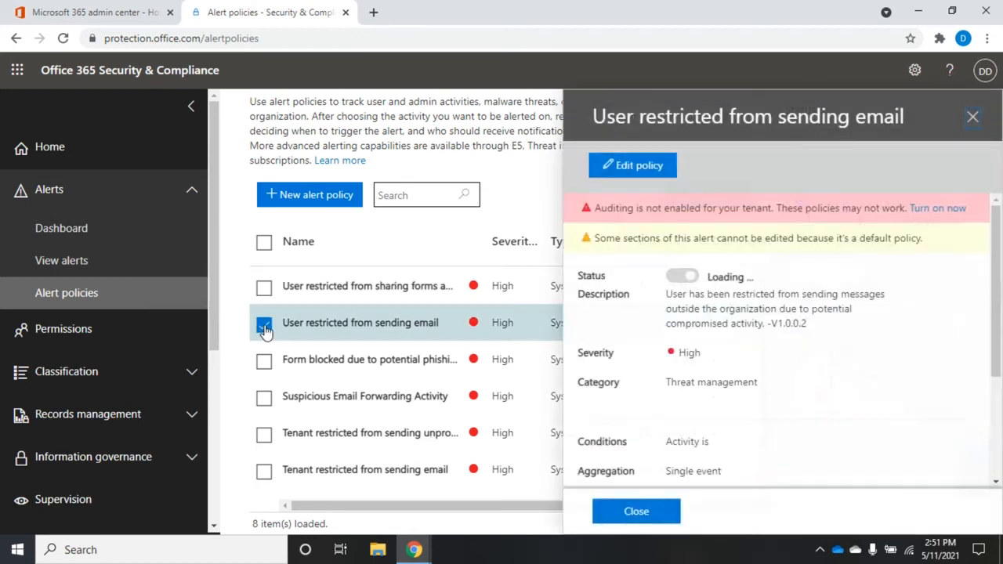
{"action": "left_click", "coordinate": [681, 275]}
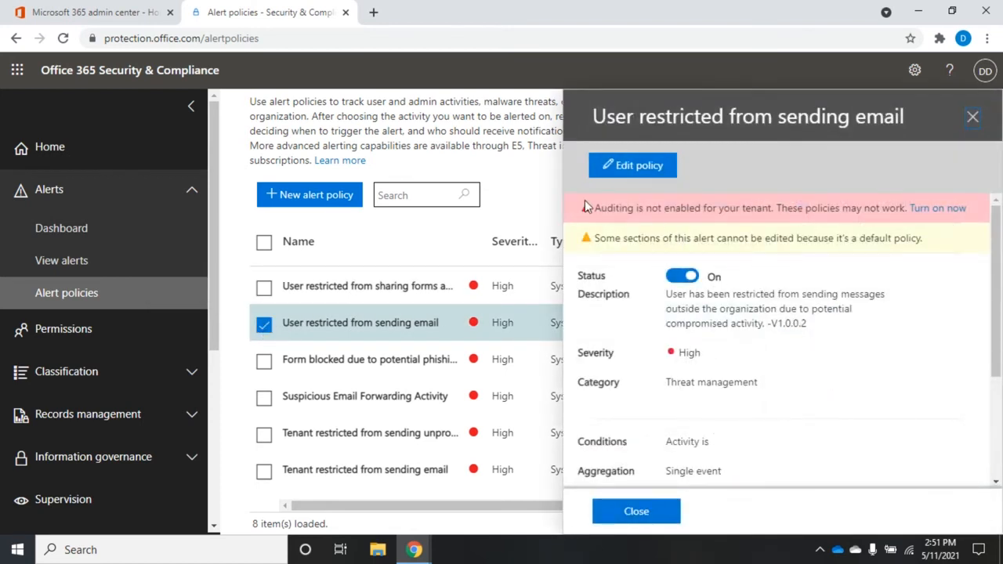
{"action": "mouse_move", "coordinate": [713, 219]}
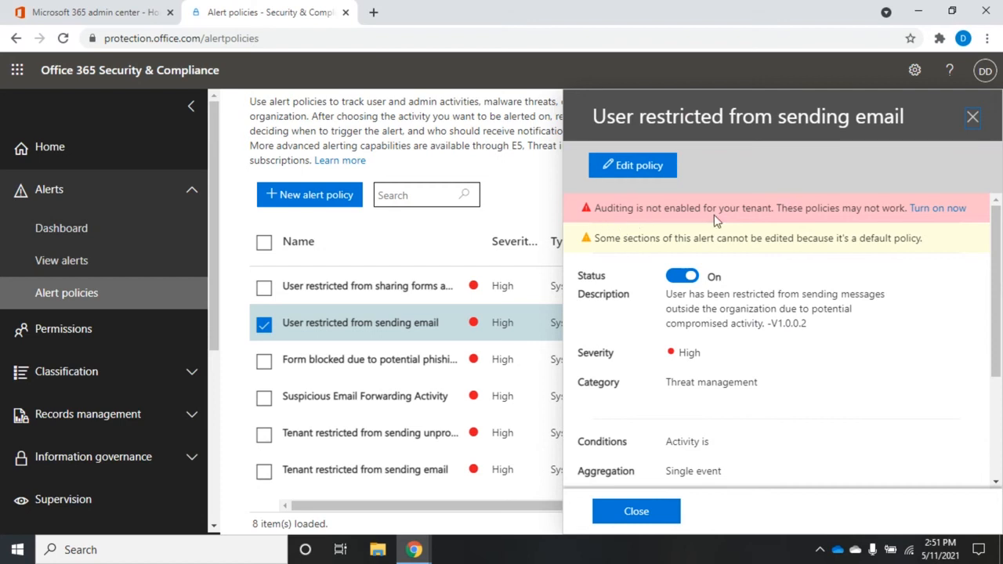
{"action": "mouse_move", "coordinate": [843, 207]}
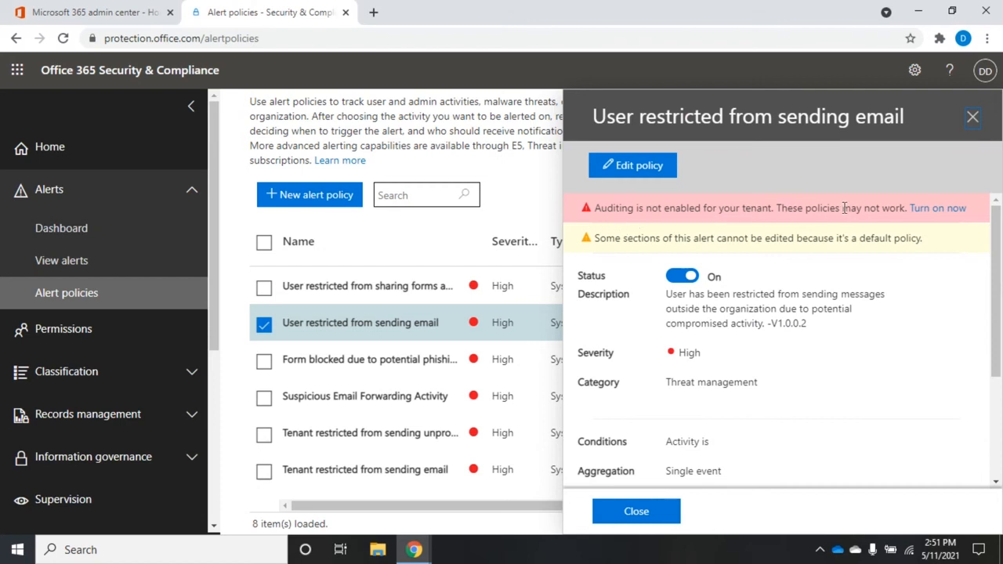
{"action": "mouse_move", "coordinate": [937, 206]}
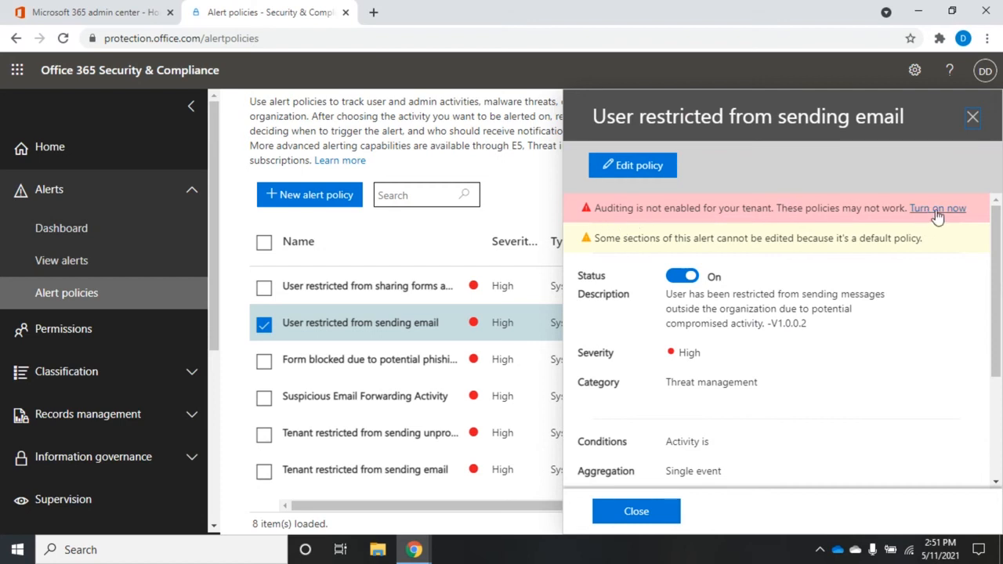
Turn on auditing from the policy's warning so the audit log starts being prepared.
{"action": "left_click", "coordinate": [937, 207]}
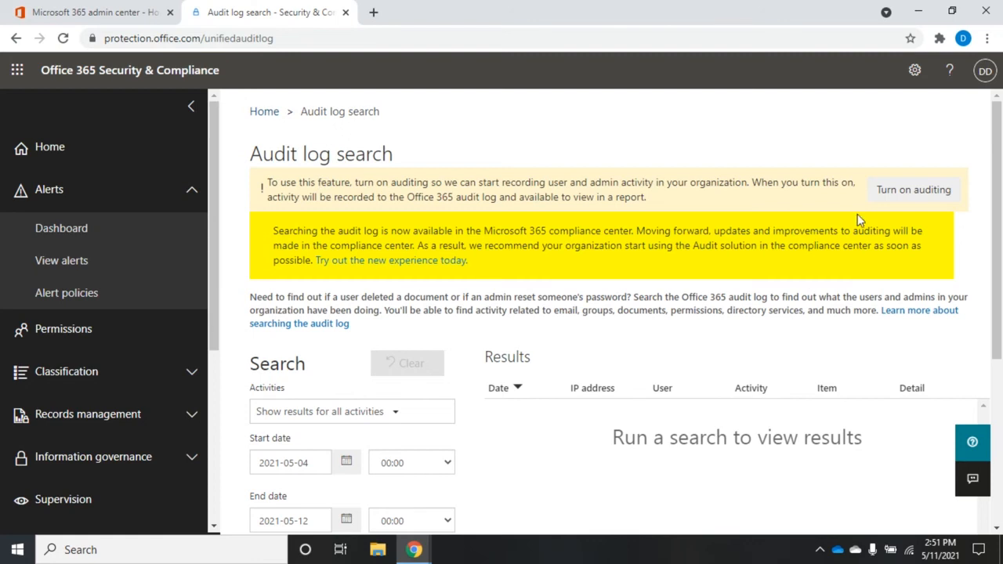
{"action": "mouse_move", "coordinate": [903, 194]}
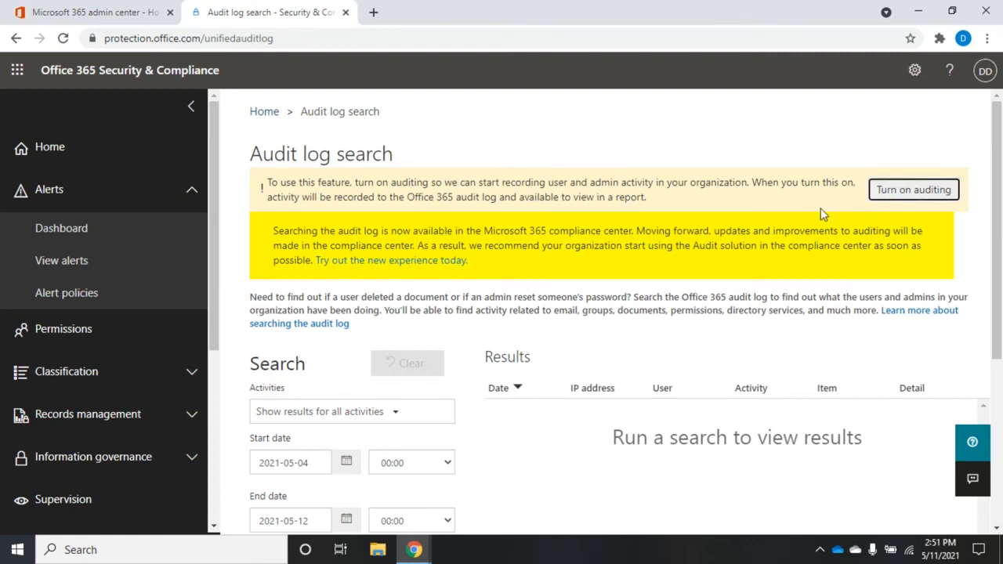
{"action": "left_click", "coordinate": [912, 189]}
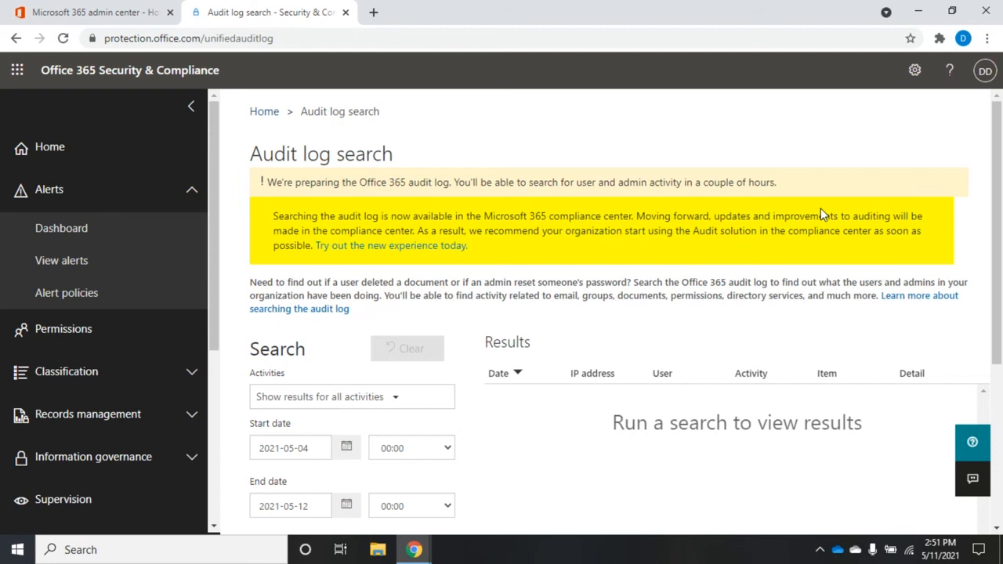
{"action": "mouse_move", "coordinate": [572, 164]}
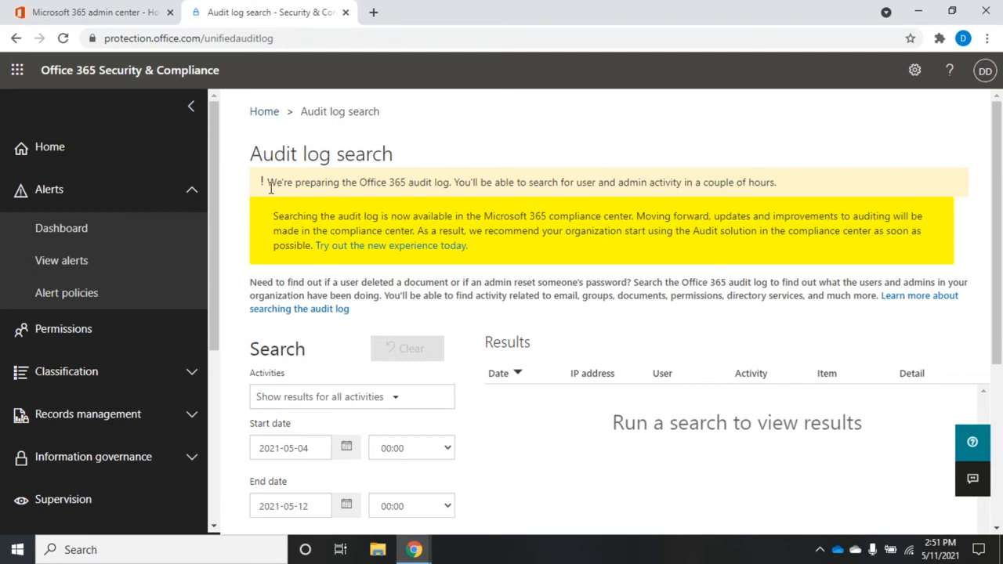
{"action": "mouse_move", "coordinate": [442, 196]}
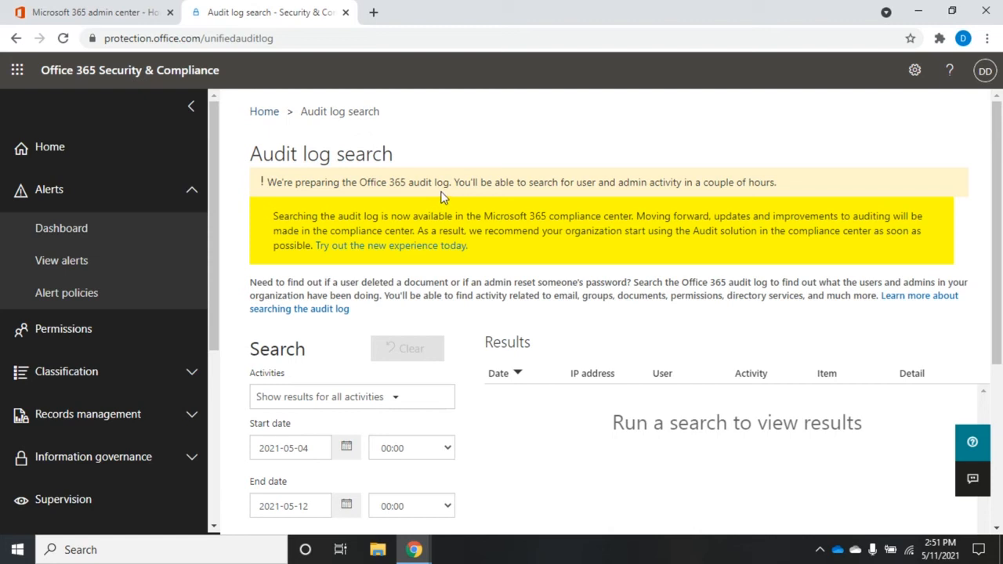
{"action": "mouse_move", "coordinate": [630, 197]}
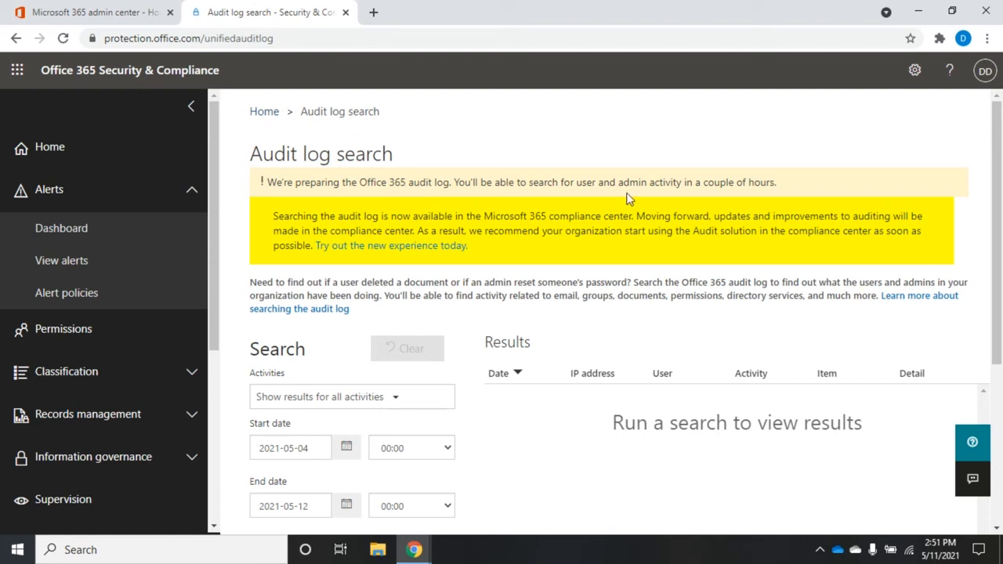
{"action": "mouse_move", "coordinate": [791, 194]}
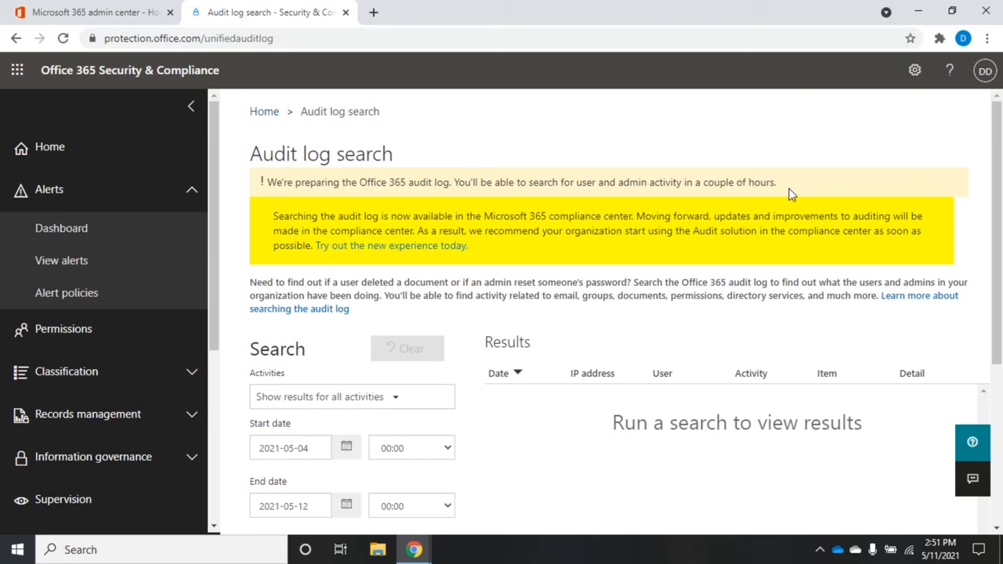
{"action": "mouse_move", "coordinate": [66, 293]}
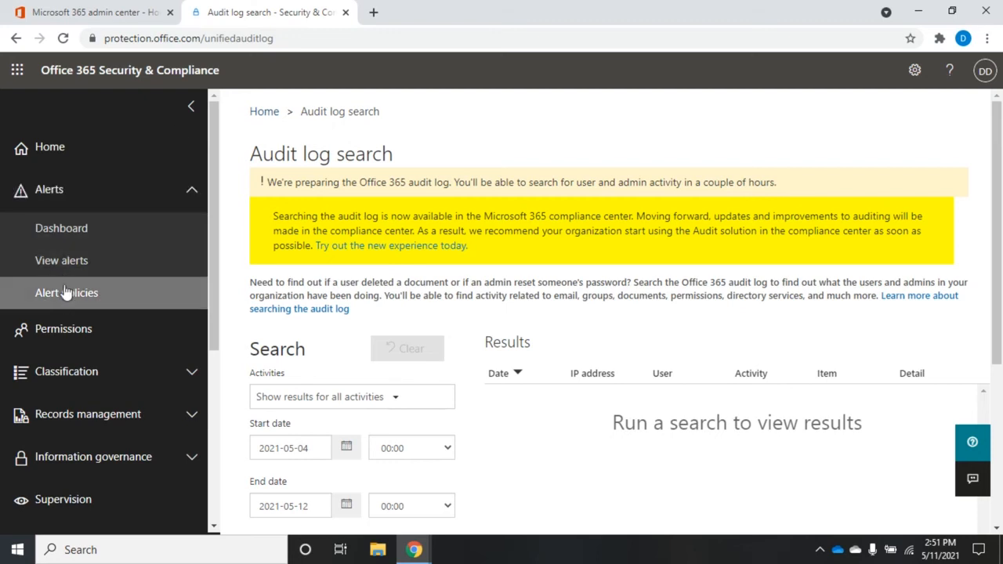
Return to Alert policies and filter the list to enabled policies only.
{"action": "left_click", "coordinate": [66, 293]}
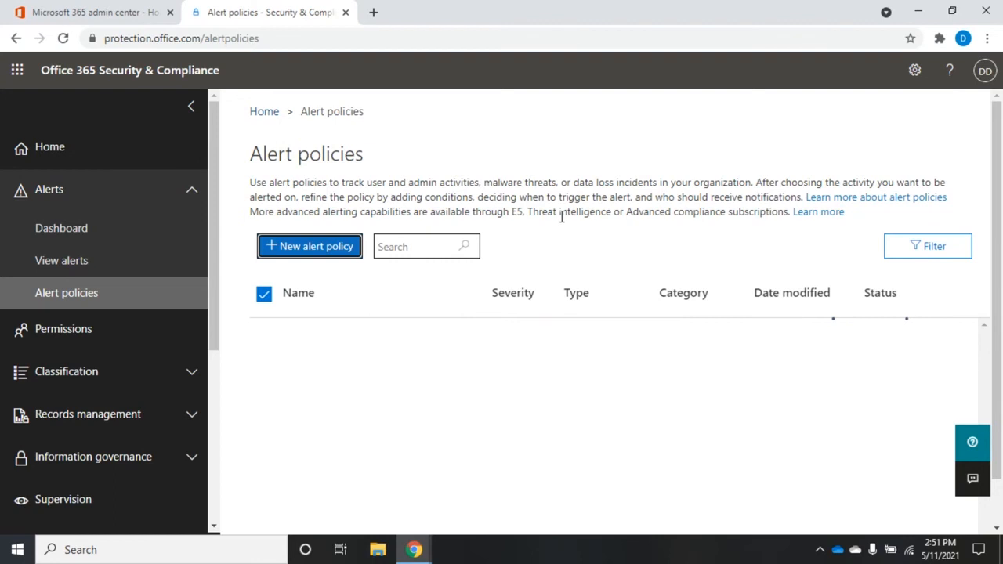
{"action": "left_click", "coordinate": [264, 293]}
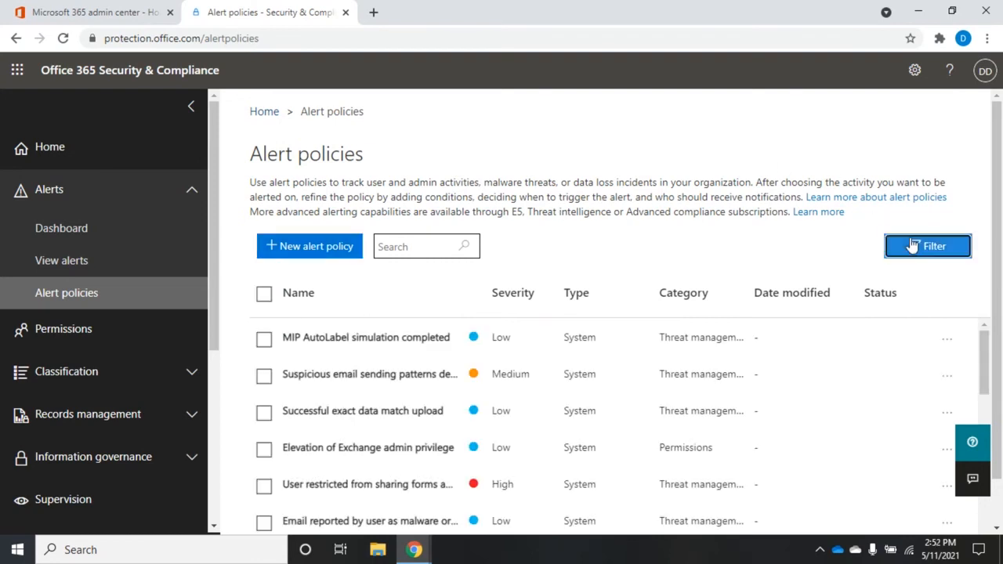
{"action": "left_click", "coordinate": [928, 245]}
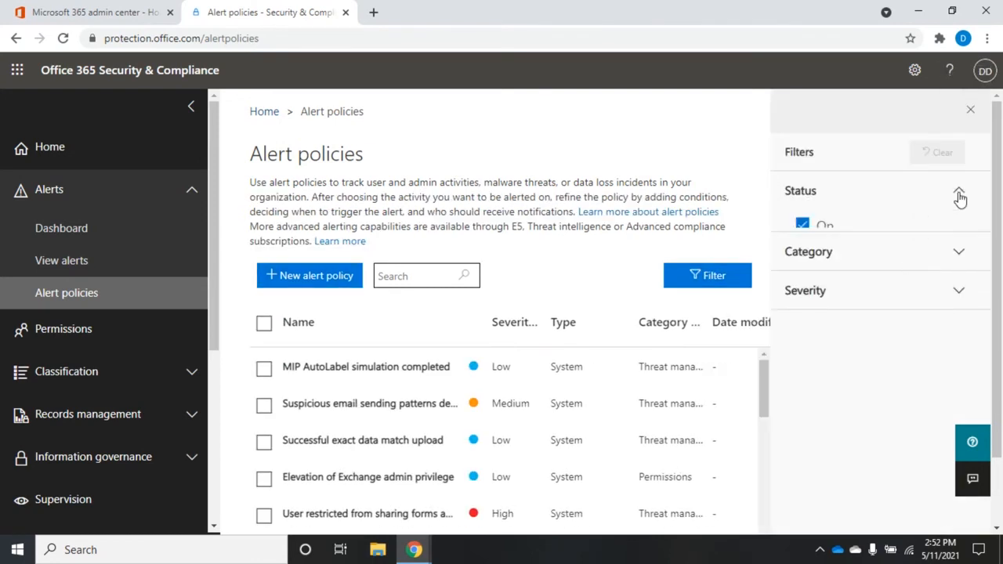
{"action": "left_click", "coordinate": [959, 194]}
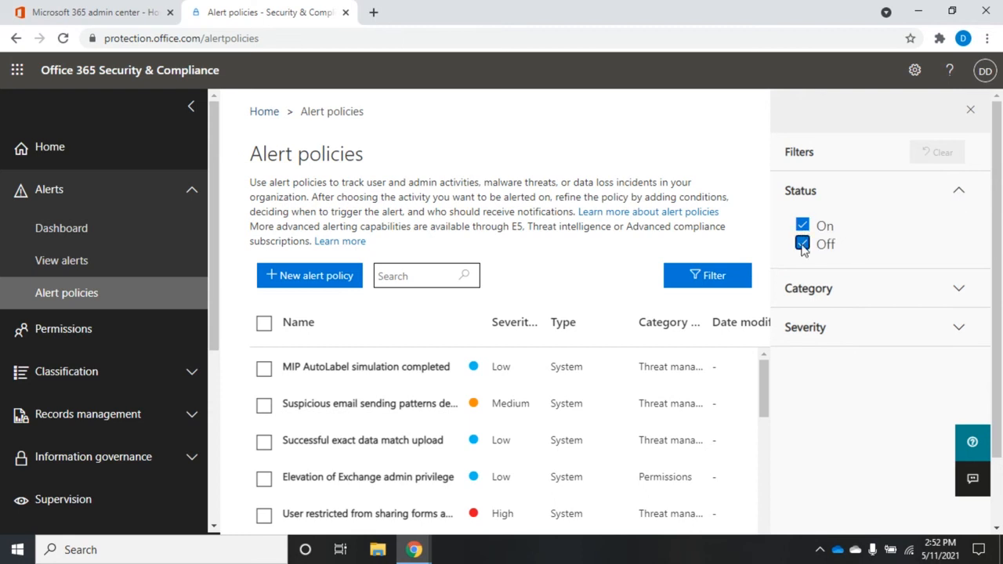
{"action": "left_click", "coordinate": [802, 244]}
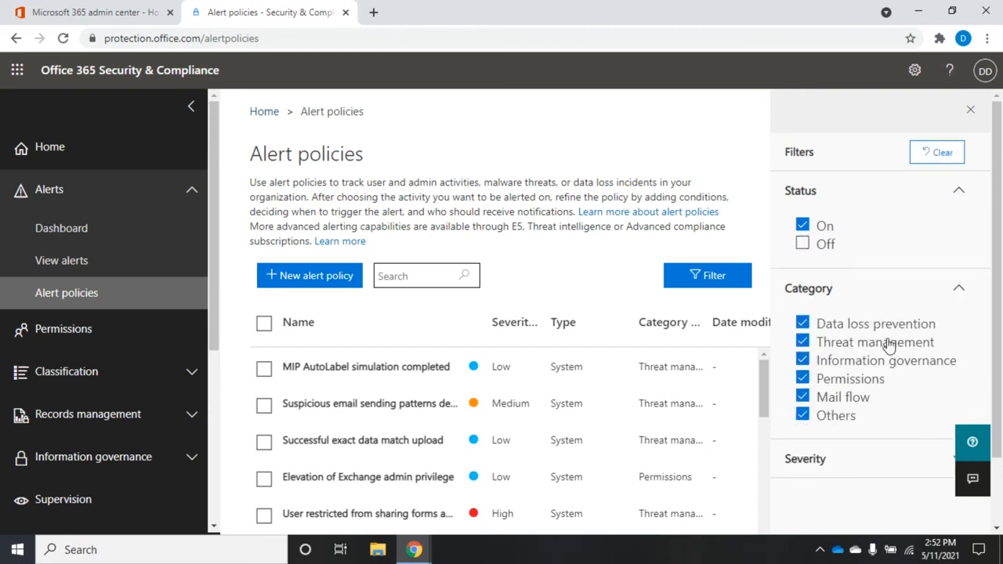
Keep only the Threat management category and close the filter panel.
{"action": "left_click", "coordinate": [803, 323]}
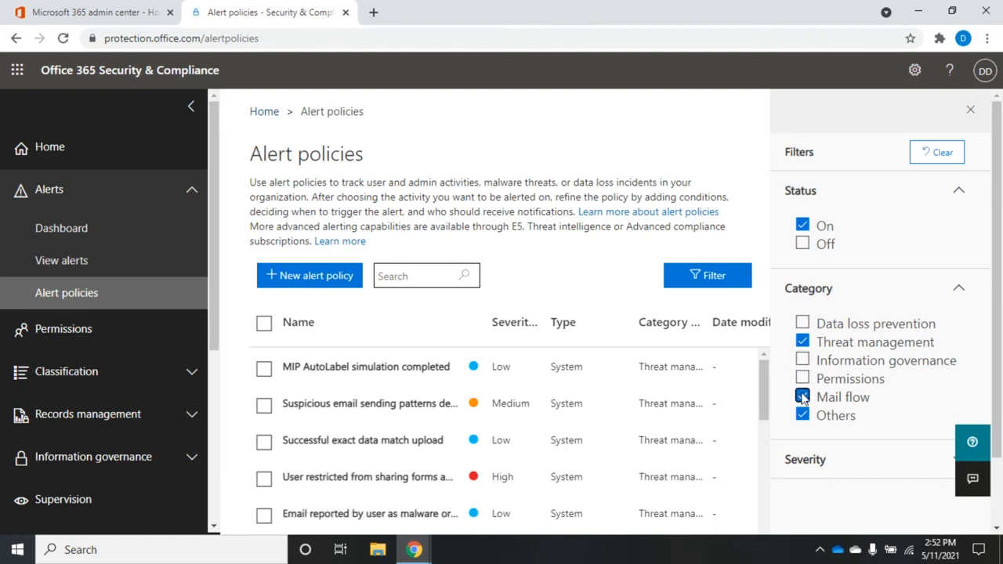
{"action": "left_click", "coordinate": [802, 397]}
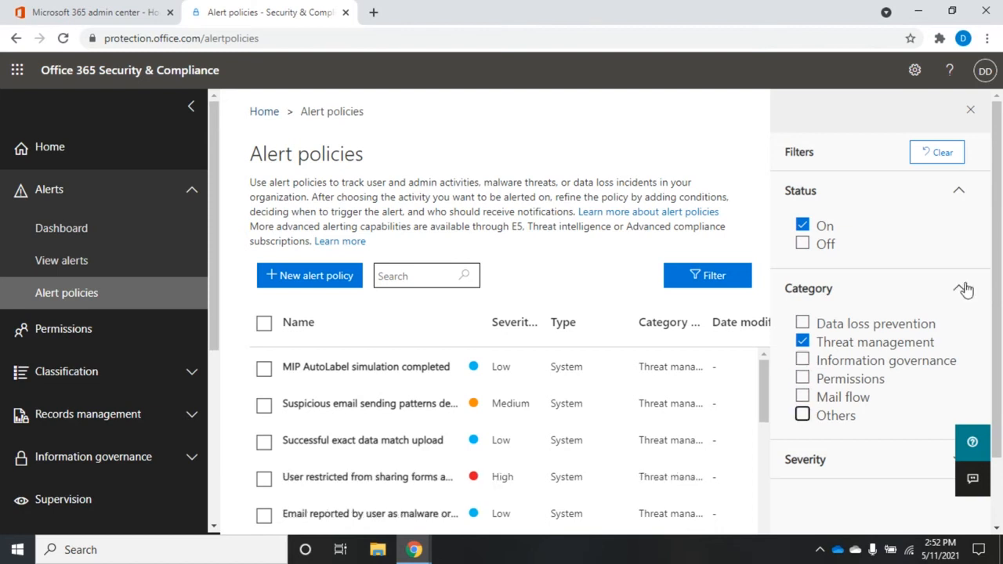
{"action": "left_click", "coordinate": [959, 191]}
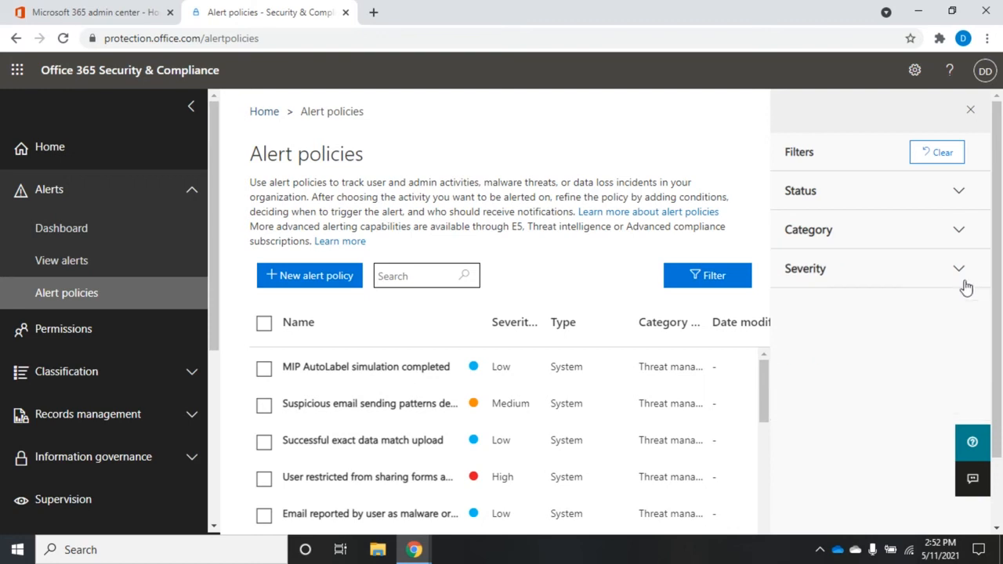
{"action": "left_click", "coordinate": [959, 268]}
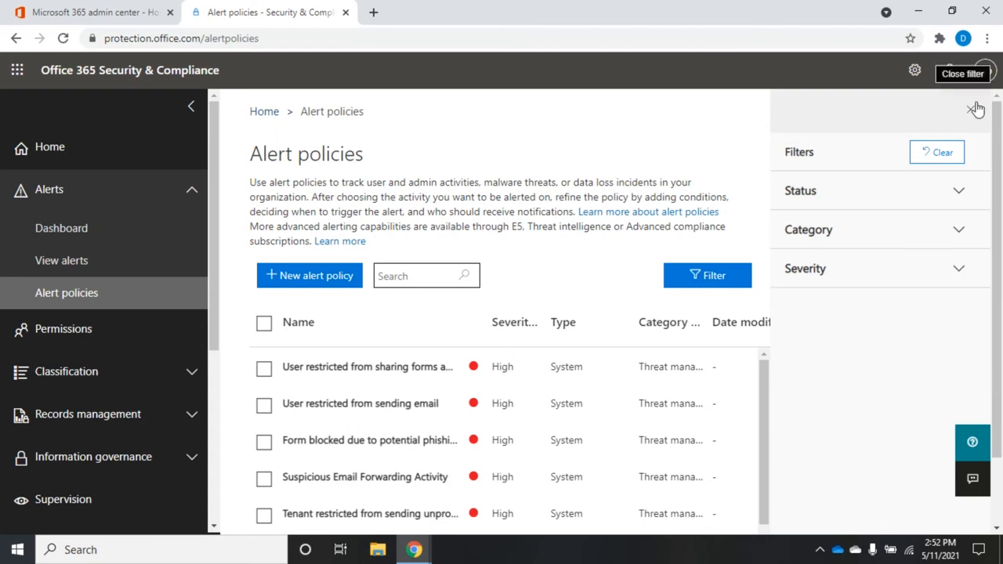
{"action": "left_click", "coordinate": [976, 107]}
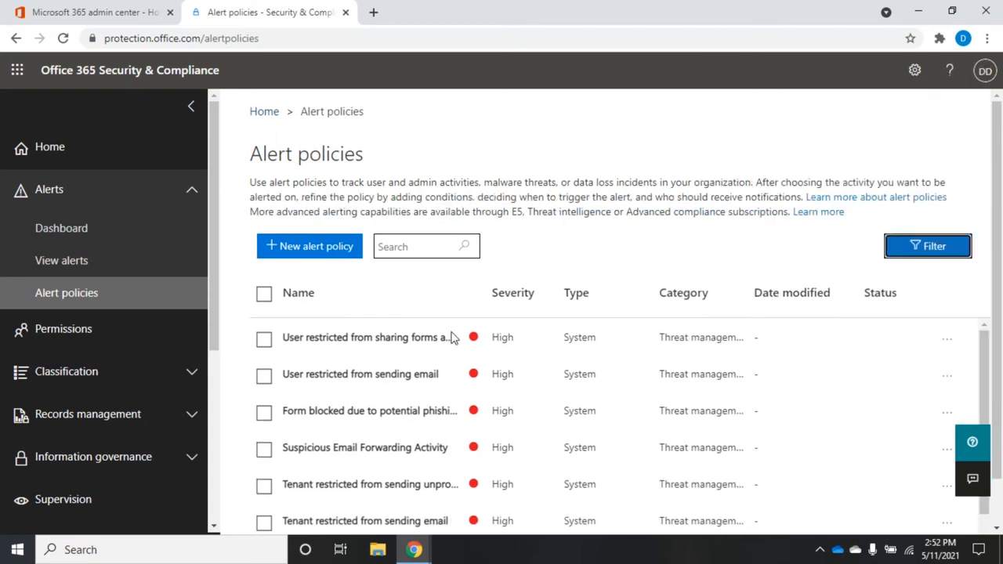
{"action": "mouse_move", "coordinate": [263, 377]}
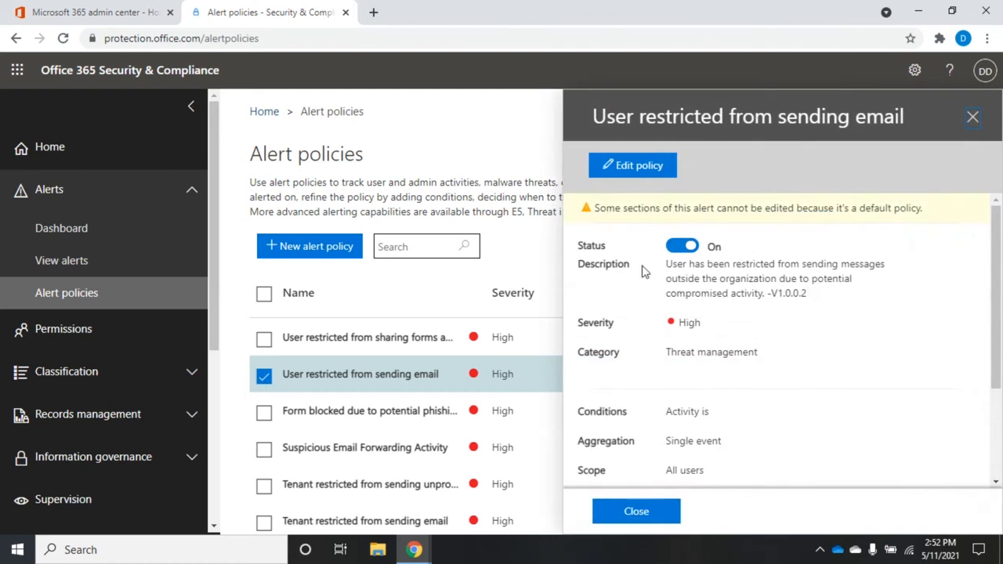
{"action": "mouse_move", "coordinate": [696, 197]}
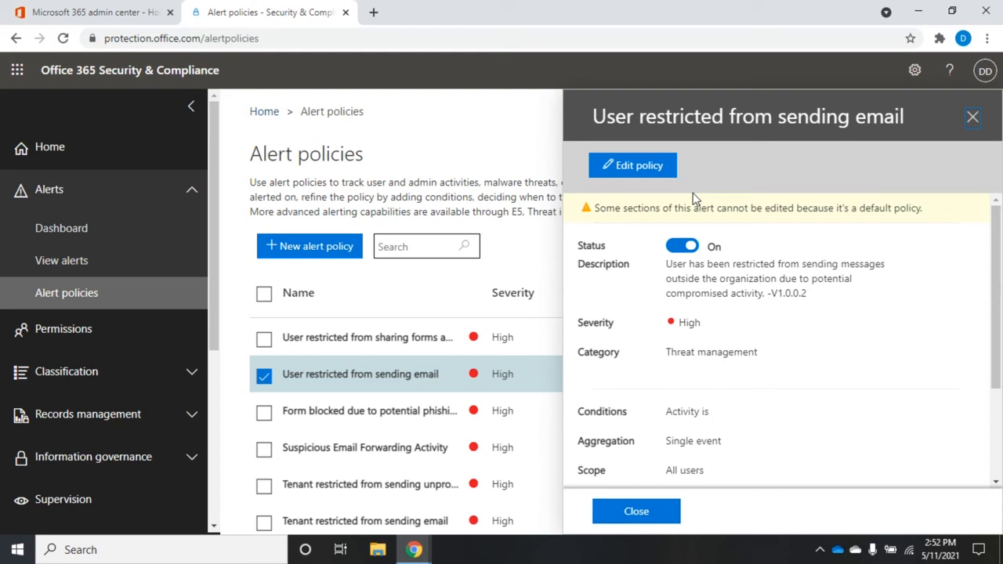
{"action": "mouse_move", "coordinate": [786, 229]}
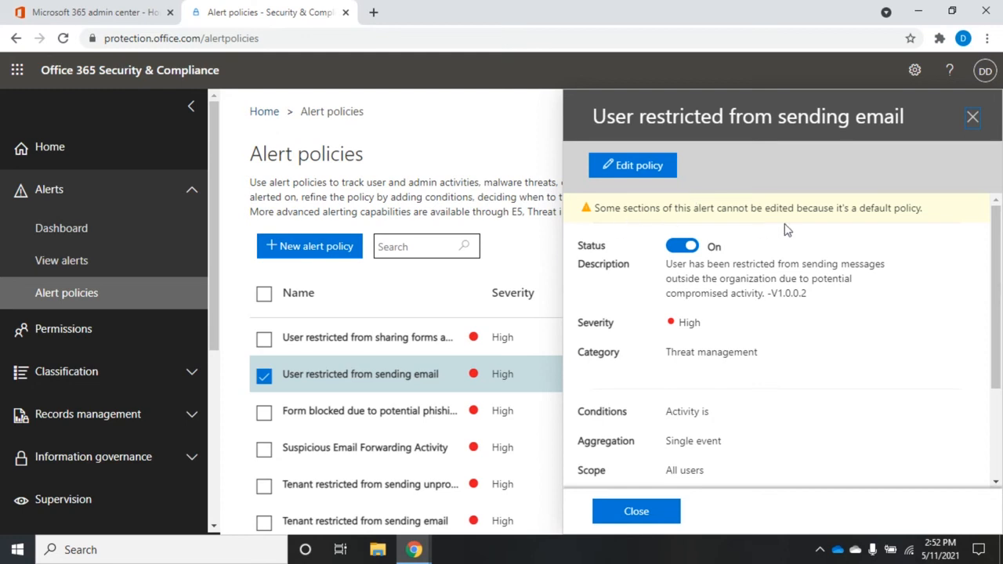
{"action": "mouse_move", "coordinate": [884, 200]}
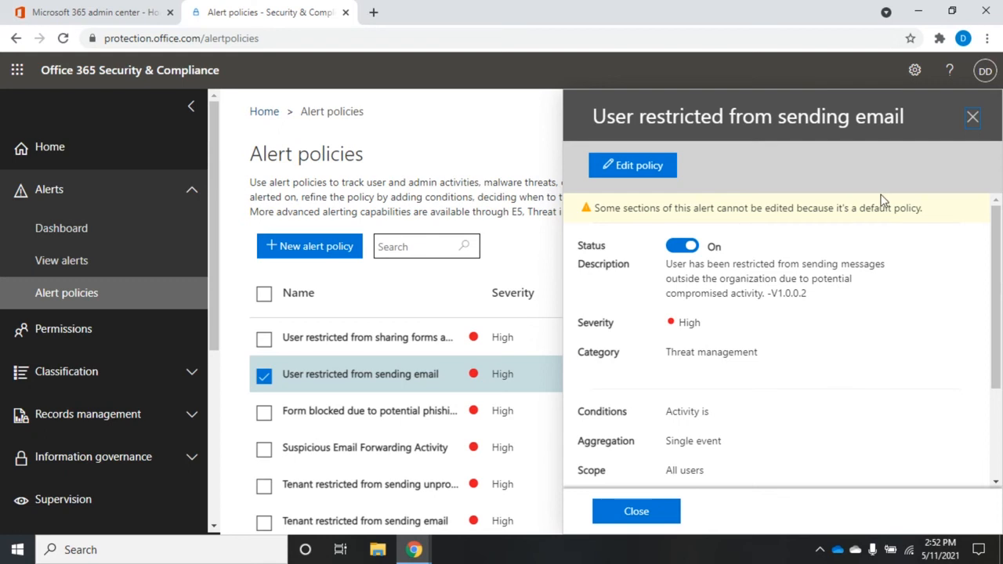
{"action": "mouse_move", "coordinate": [677, 269]}
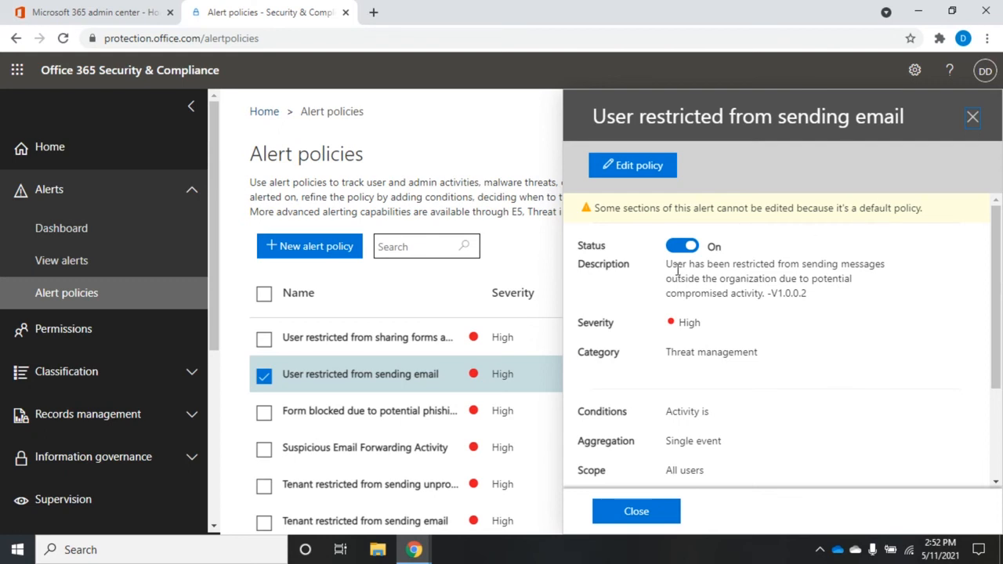
{"action": "left_click", "coordinate": [681, 244]}
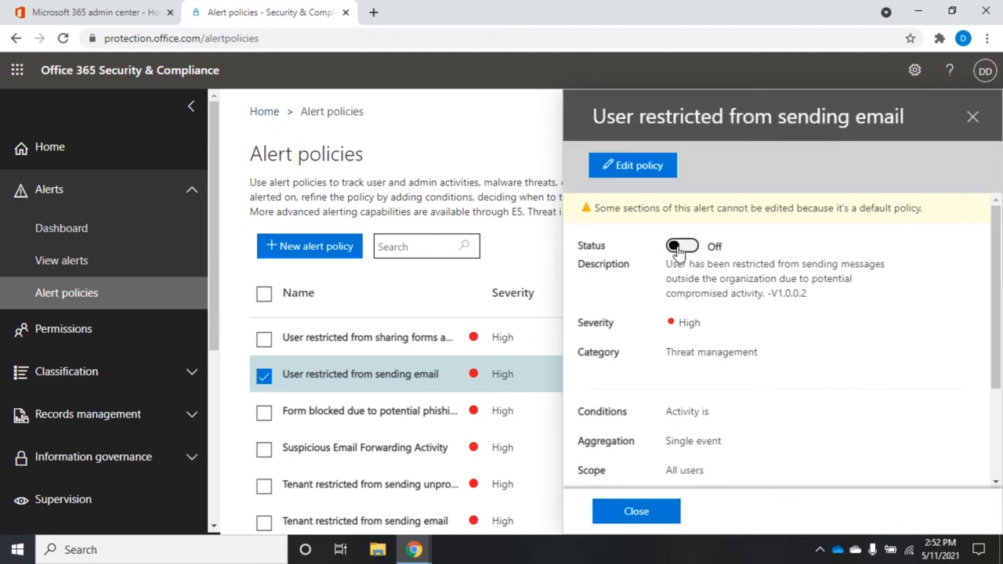
{"action": "left_click", "coordinate": [680, 245]}
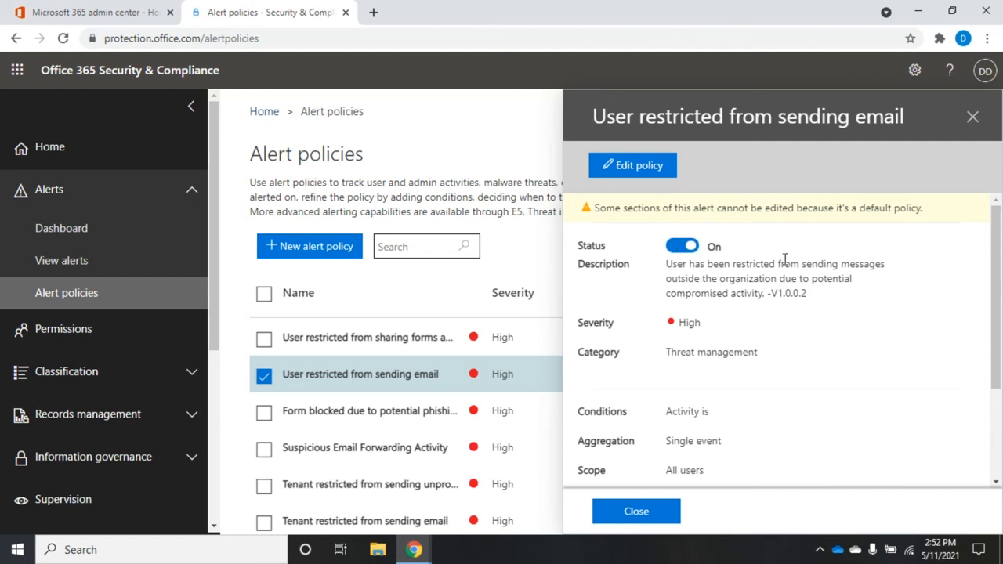
{"action": "mouse_move", "coordinate": [605, 427]}
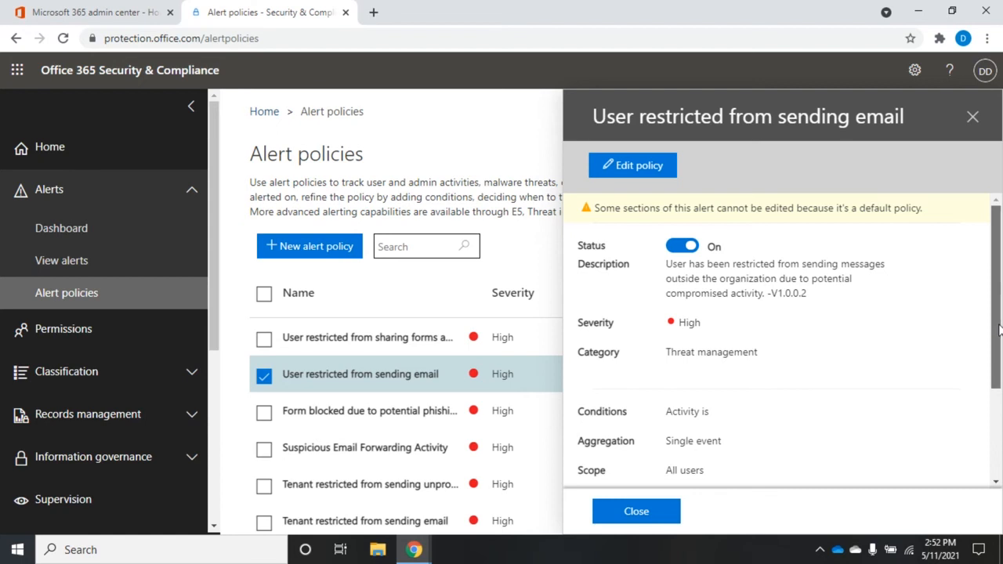
{"action": "scroll", "scroll_direction": "down", "scroll_amount": 3}
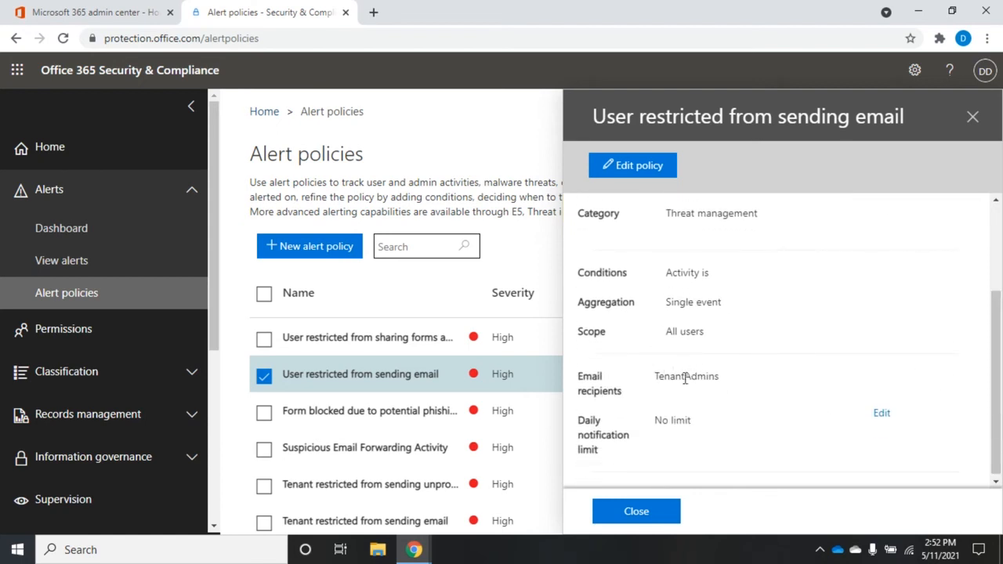
{"action": "mouse_move", "coordinate": [655, 378]}
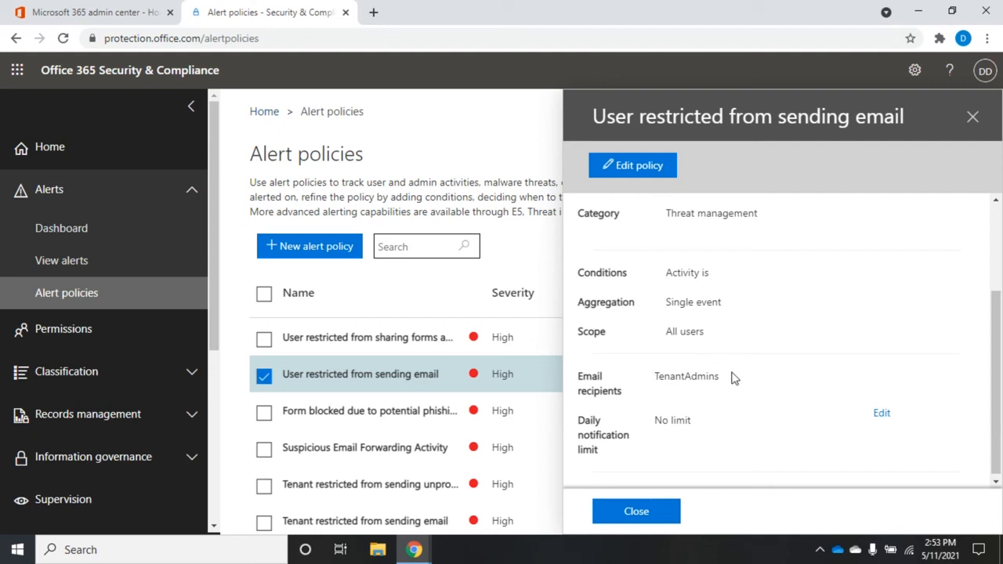
{"action": "mouse_move", "coordinate": [812, 414]}
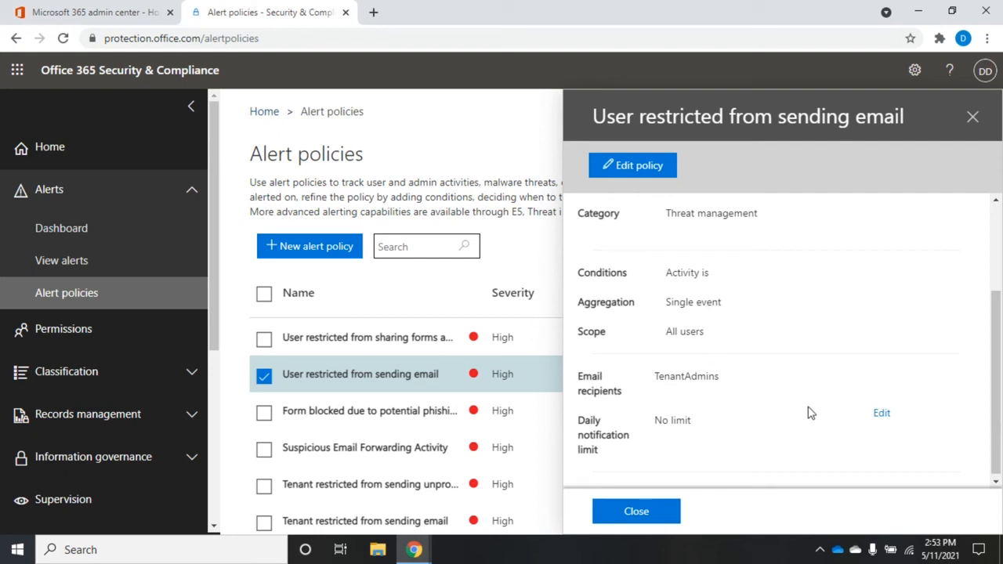
{"action": "mouse_move", "coordinate": [899, 420]}
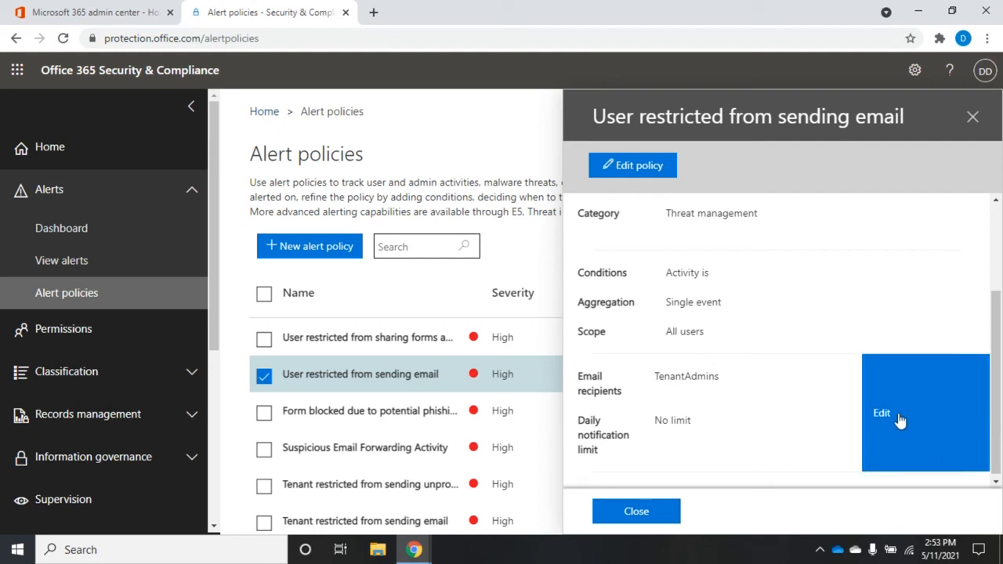
{"action": "left_click", "coordinate": [881, 414]}
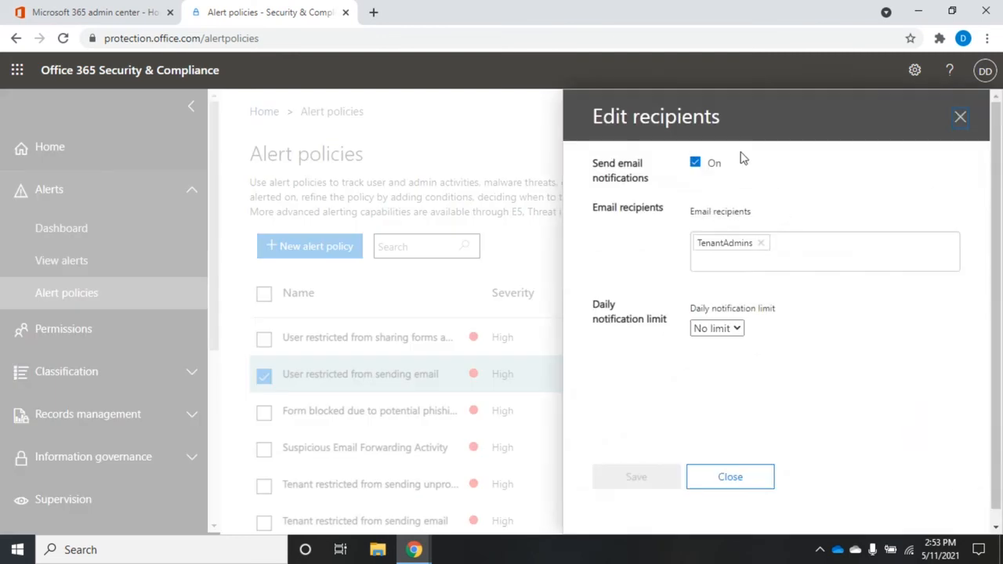
{"action": "left_click", "coordinate": [694, 162]}
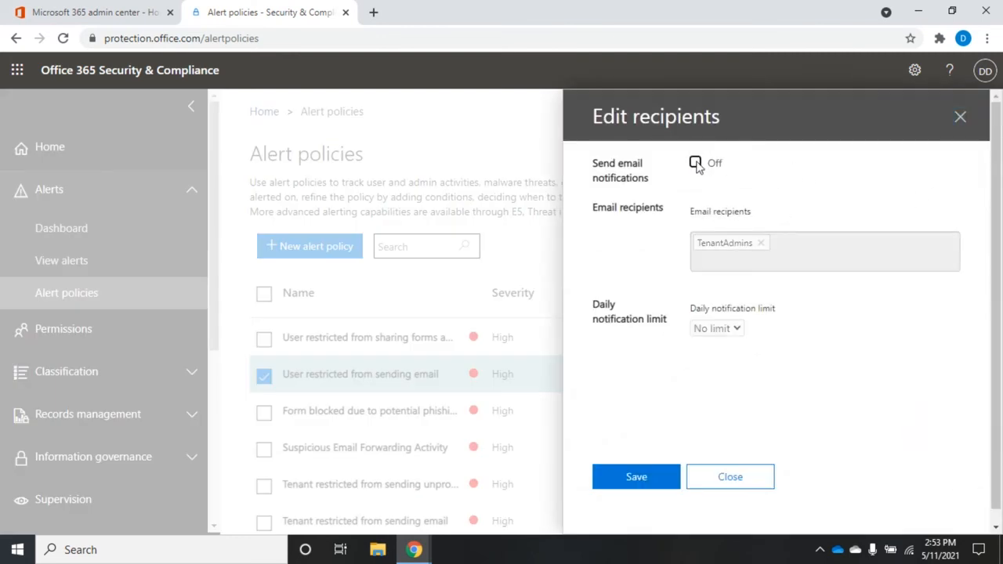
{"action": "left_click", "coordinate": [696, 161]}
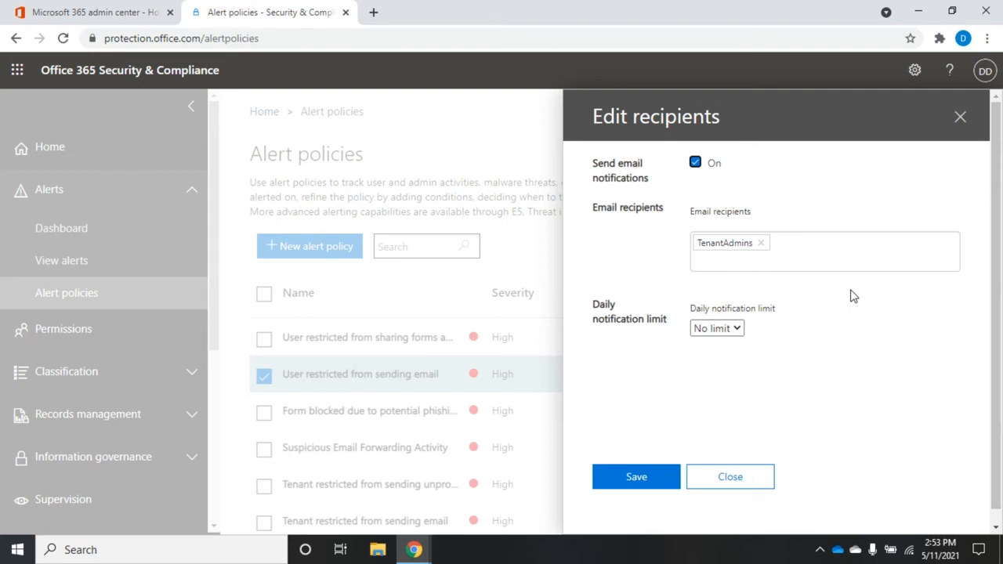
{"action": "mouse_move", "coordinate": [627, 315]}
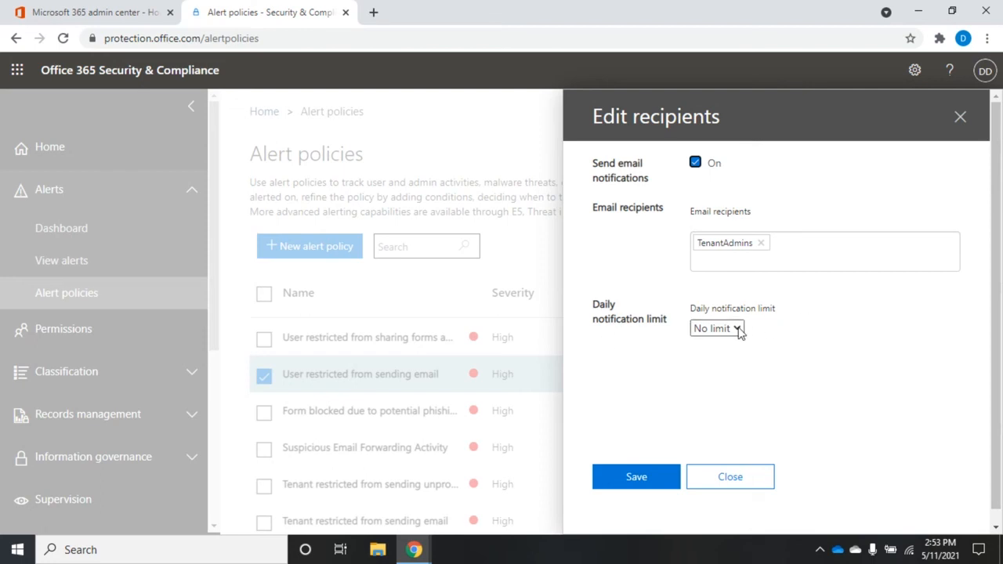
{"action": "left_click", "coordinate": [716, 329]}
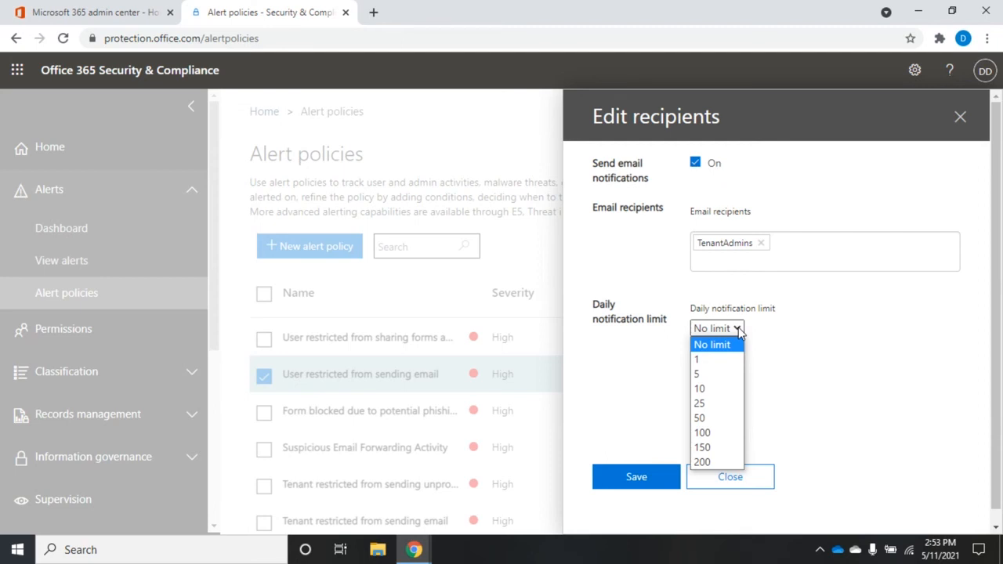
{"action": "left_click", "coordinate": [712, 345]}
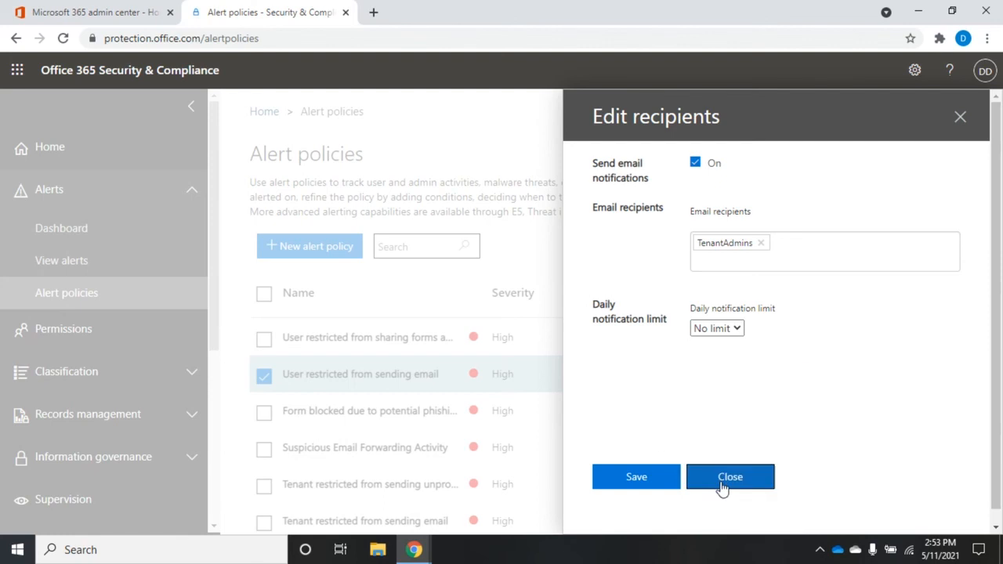
{"action": "left_click", "coordinate": [730, 476]}
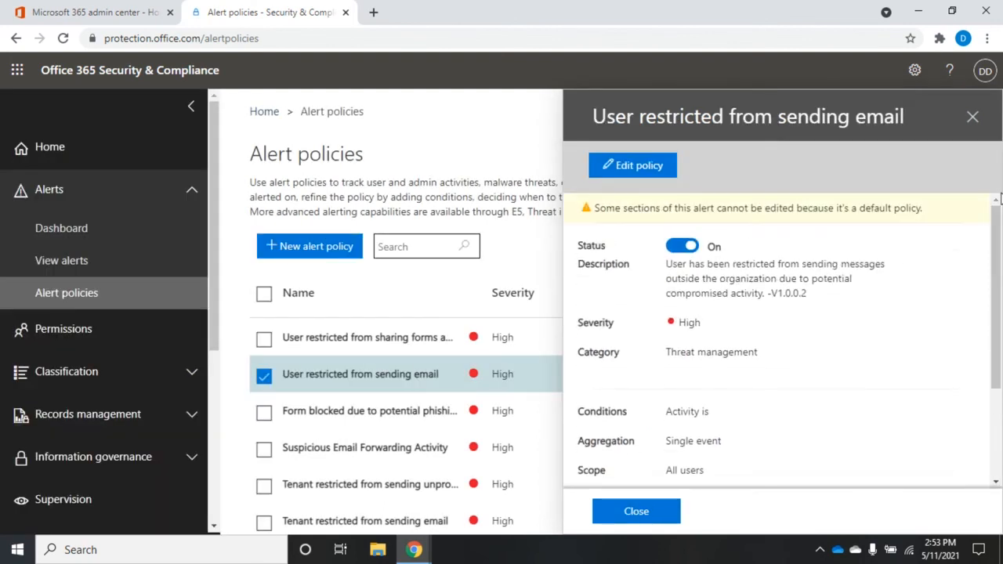
Close the policy details pane and uncheck the User restricted from sending email row.
{"action": "left_click", "coordinate": [636, 511]}
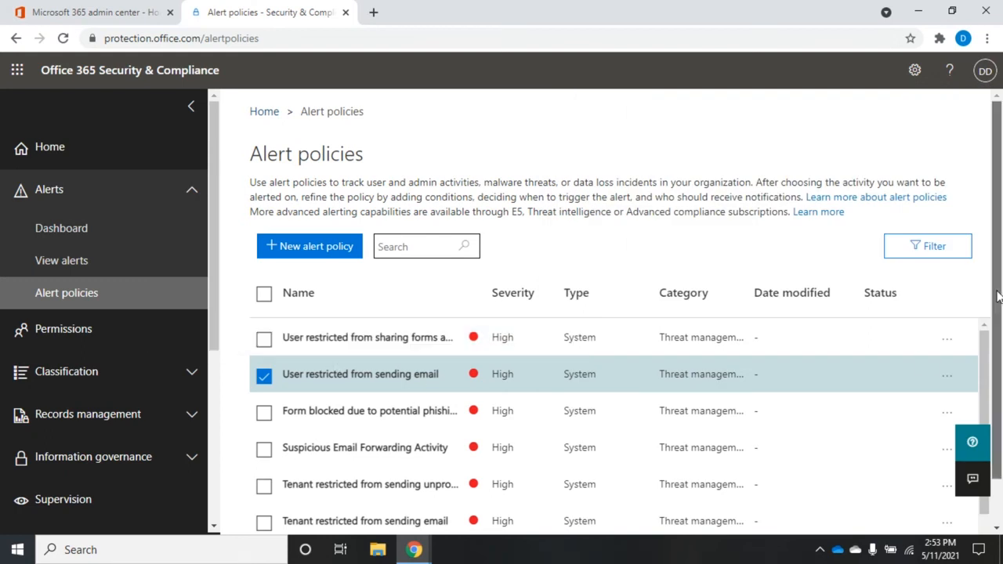
{"action": "scroll", "scroll_direction": "down", "scroll_amount": 3}
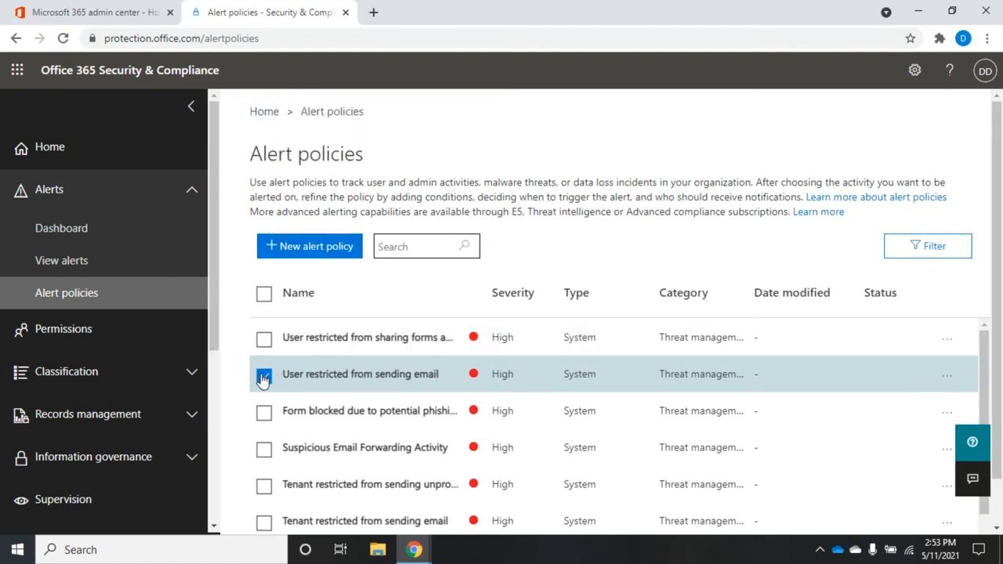
{"action": "left_click", "coordinate": [264, 373]}
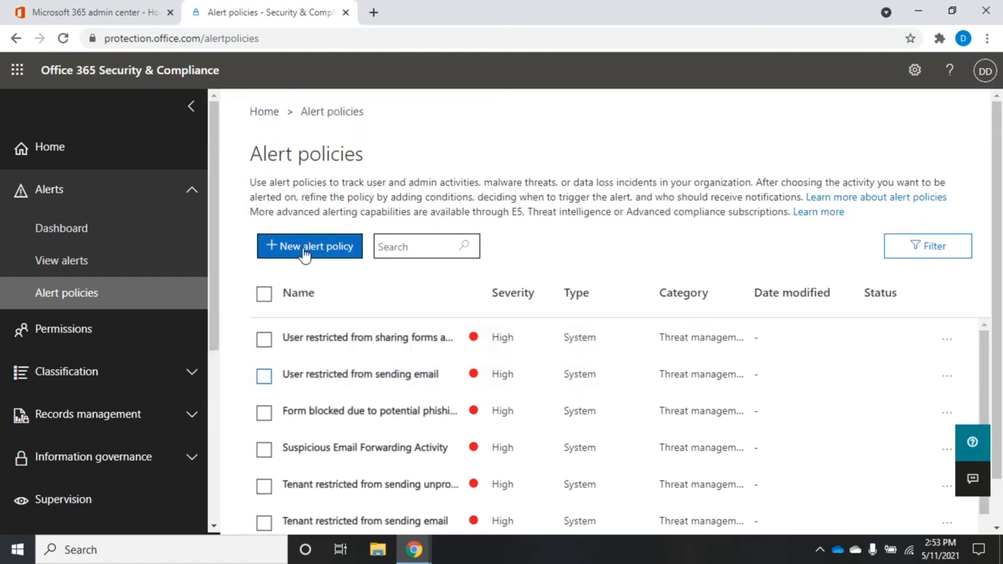
Begin a new alert policy named 'Test' with the description 'Description'.
{"action": "left_click", "coordinate": [308, 246]}
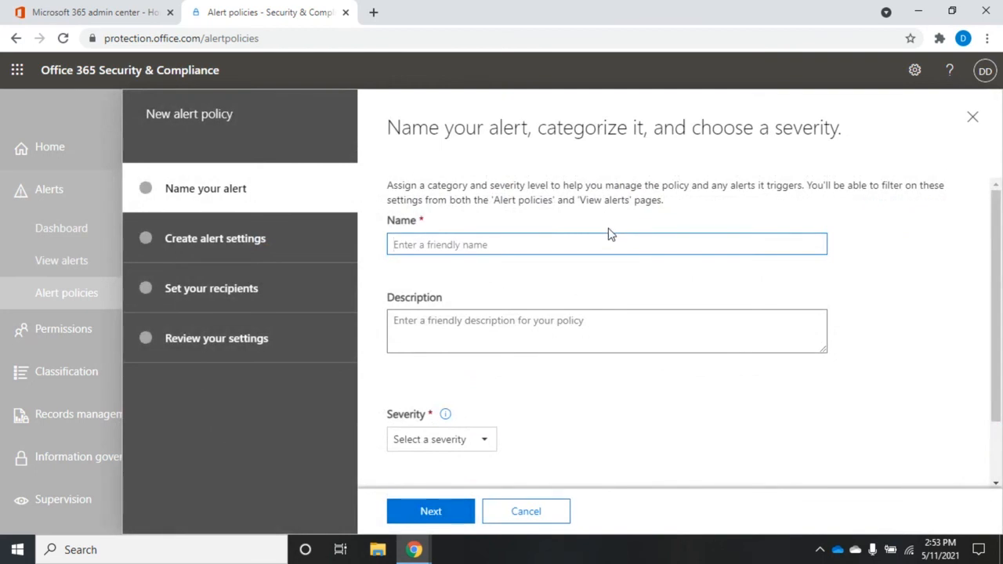
{"action": "type", "text": "Test"}
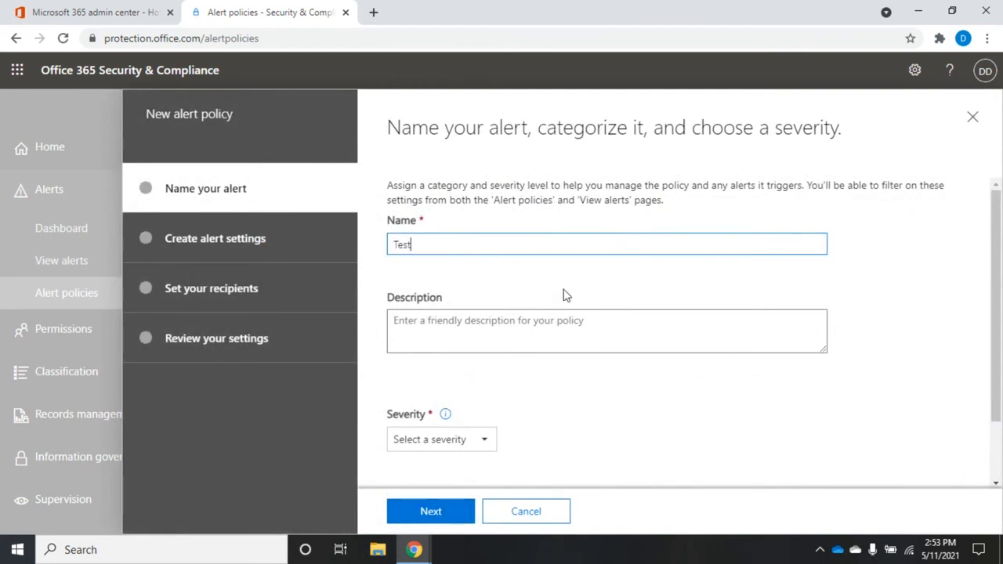
{"action": "type", "text": "Desc"}
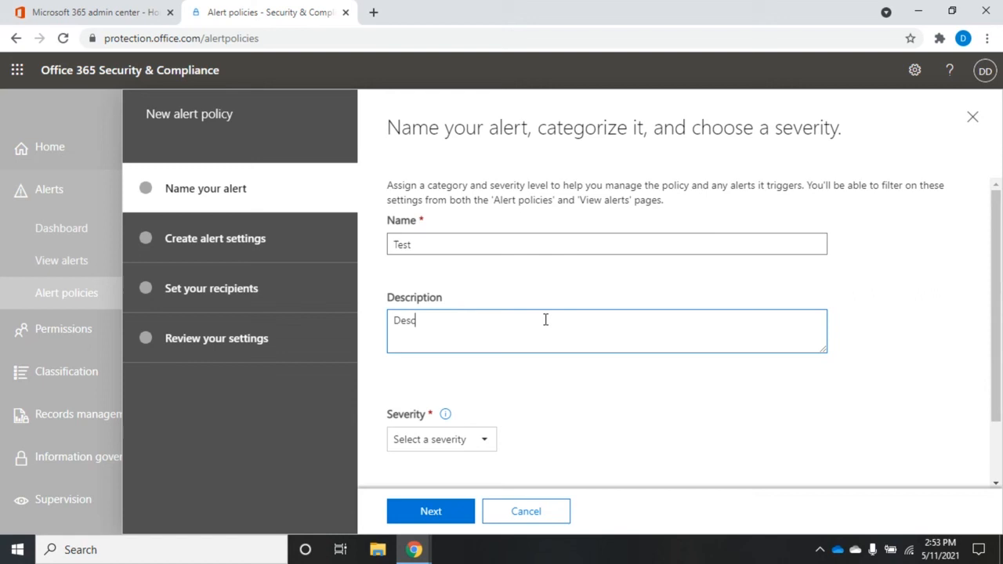
{"action": "type", "text": "ription"}
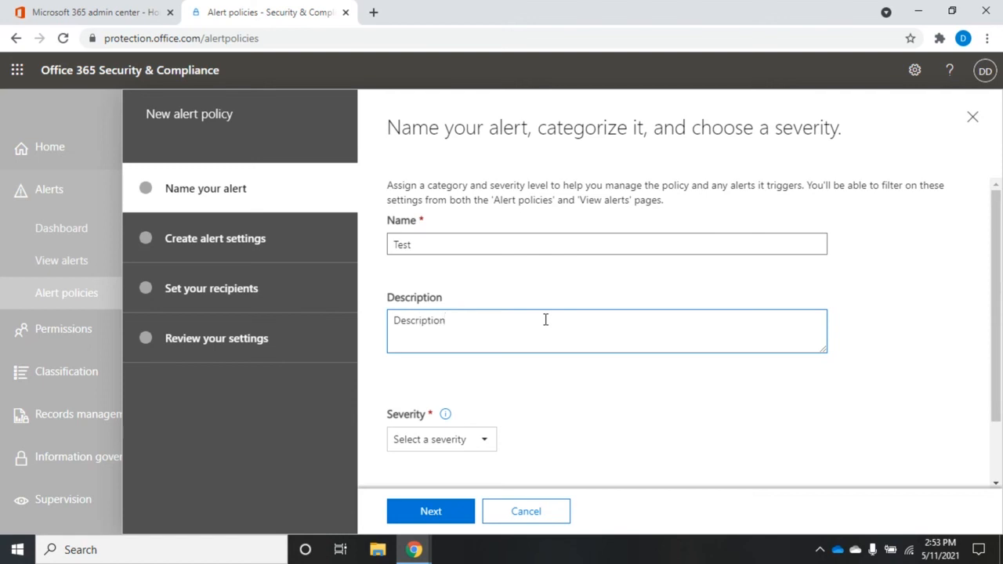
Set severity to Medium and category to Others, then advance to alert settings.
{"action": "scroll", "scroll_direction": "down", "scroll_amount": 3}
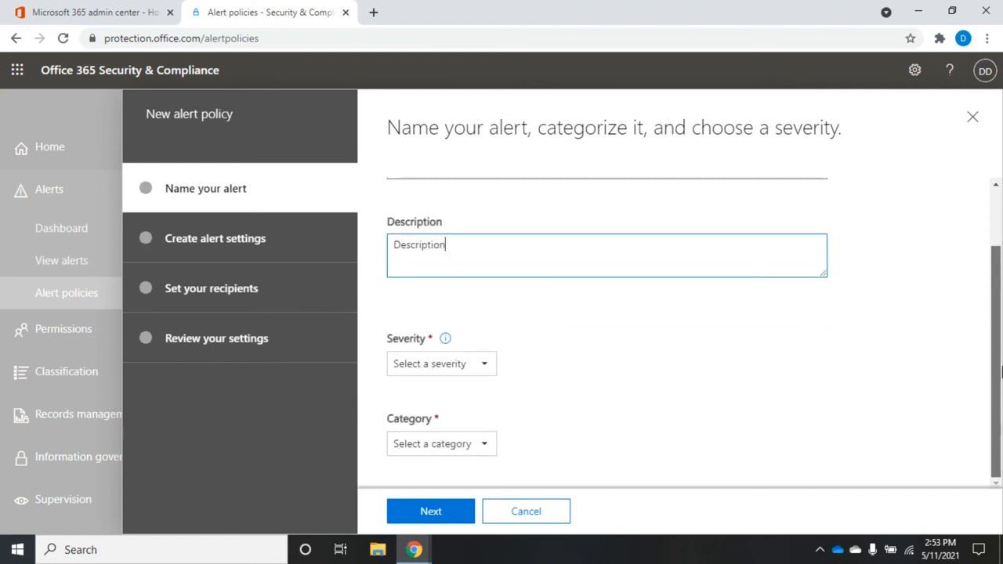
{"action": "left_click", "coordinate": [440, 364]}
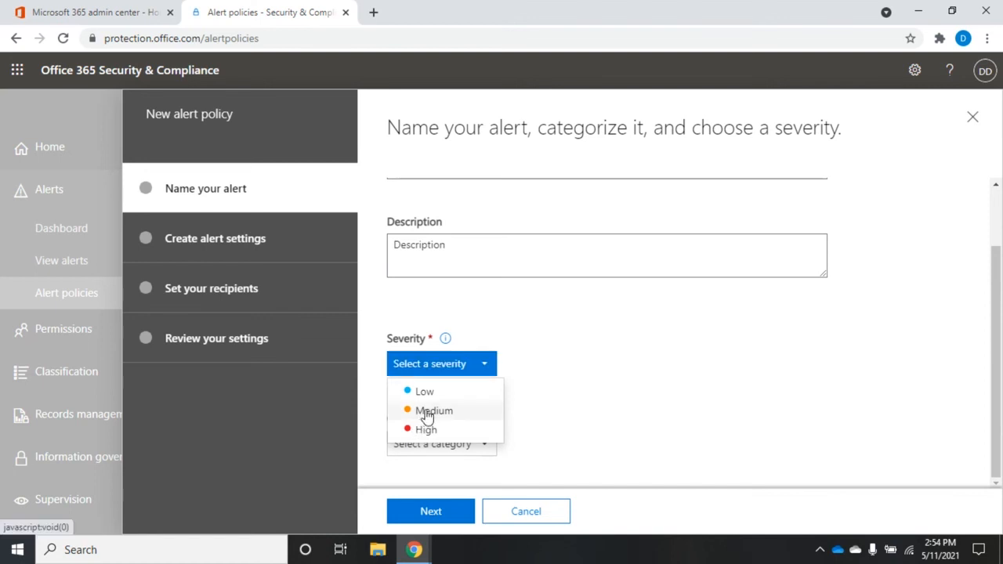
{"action": "left_click", "coordinate": [434, 410]}
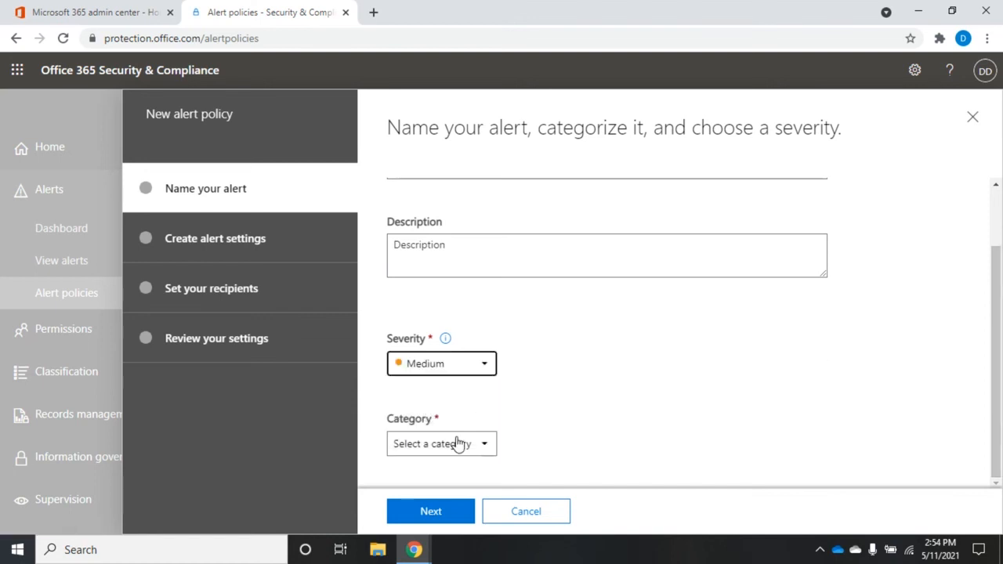
{"action": "left_click", "coordinate": [440, 443]}
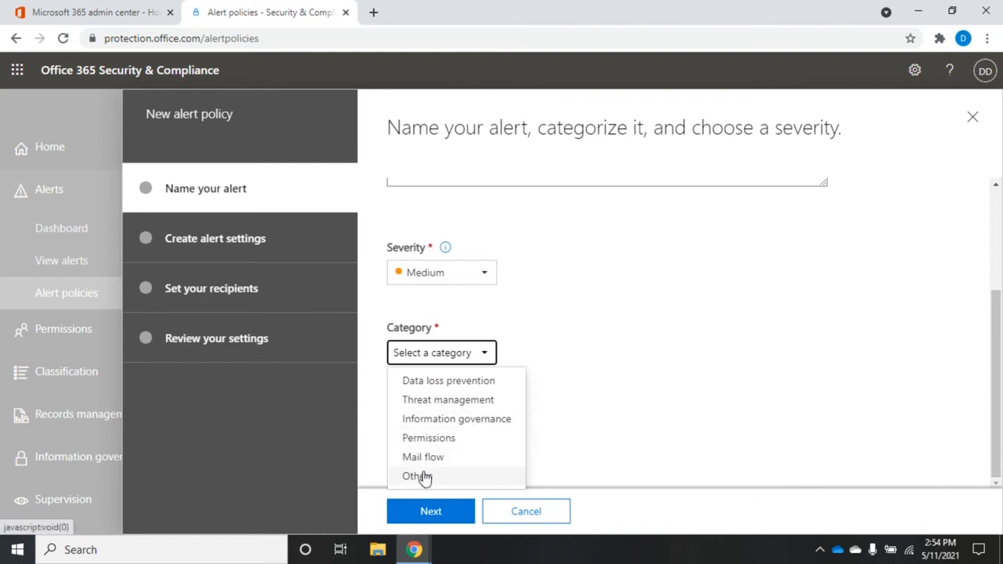
{"action": "left_click", "coordinate": [417, 476]}
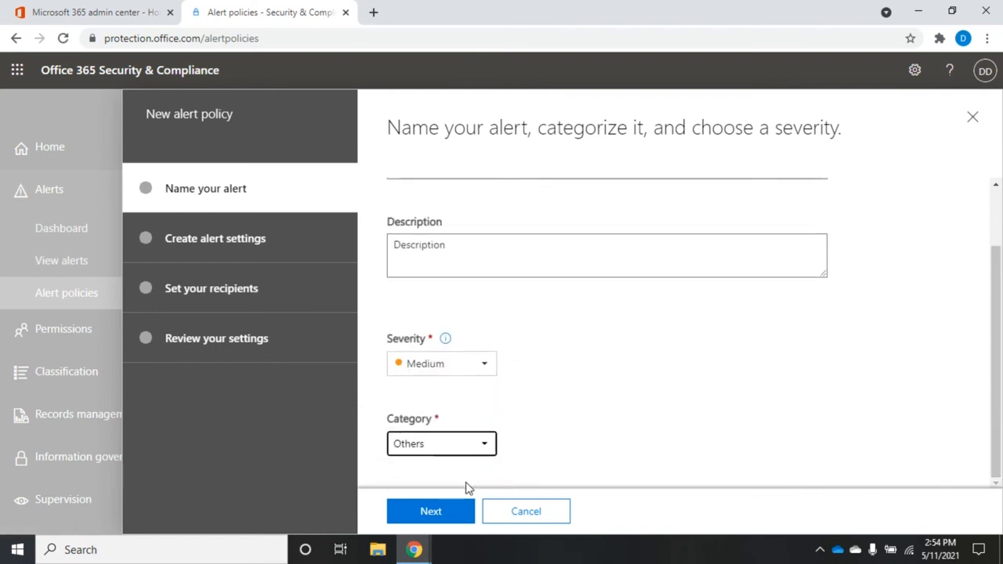
{"action": "left_click", "coordinate": [430, 511]}
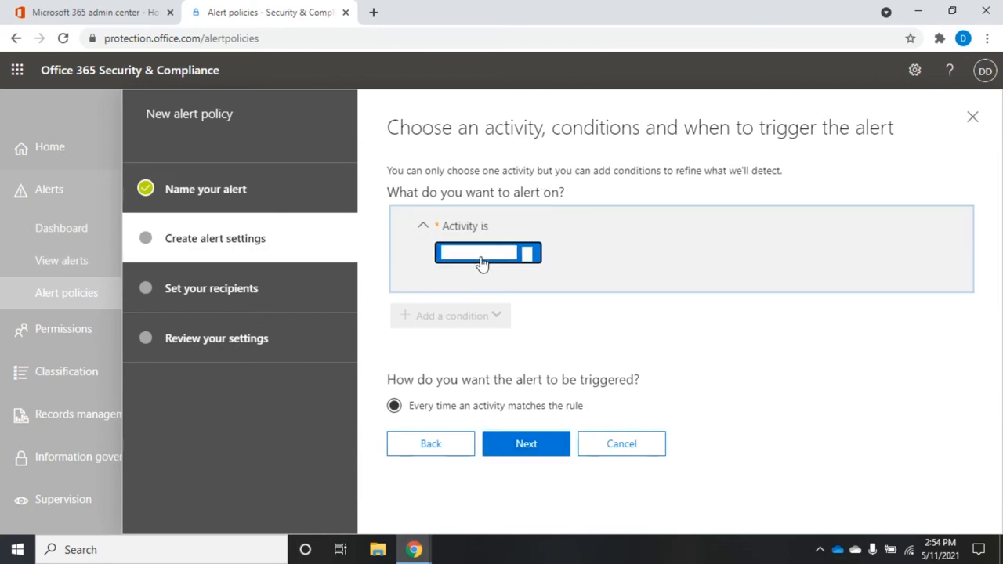
Choose 'Detected malware in file' as the activity the alert fires on.
{"action": "left_click", "coordinate": [487, 253]}
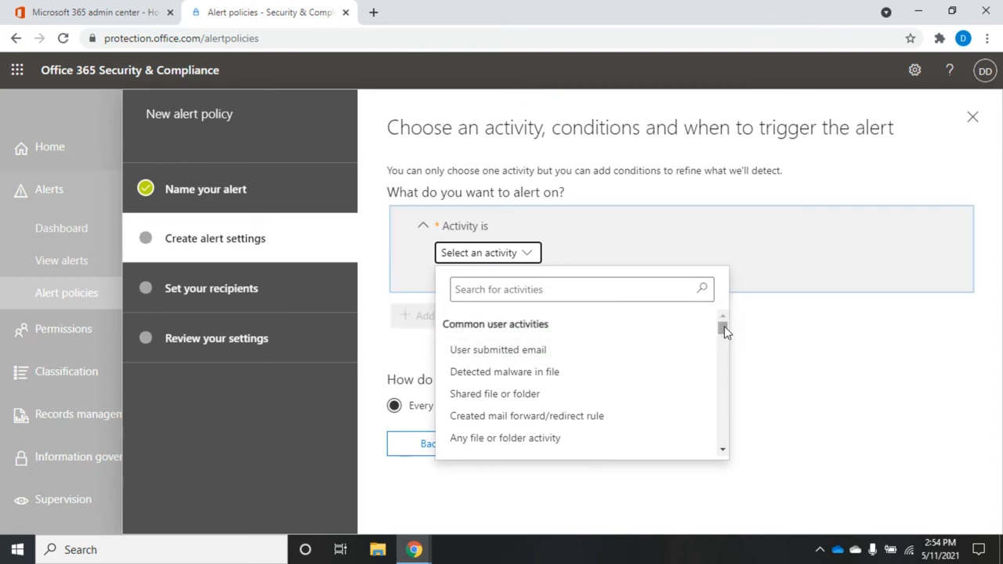
{"action": "scroll", "scroll_direction": "down", "scroll_amount": 3}
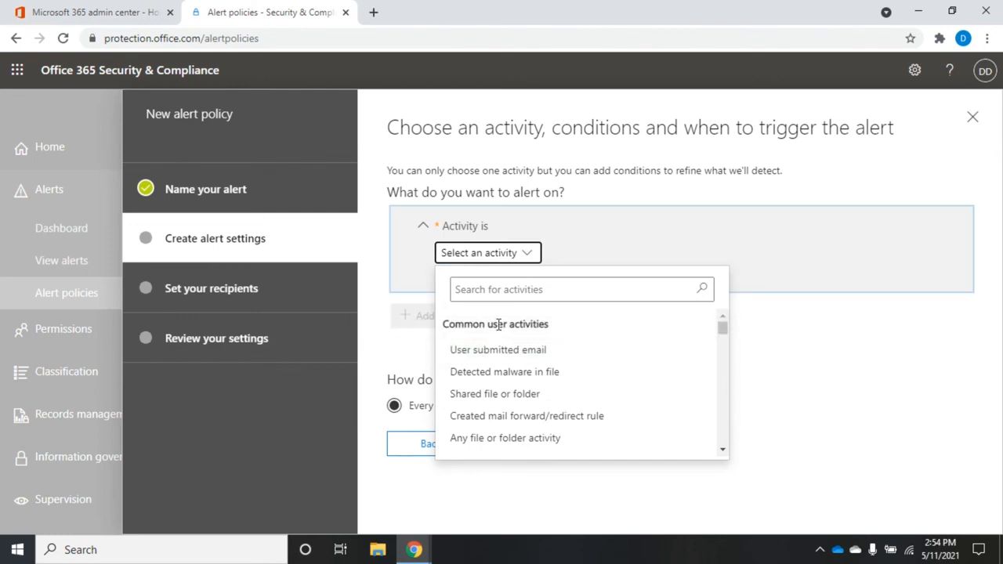
{"action": "mouse_move", "coordinate": [496, 349]}
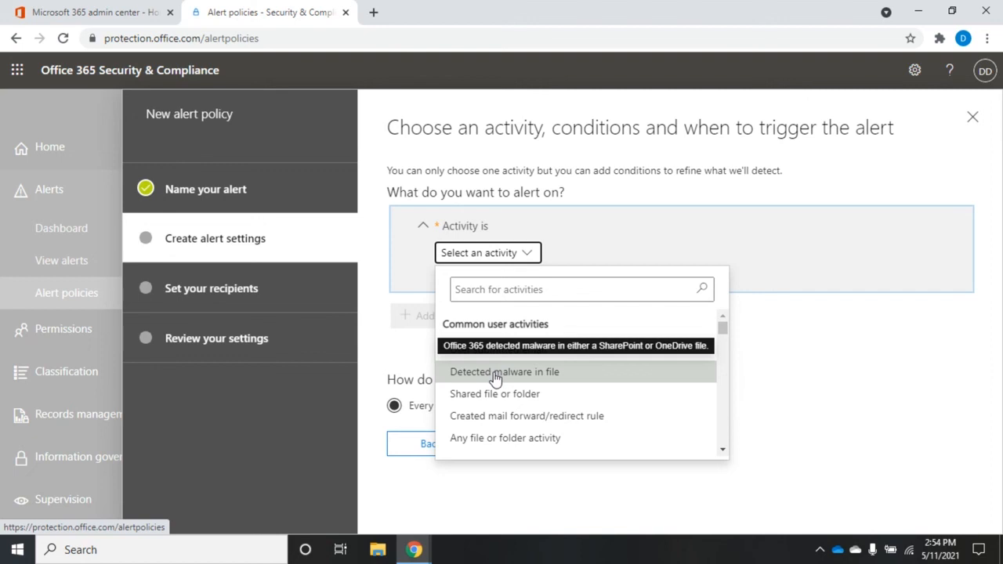
{"action": "mouse_move", "coordinate": [514, 381]}
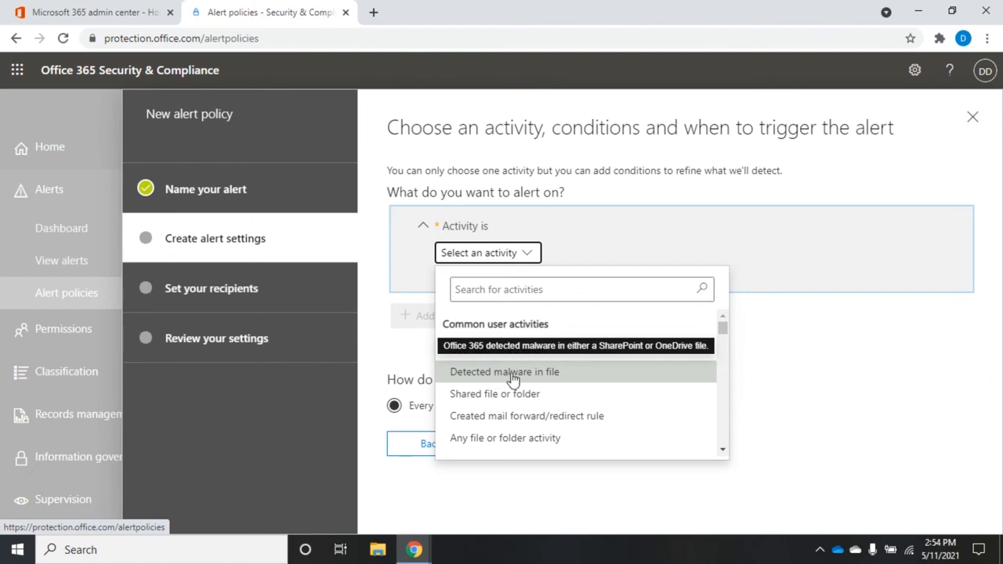
{"action": "mouse_move", "coordinate": [508, 400]}
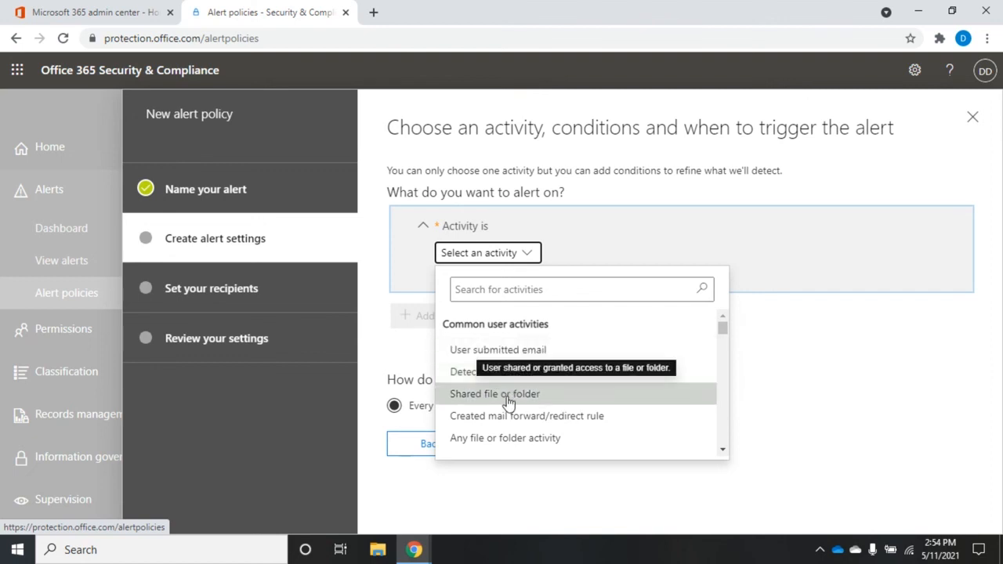
{"action": "mouse_move", "coordinate": [509, 420]}
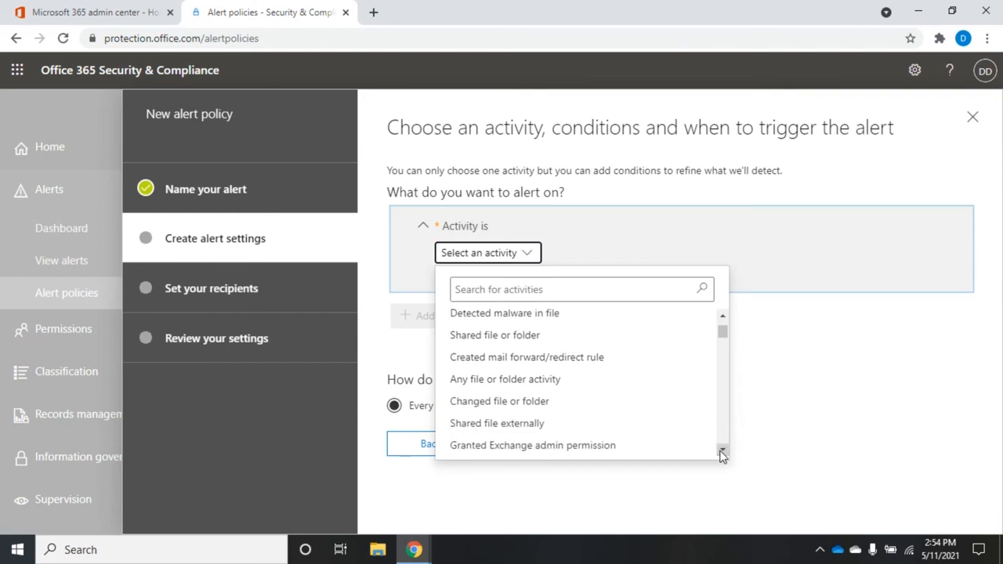
{"action": "scroll", "scroll_direction": "down", "scroll_amount": 3}
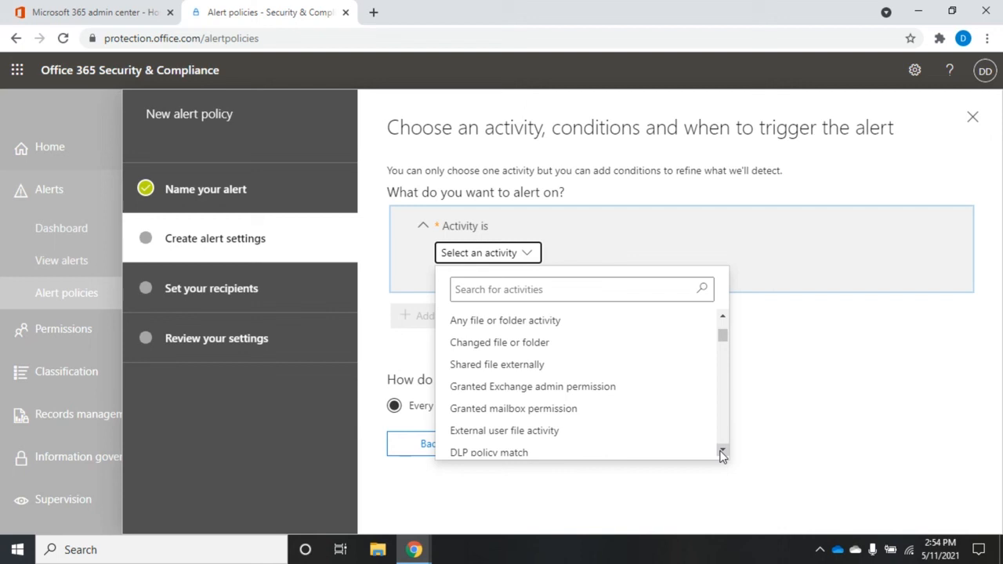
{"action": "mouse_move", "coordinate": [639, 407]}
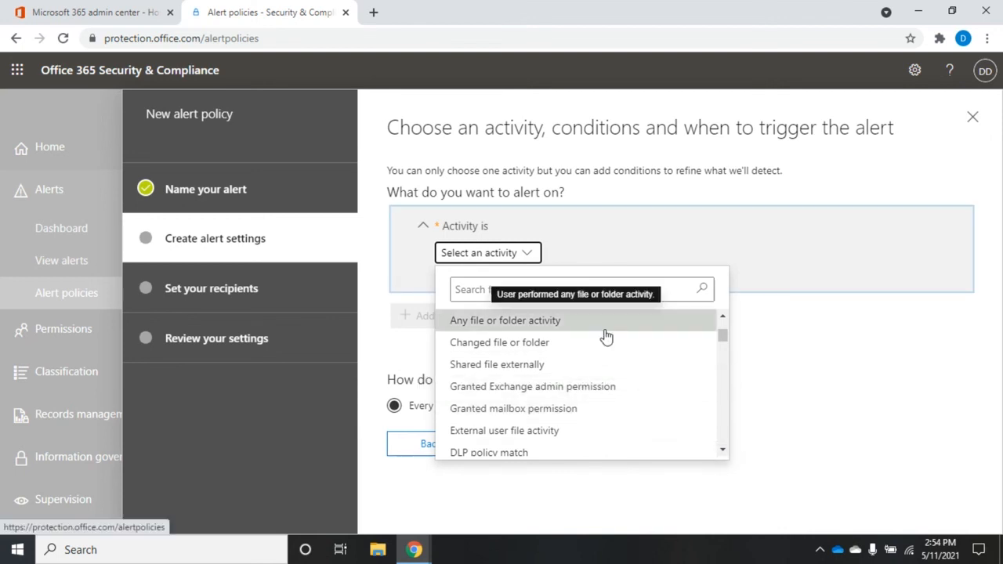
{"action": "mouse_move", "coordinate": [705, 321]}
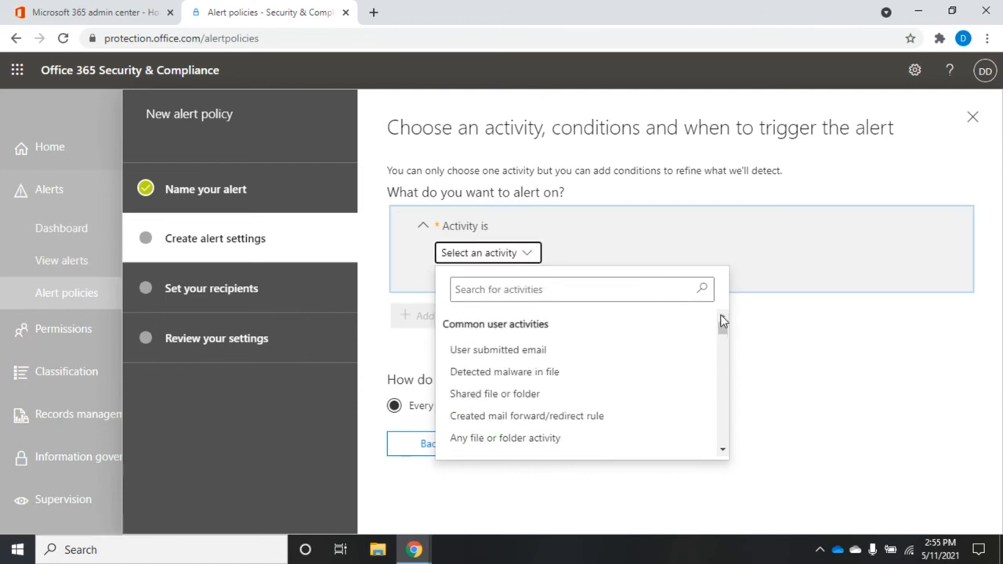
{"action": "mouse_move", "coordinate": [505, 371]}
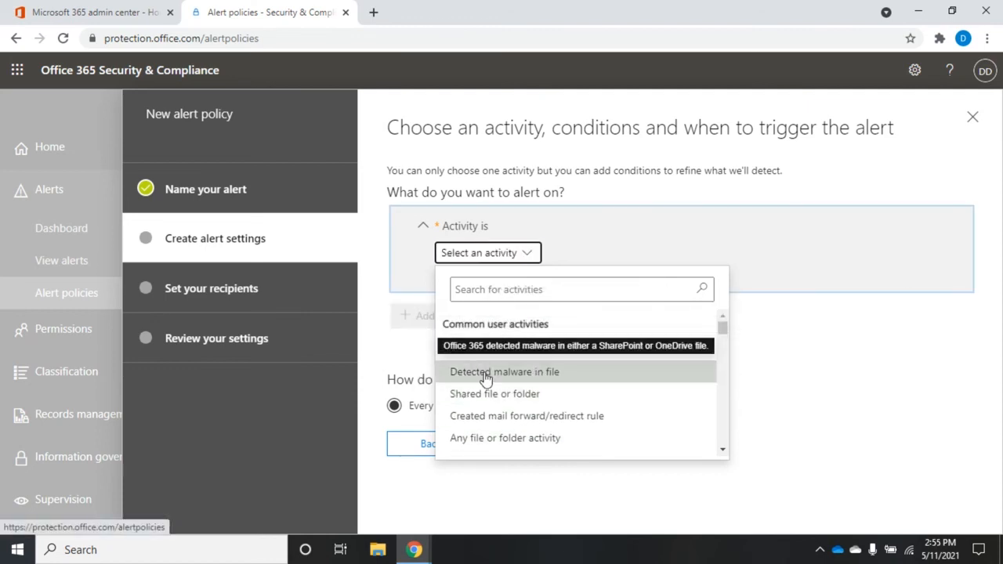
{"action": "left_click", "coordinate": [505, 371]}
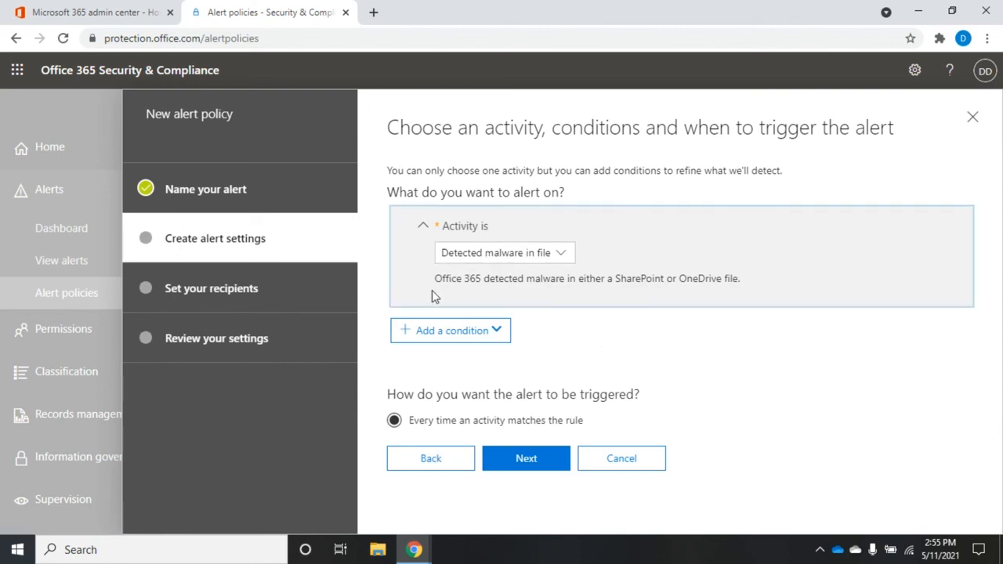
{"action": "mouse_move", "coordinate": [623, 294]}
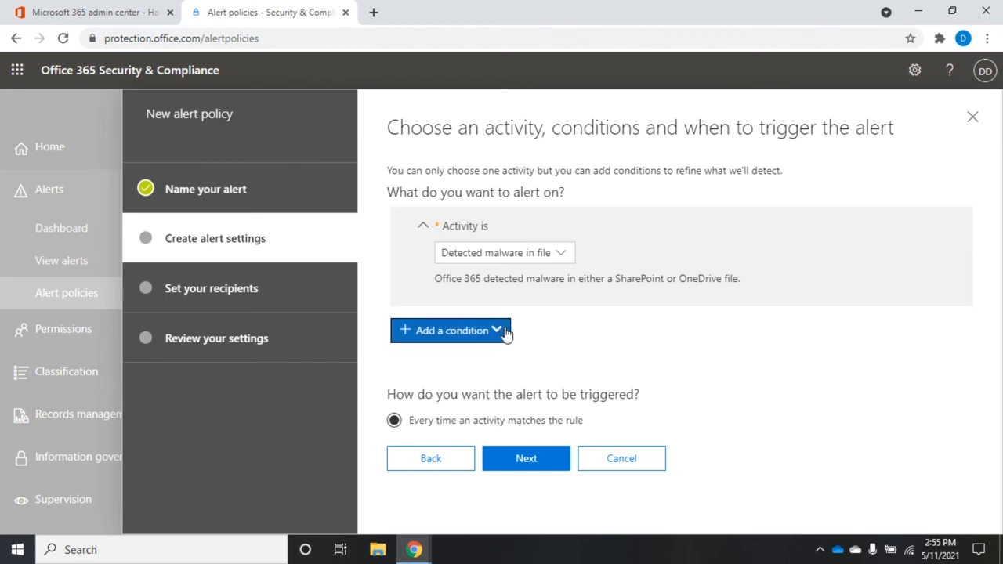
Add a File extension condition matching 'docx'.
{"action": "left_click", "coordinate": [452, 329]}
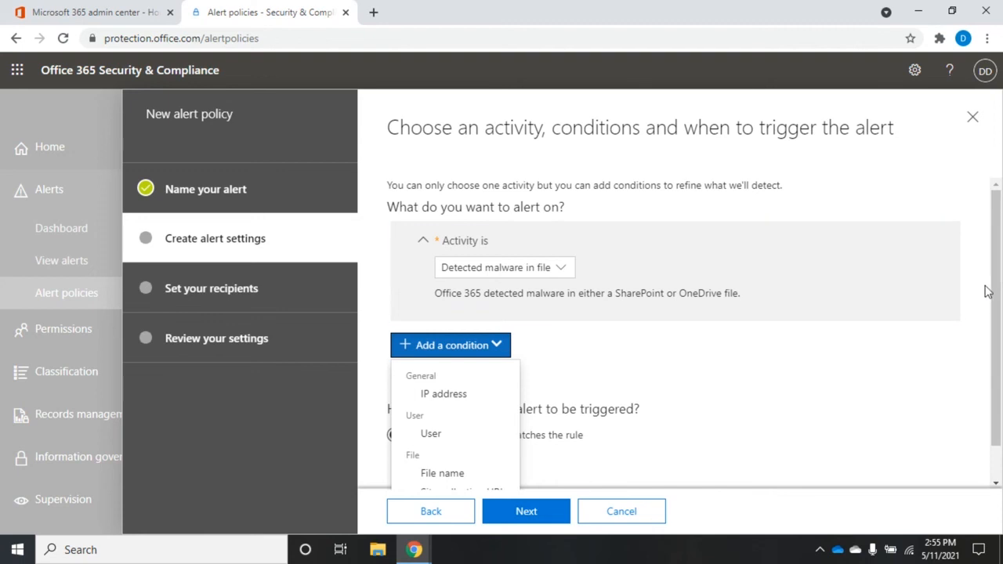
{"action": "scroll", "scroll_direction": "down", "scroll_amount": 3}
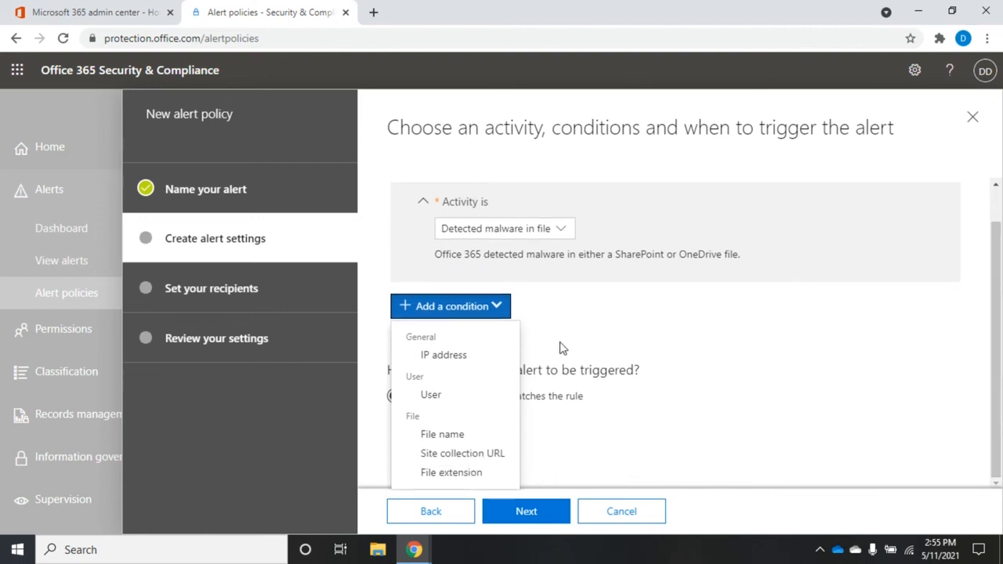
{"action": "mouse_move", "coordinate": [423, 374]}
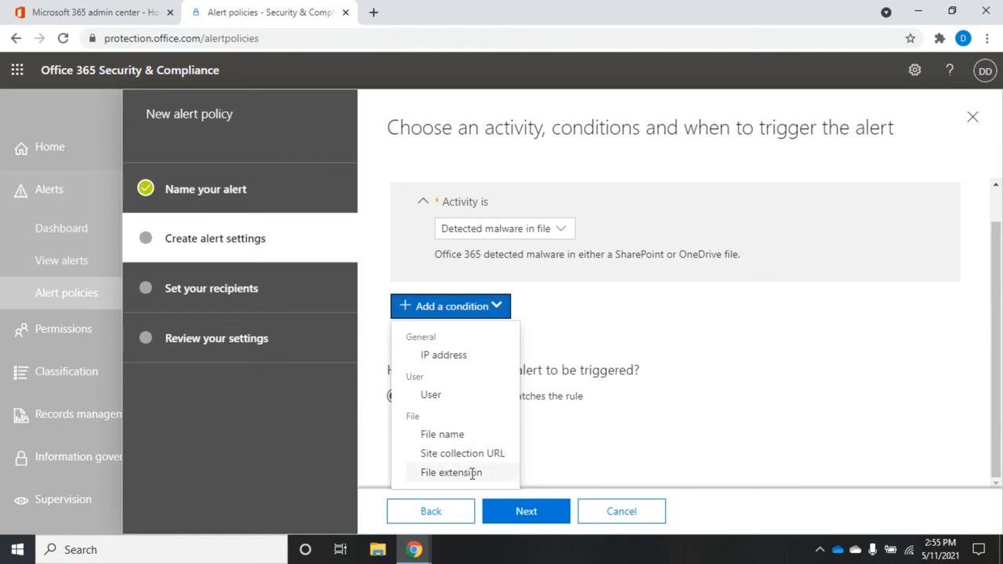
{"action": "left_click", "coordinate": [451, 472]}
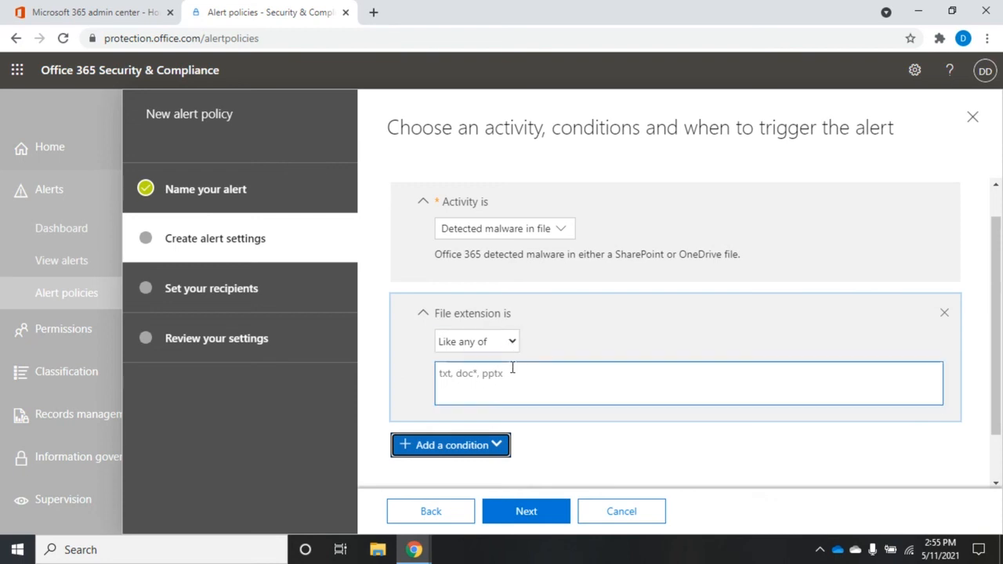
{"action": "left_click", "coordinate": [687, 382]}
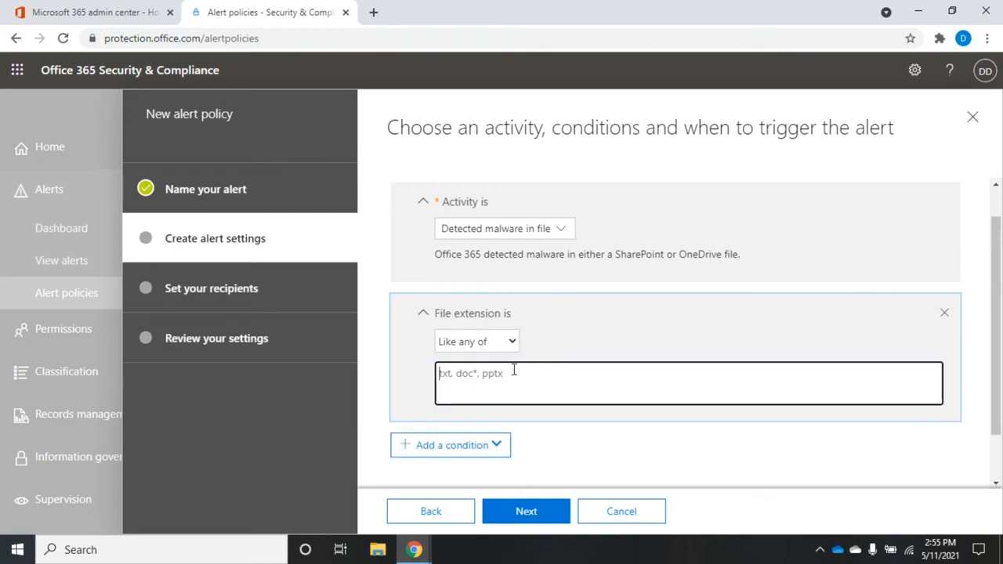
{"action": "type", "text": "doc"}
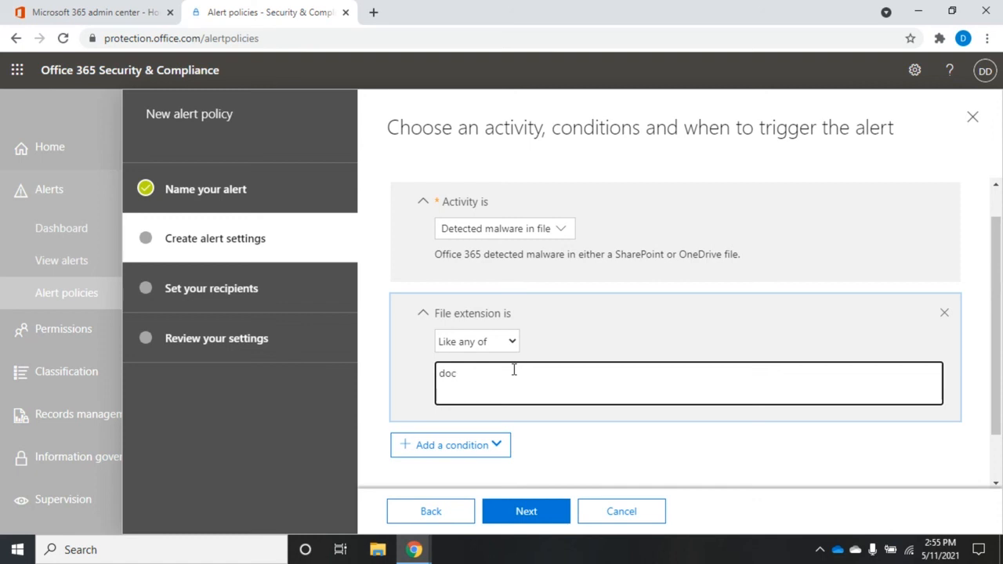
{"action": "type", "text": "x"}
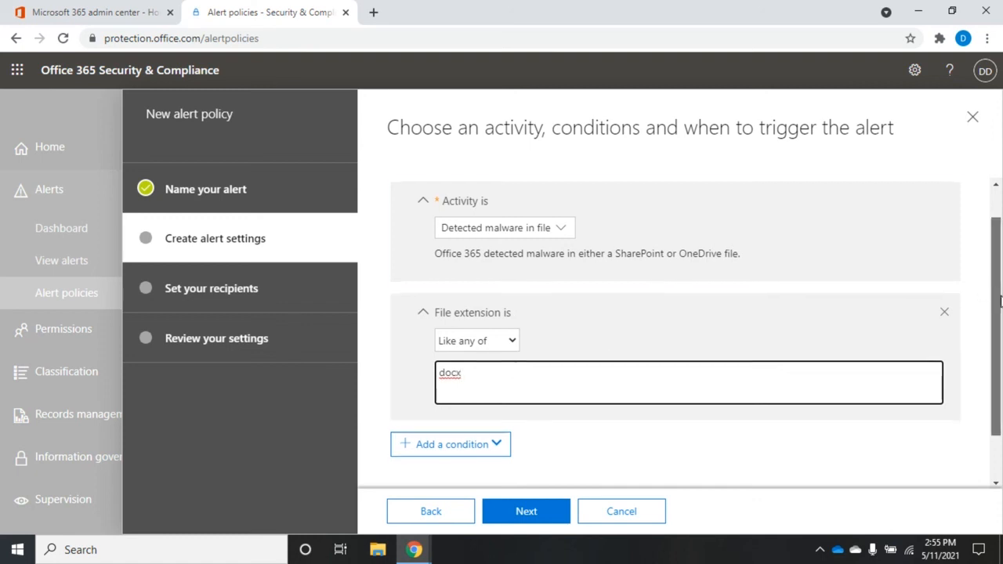
Advance from the alert settings to the recipients step.
{"action": "scroll", "scroll_direction": "down", "scroll_amount": 3}
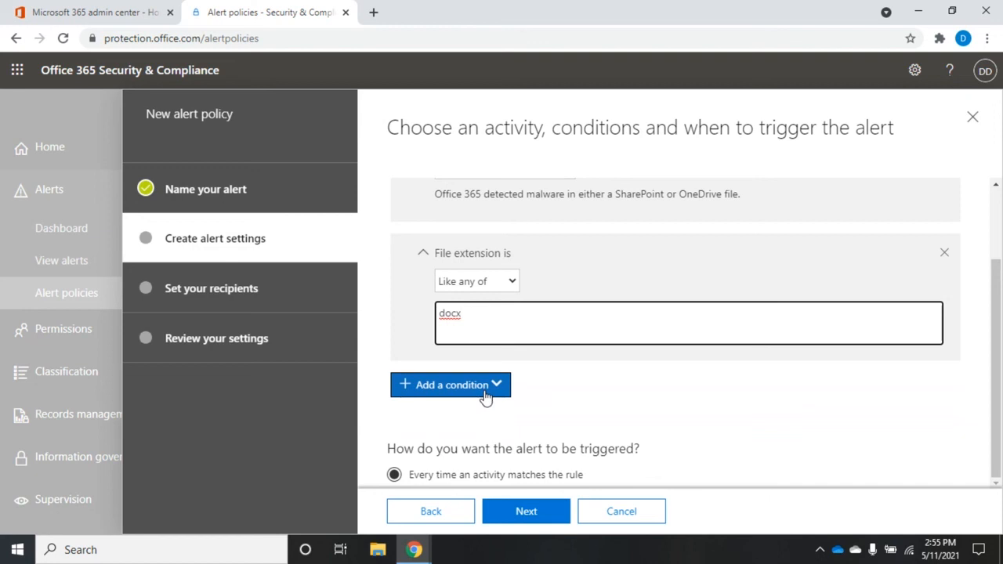
{"action": "mouse_move", "coordinate": [740, 445]}
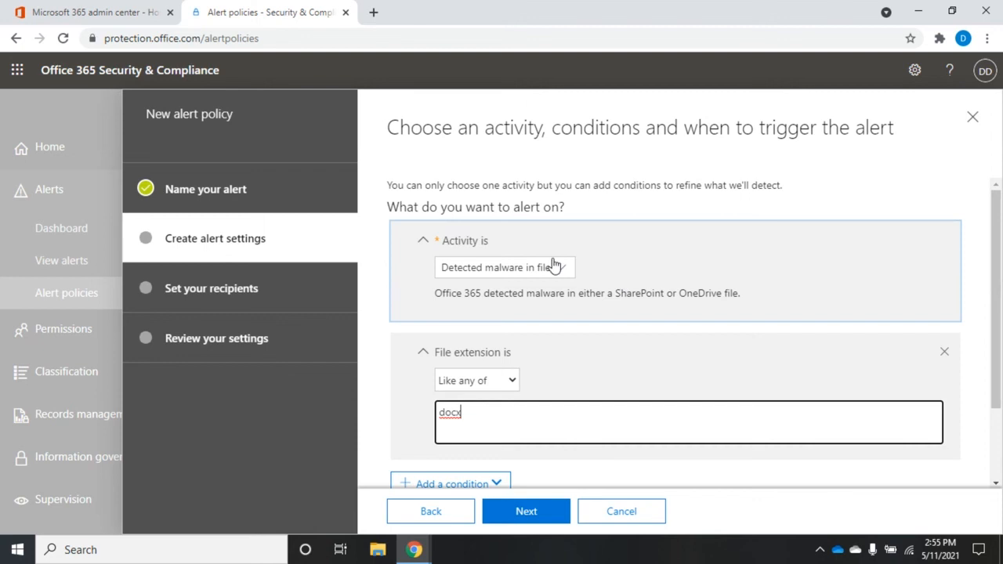
{"action": "mouse_move", "coordinate": [959, 320]}
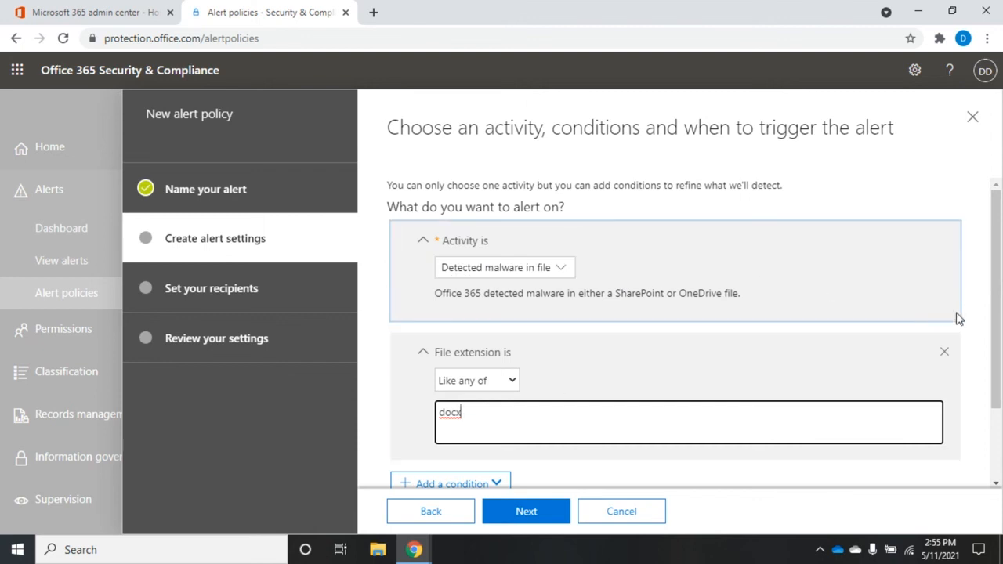
{"action": "scroll", "scroll_direction": "down", "scroll_amount": 3}
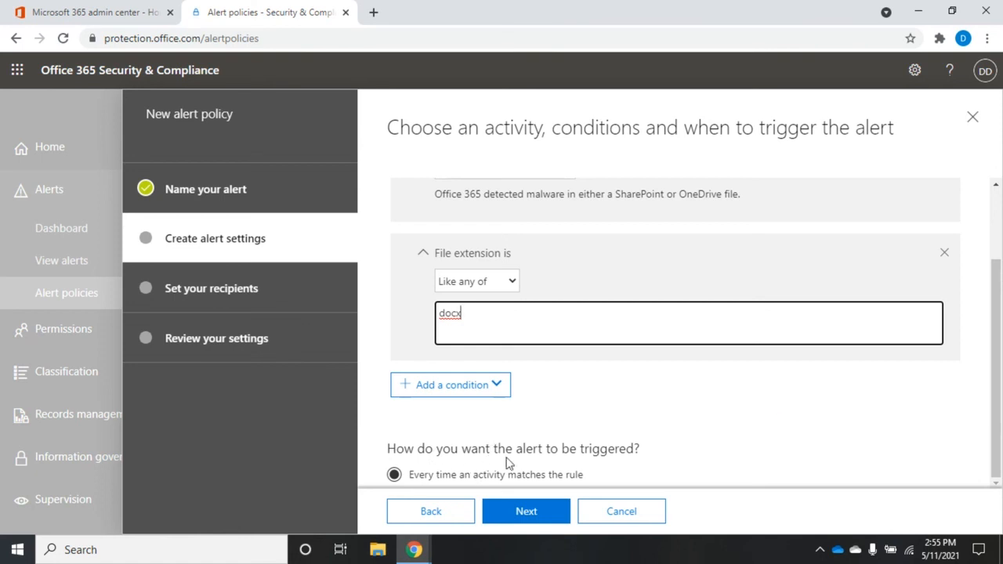
{"action": "mouse_move", "coordinate": [384, 486]}
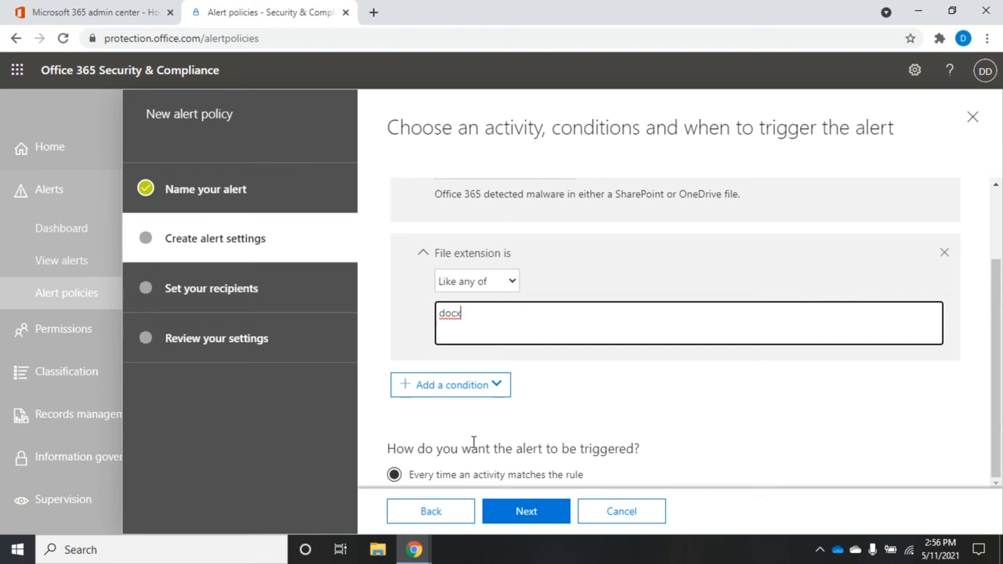
{"action": "mouse_move", "coordinate": [445, 478]}
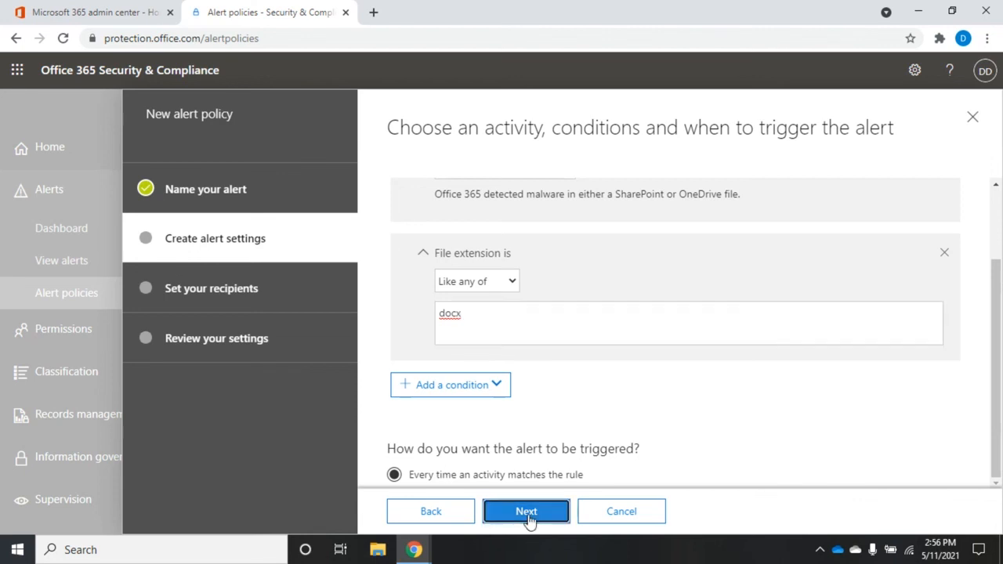
{"action": "left_click", "coordinate": [527, 511]}
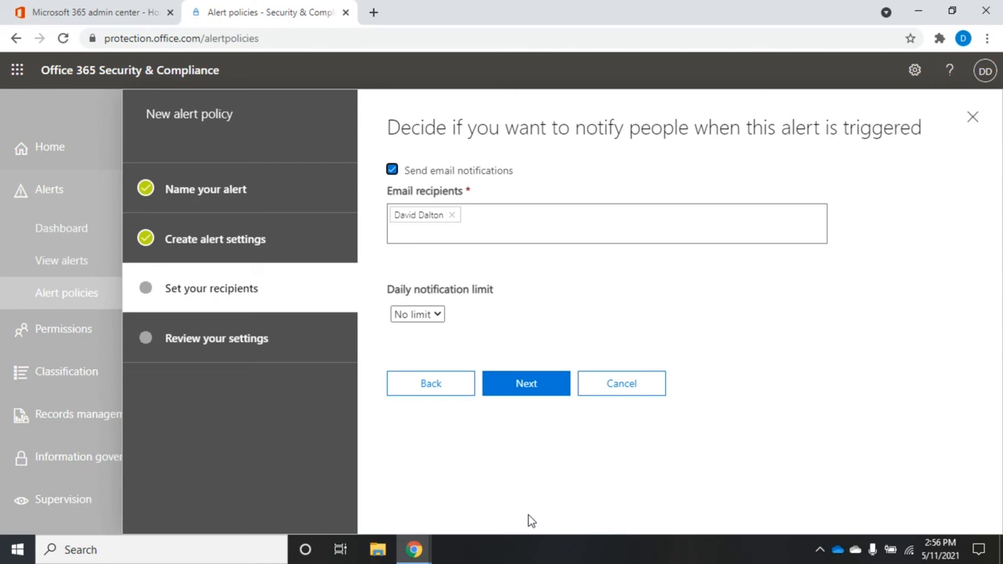
{"action": "mouse_move", "coordinate": [392, 207]}
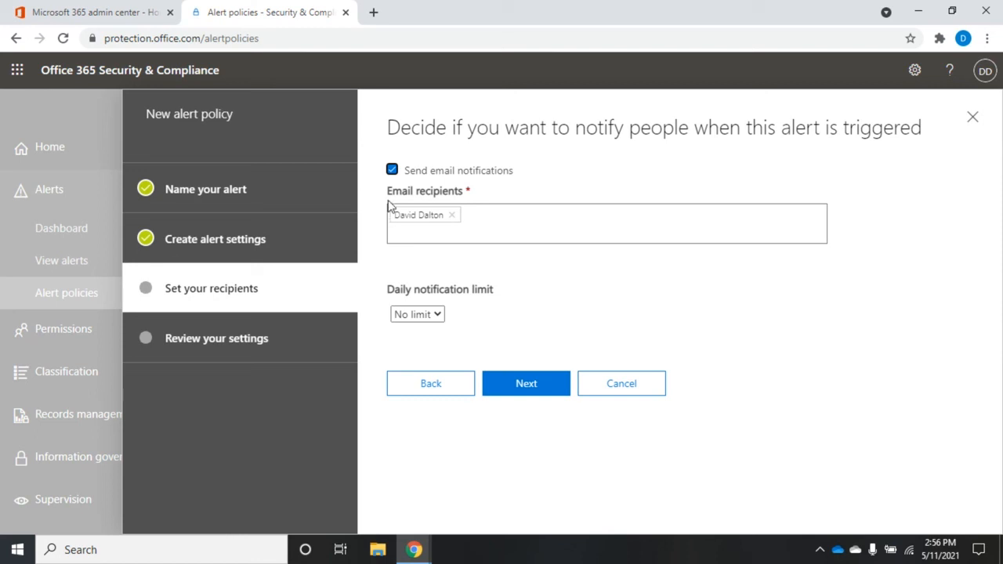
{"action": "mouse_move", "coordinate": [474, 171]}
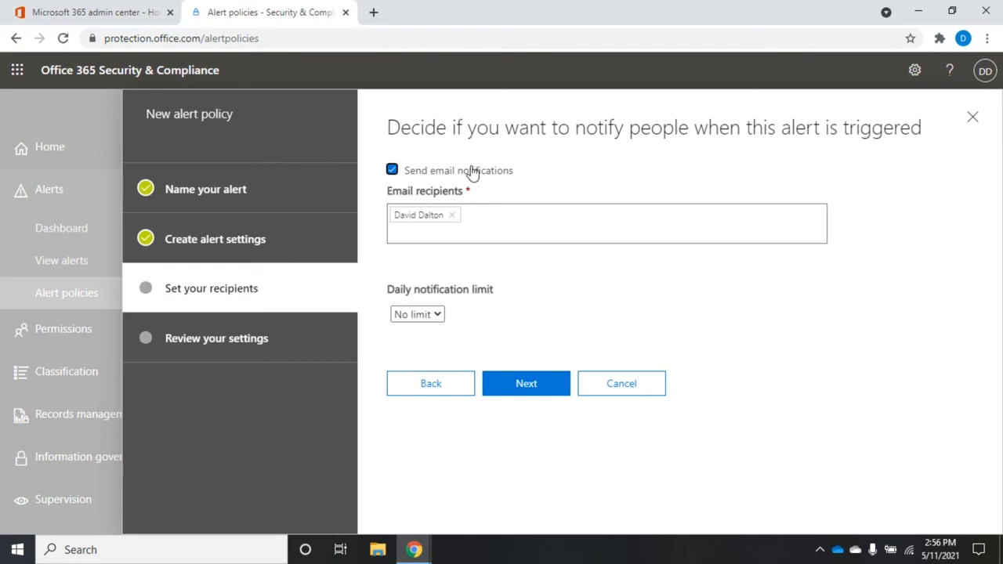
{"action": "mouse_move", "coordinate": [389, 181]}
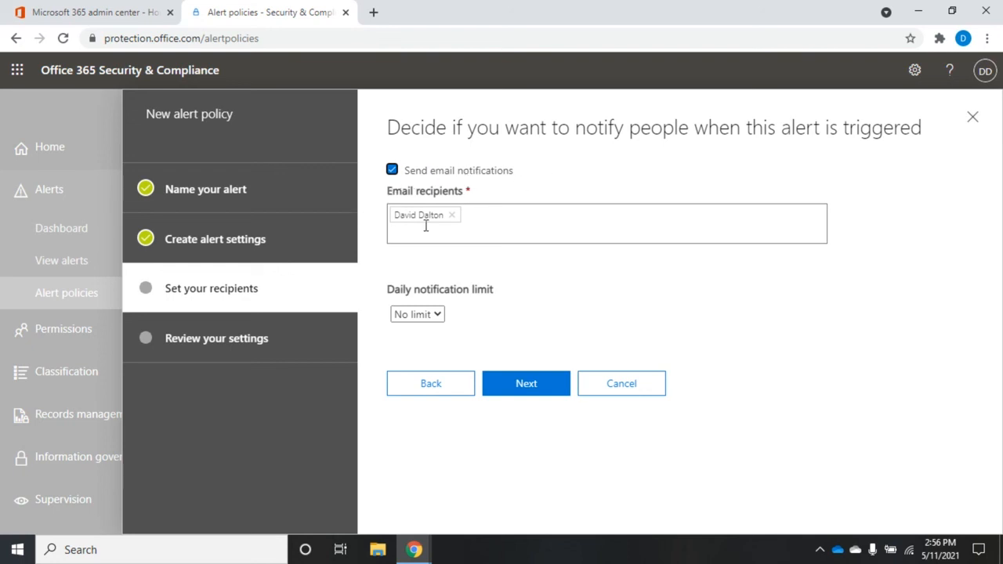
{"action": "mouse_move", "coordinate": [442, 304]}
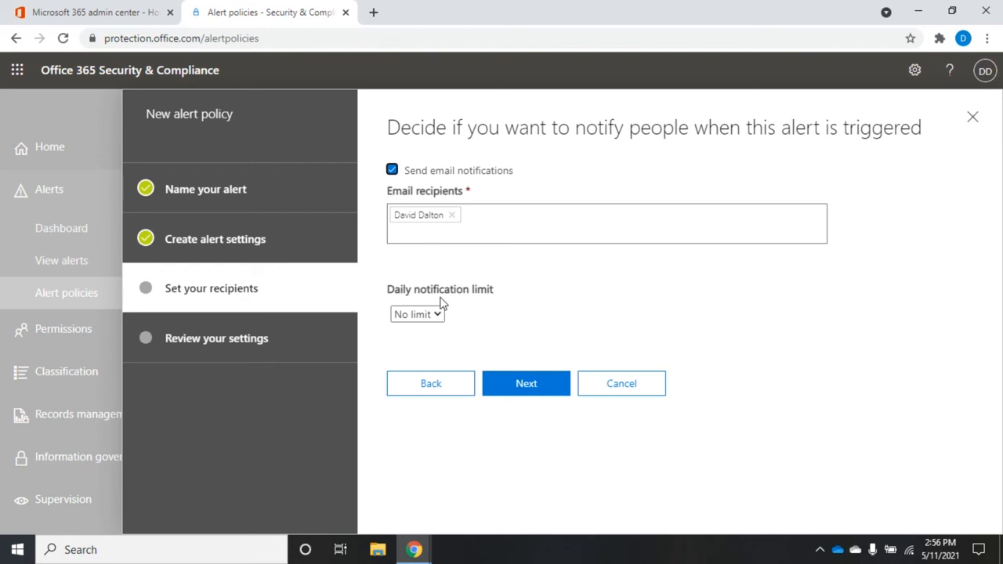
Set the daily notification limit to 10 and advance to the review summary.
{"action": "left_click", "coordinate": [417, 314]}
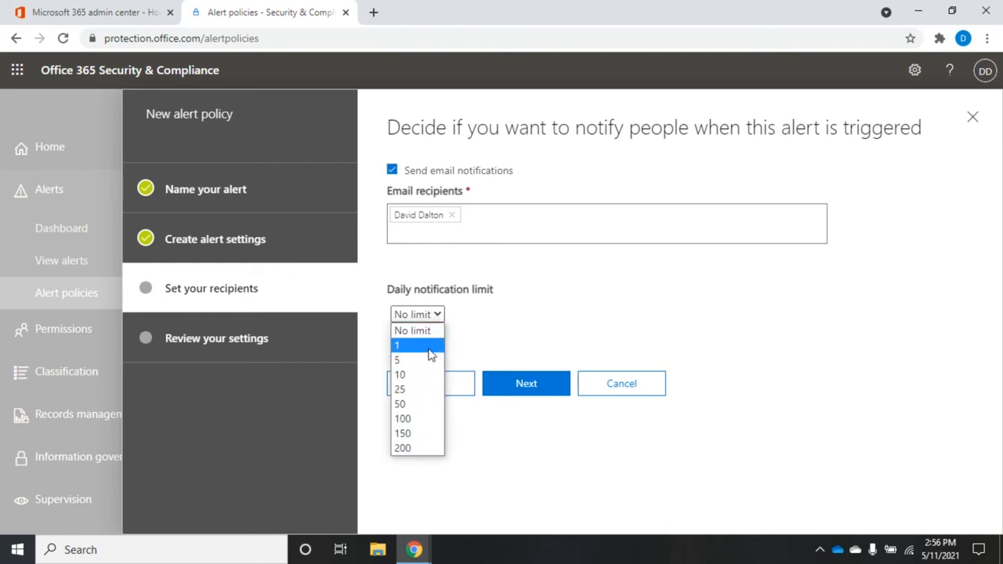
{"action": "left_click", "coordinate": [400, 375]}
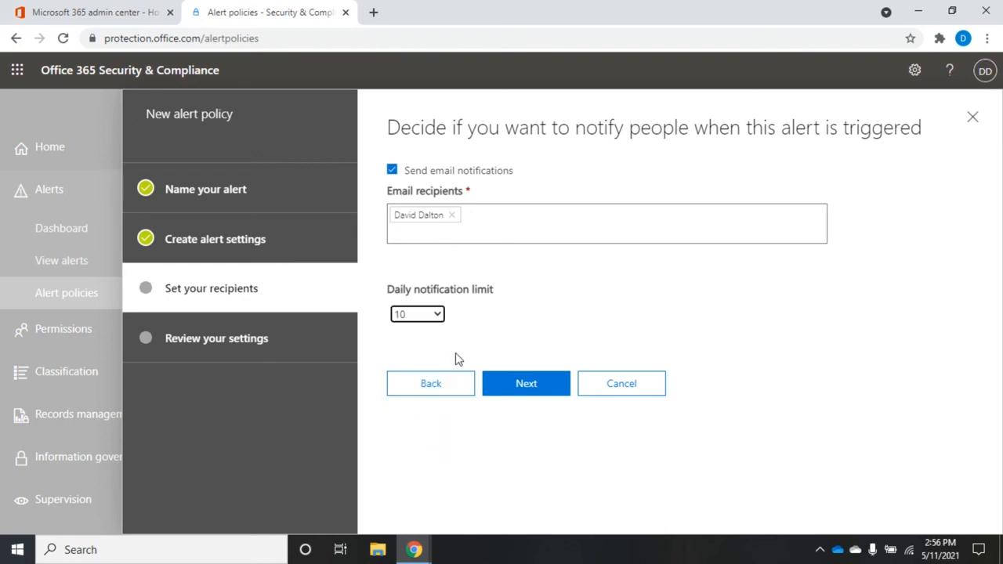
{"action": "mouse_move", "coordinate": [501, 346]}
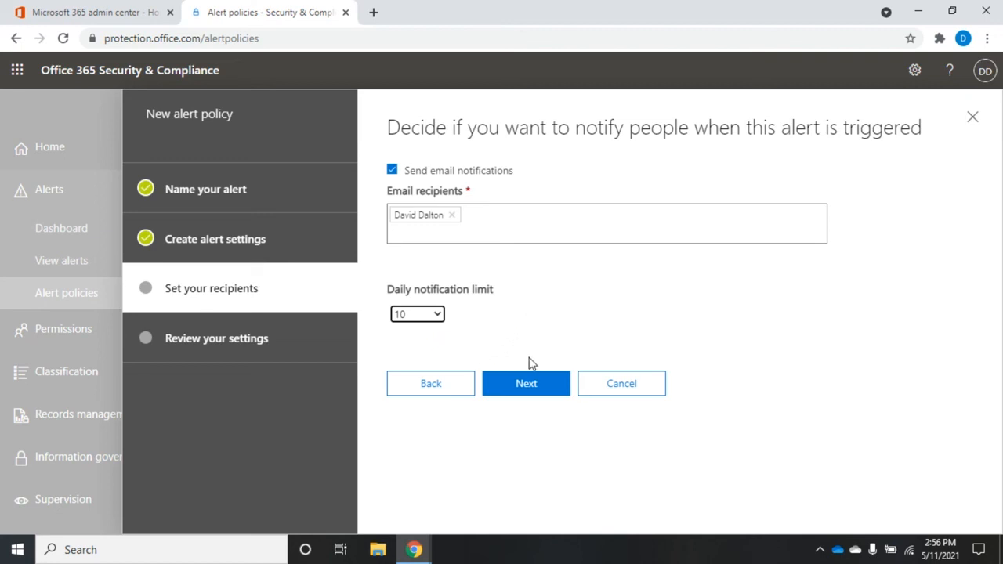
{"action": "left_click", "coordinate": [526, 382]}
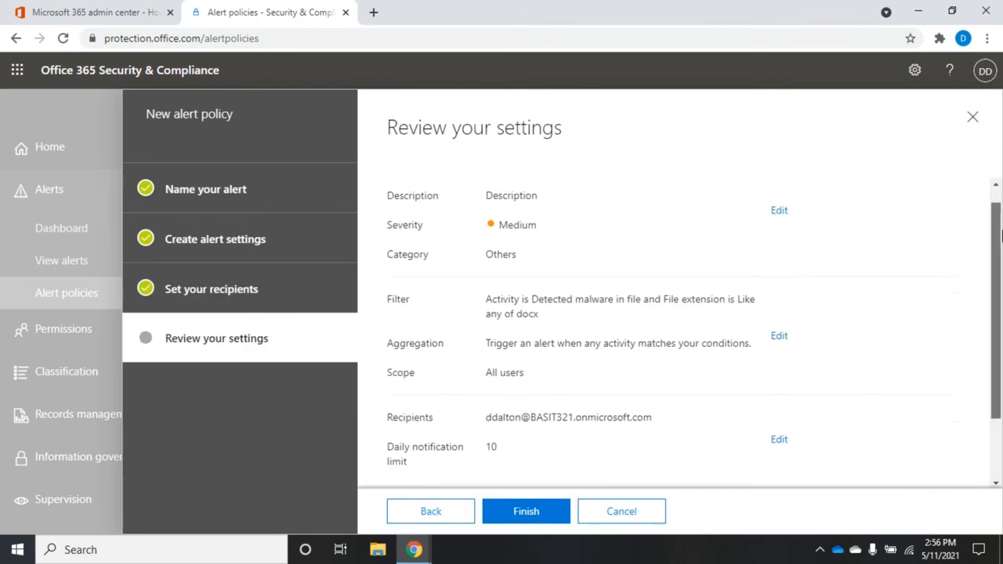
Choose 'No, keep it off. I will turn it on later.' and finish creating the policy.
{"action": "scroll", "scroll_direction": "down", "scroll_amount": 3}
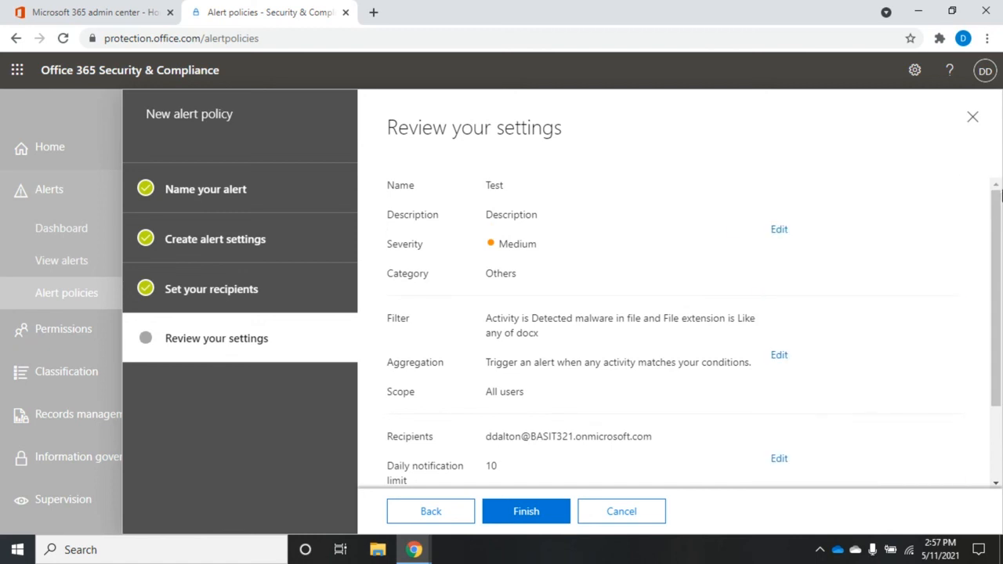
{"action": "scroll", "scroll_direction": "down", "scroll_amount": 3}
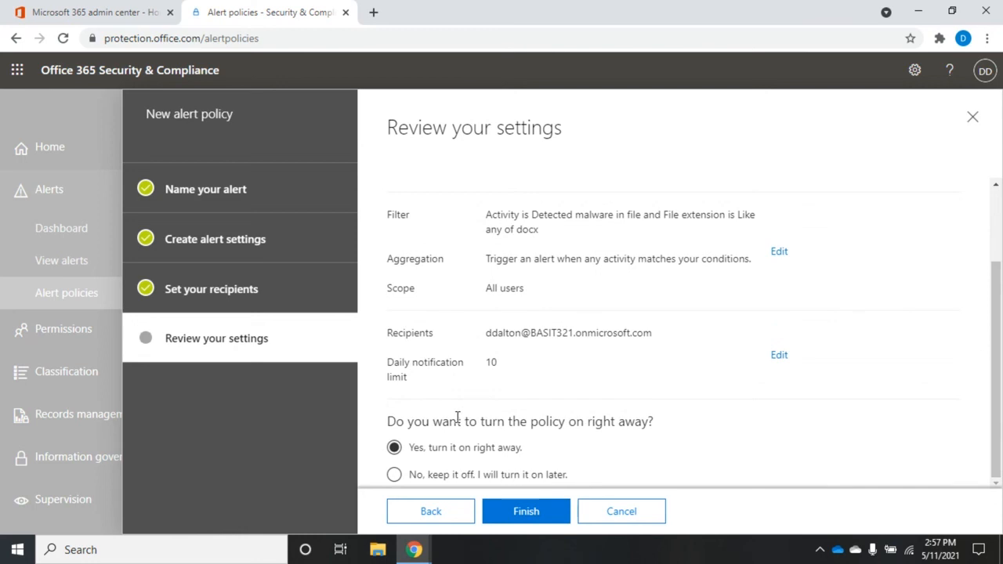
{"action": "mouse_move", "coordinate": [564, 440]}
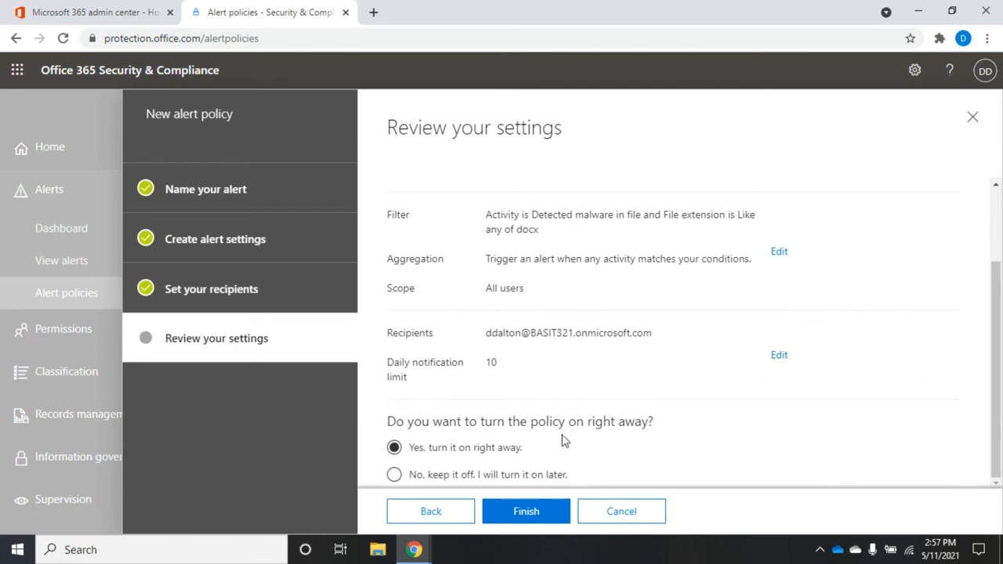
{"action": "mouse_move", "coordinate": [501, 467]}
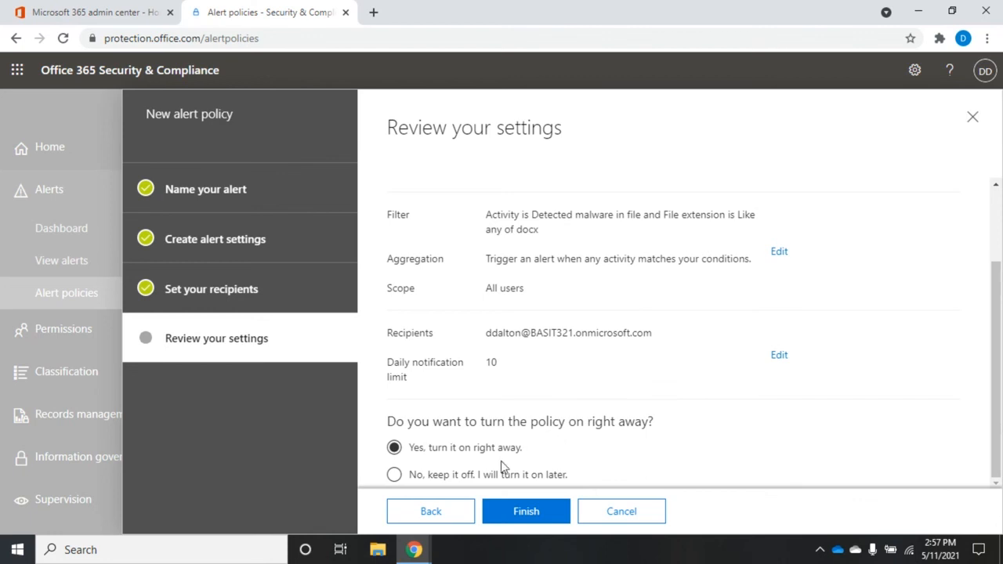
{"action": "mouse_move", "coordinate": [492, 486]}
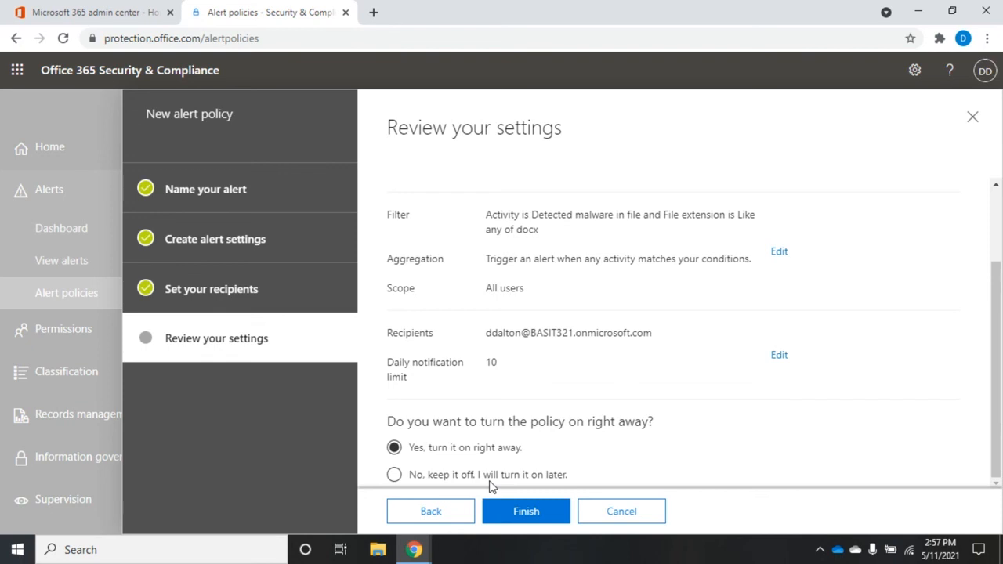
{"action": "mouse_move", "coordinate": [470, 486]}
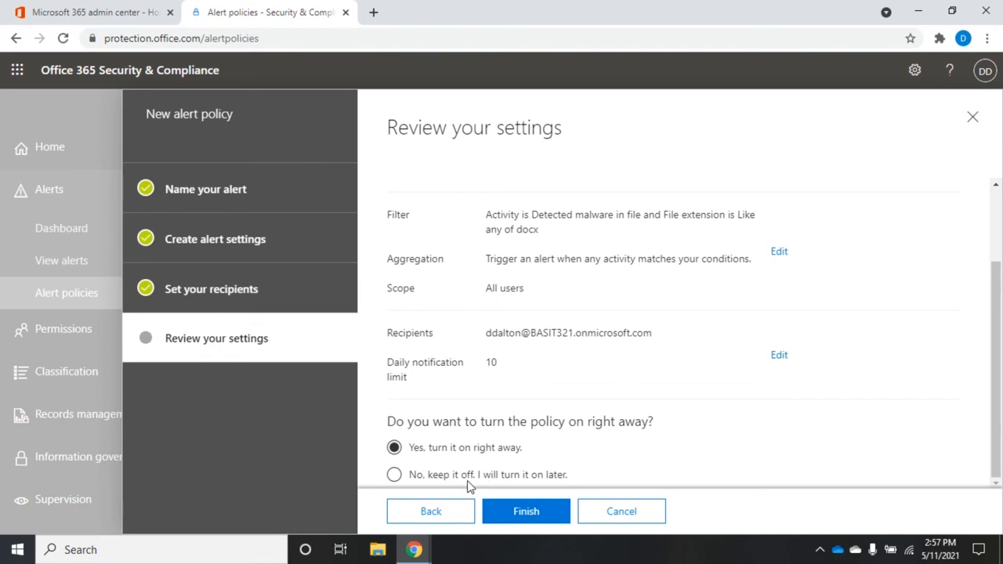
{"action": "left_click", "coordinate": [393, 473]}
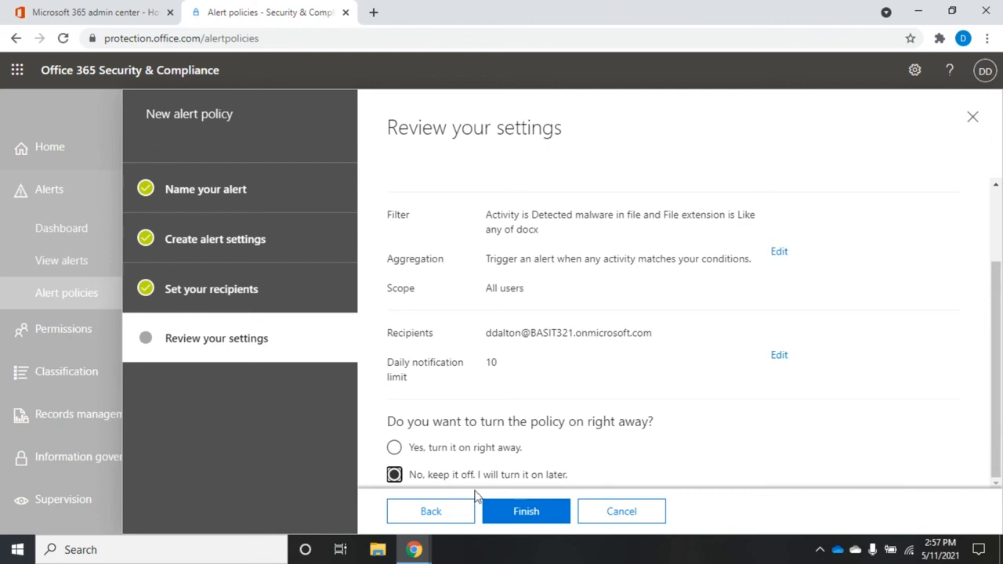
{"action": "left_click", "coordinate": [526, 511]}
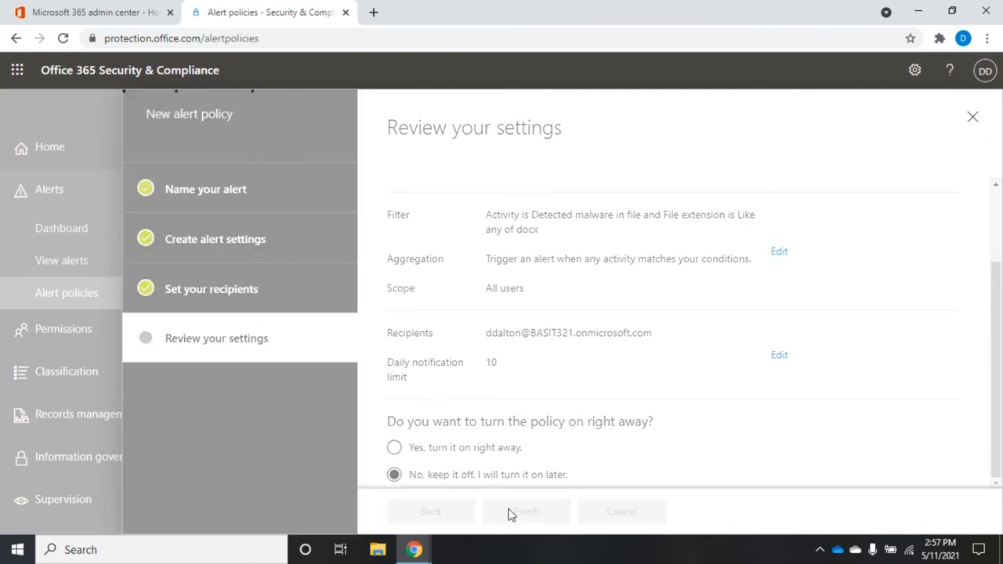
{"action": "left_click", "coordinate": [527, 510]}
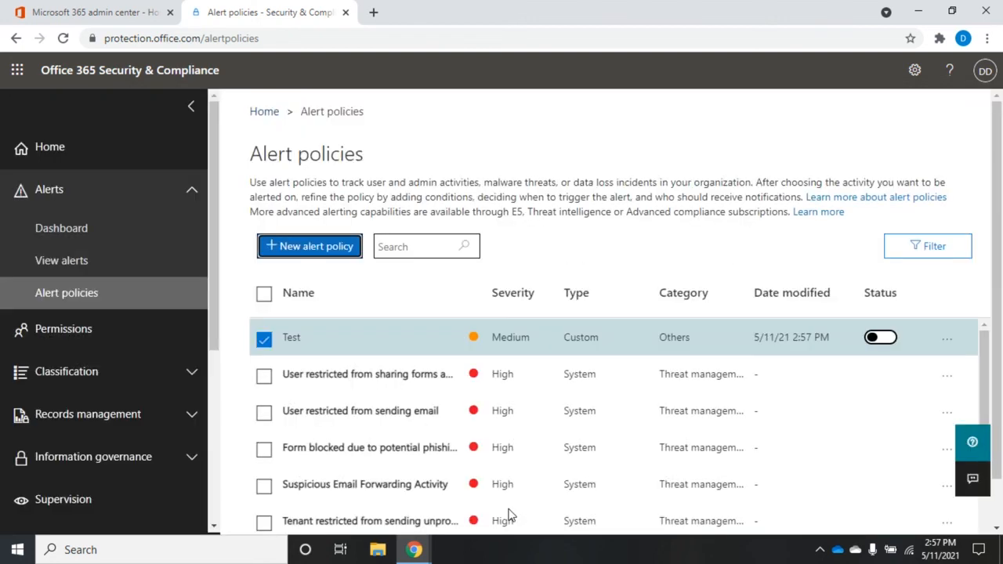
{"action": "mouse_move", "coordinate": [333, 380]}
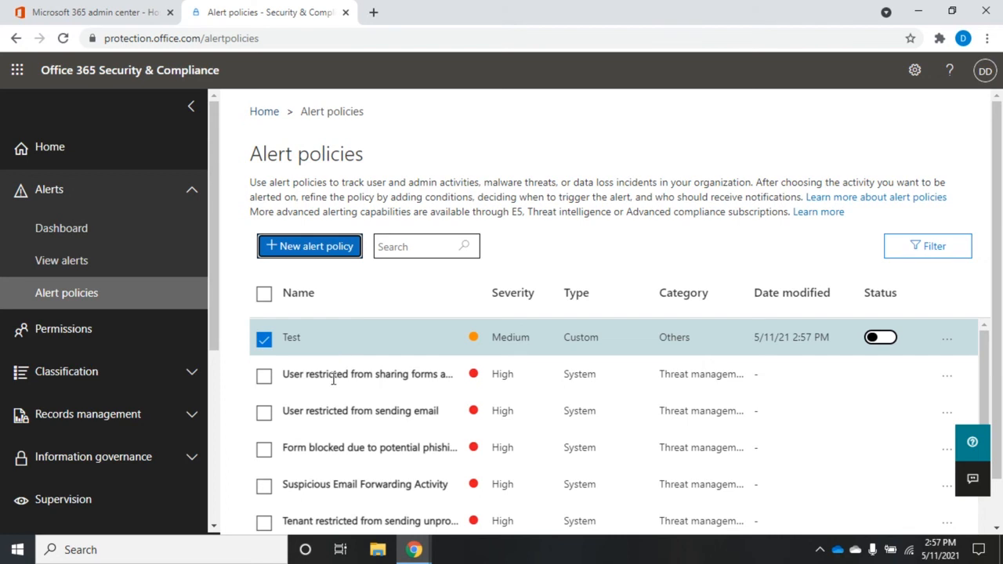
{"action": "mouse_move", "coordinate": [517, 195]}
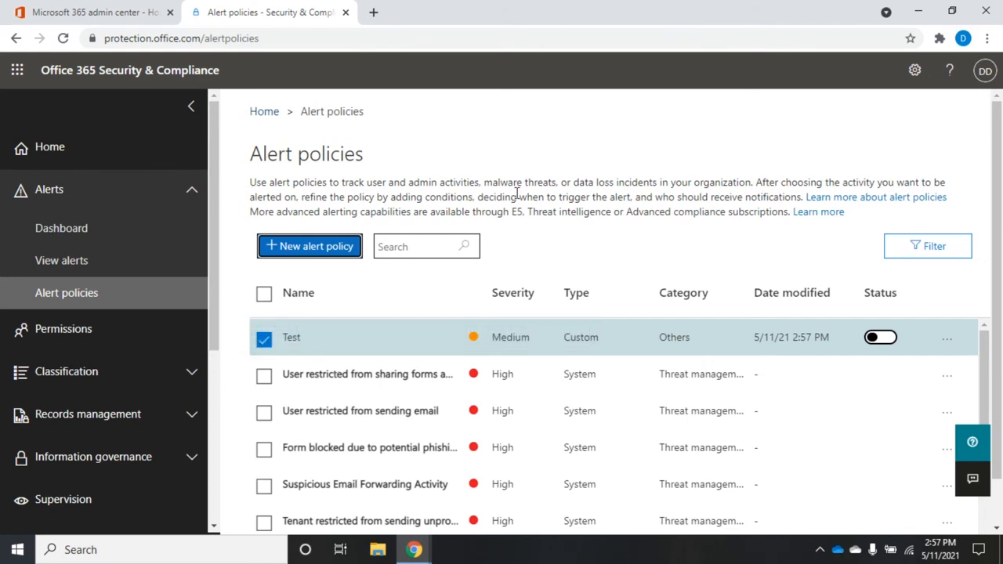
Switch the Test policy's status toggle to On and open its details pane.
{"action": "left_click", "coordinate": [263, 337]}
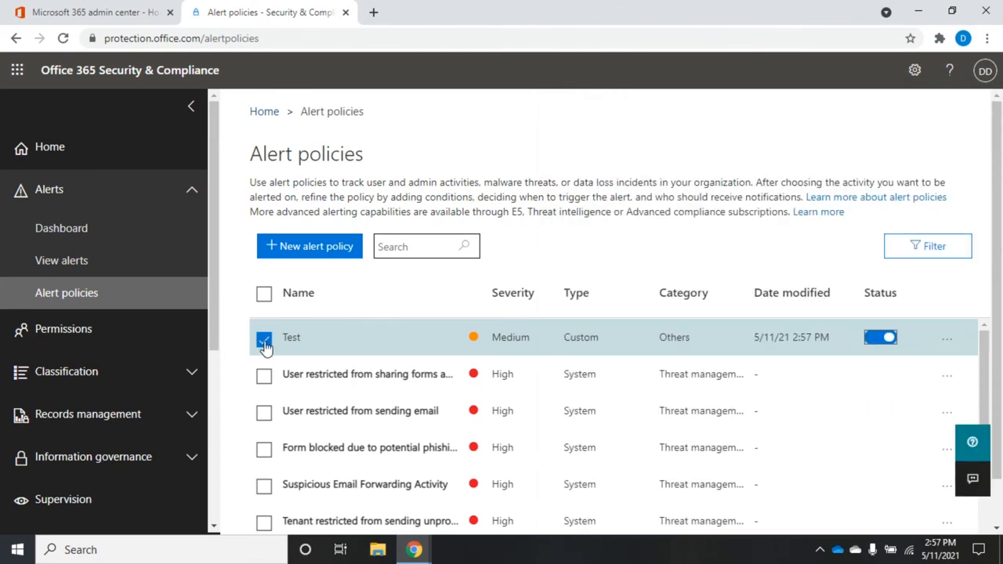
{"action": "left_click", "coordinate": [264, 337]}
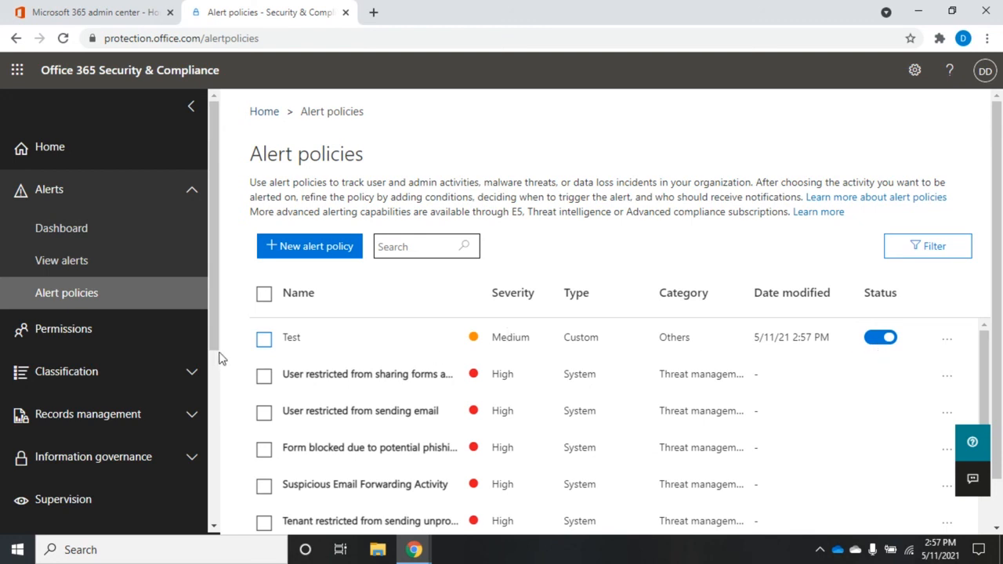
{"action": "mouse_move", "coordinate": [292, 337]}
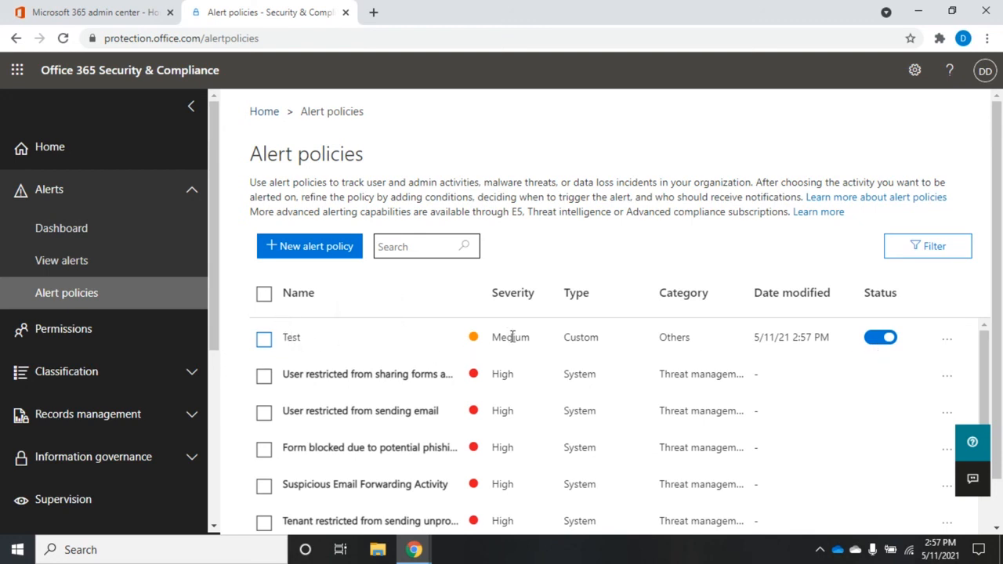
{"action": "mouse_move", "coordinate": [671, 330]}
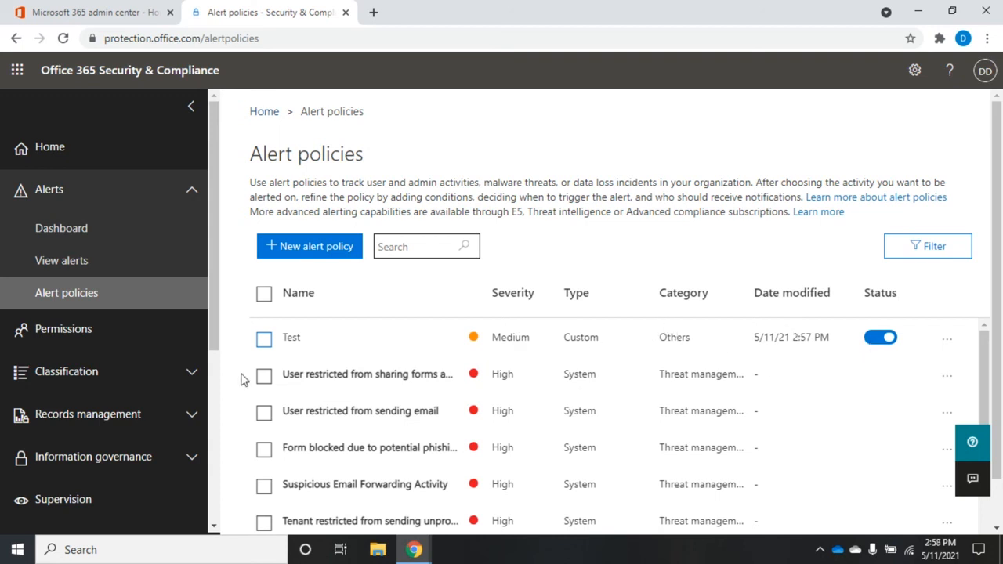
{"action": "left_click", "coordinate": [291, 337]}
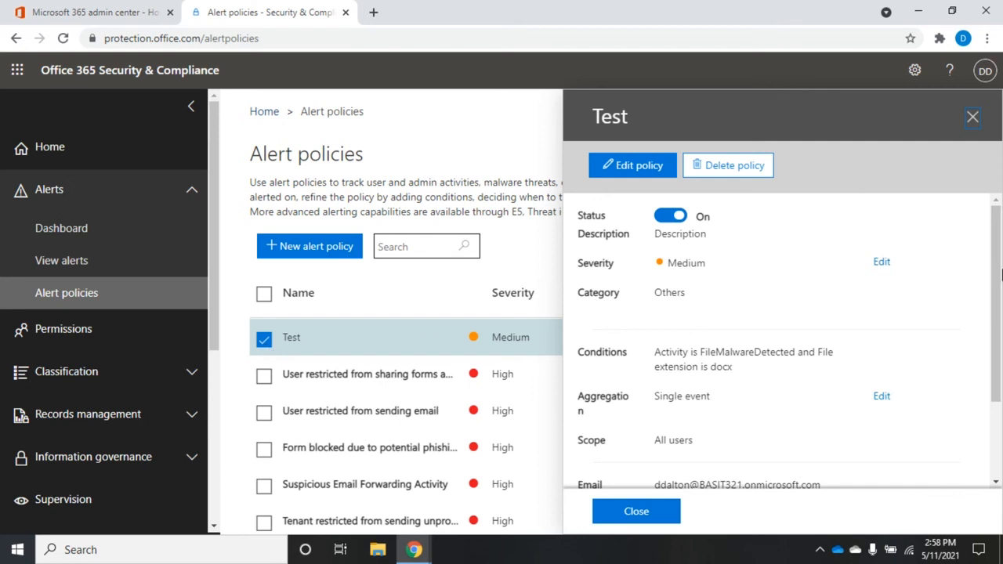
Lower the Test policy's daily notification limit to 1 and save it.
{"action": "scroll", "scroll_direction": "down", "scroll_amount": 3}
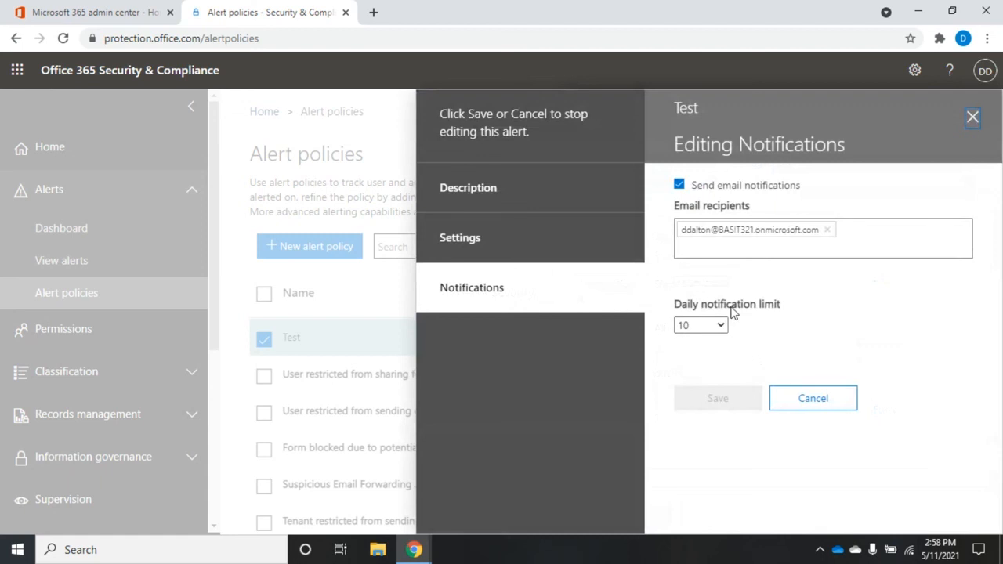
{"action": "left_click", "coordinate": [699, 325]}
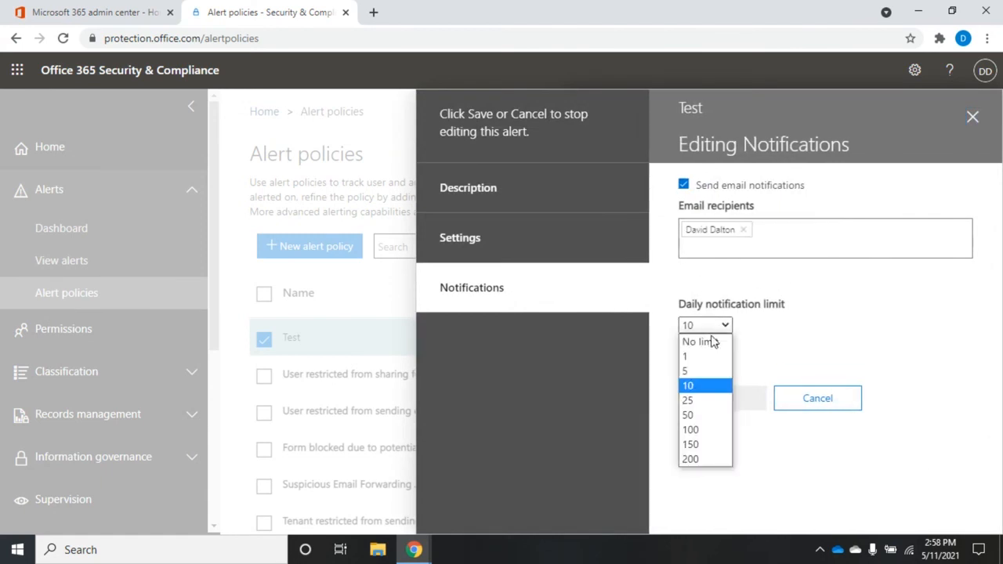
{"action": "left_click", "coordinate": [685, 356]}
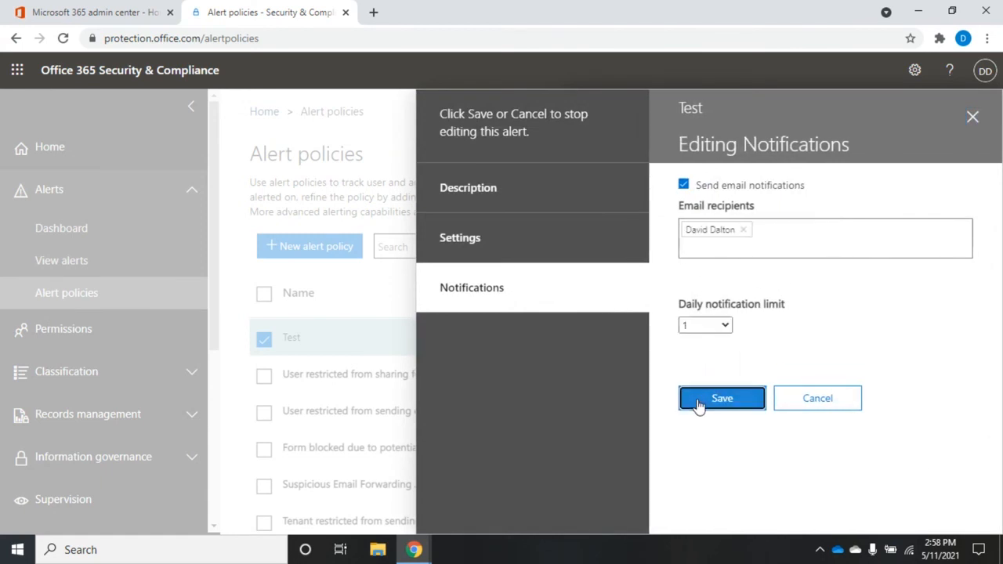
{"action": "left_click", "coordinate": [721, 398]}
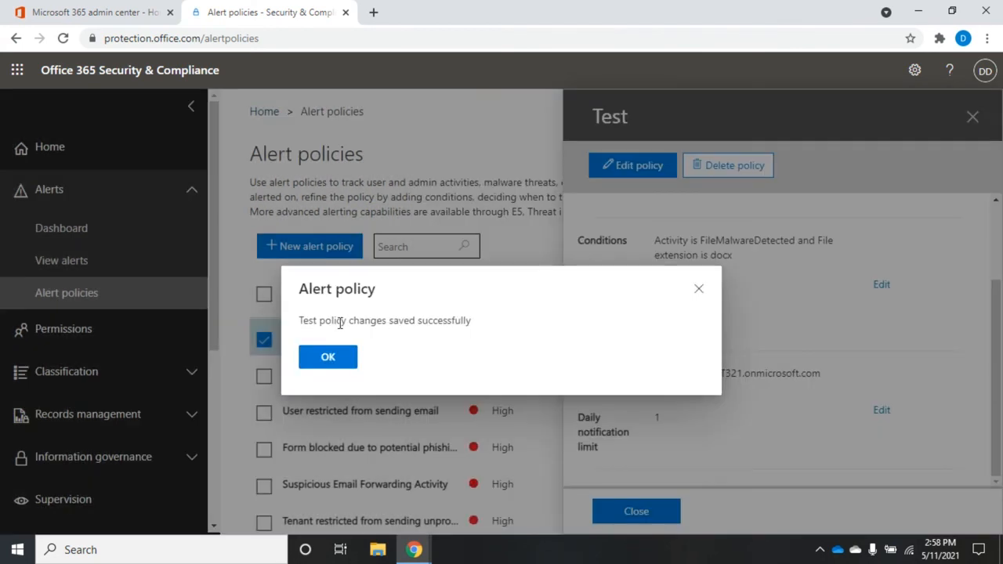
{"action": "left_click", "coordinate": [327, 357]}
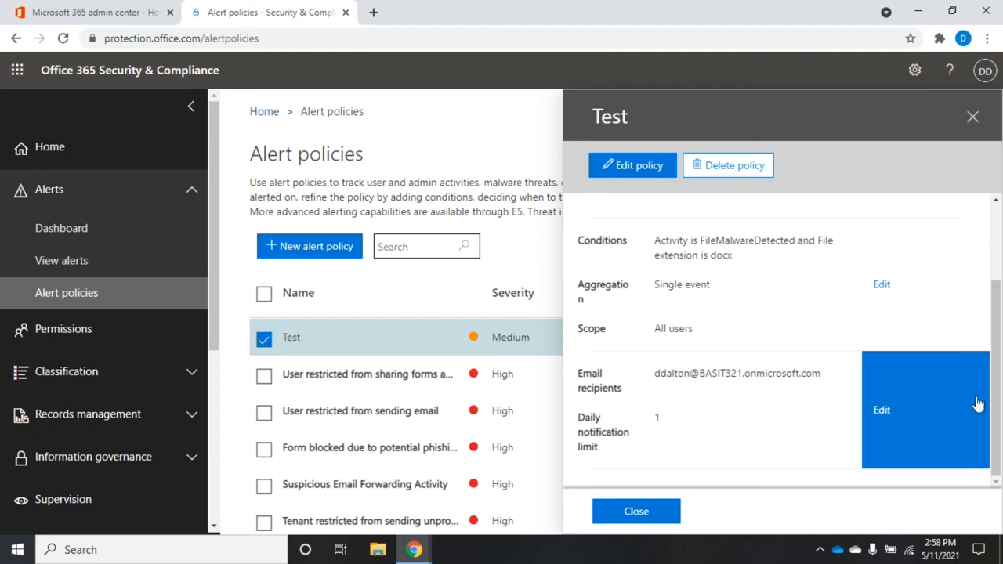
Uncheck Send email notifications for the Test policy and save it.
{"action": "left_click", "coordinate": [880, 410]}
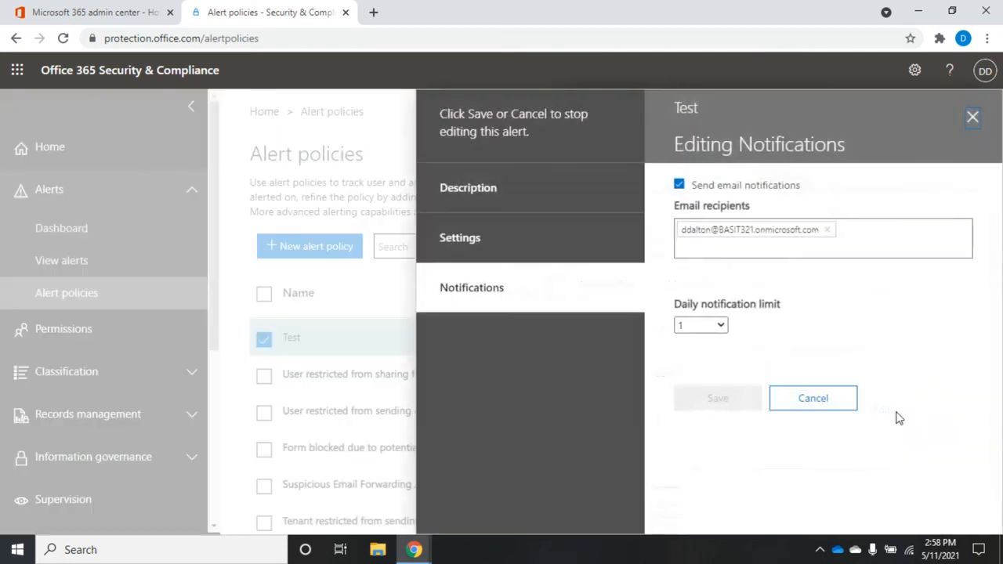
{"action": "left_click", "coordinate": [680, 185]}
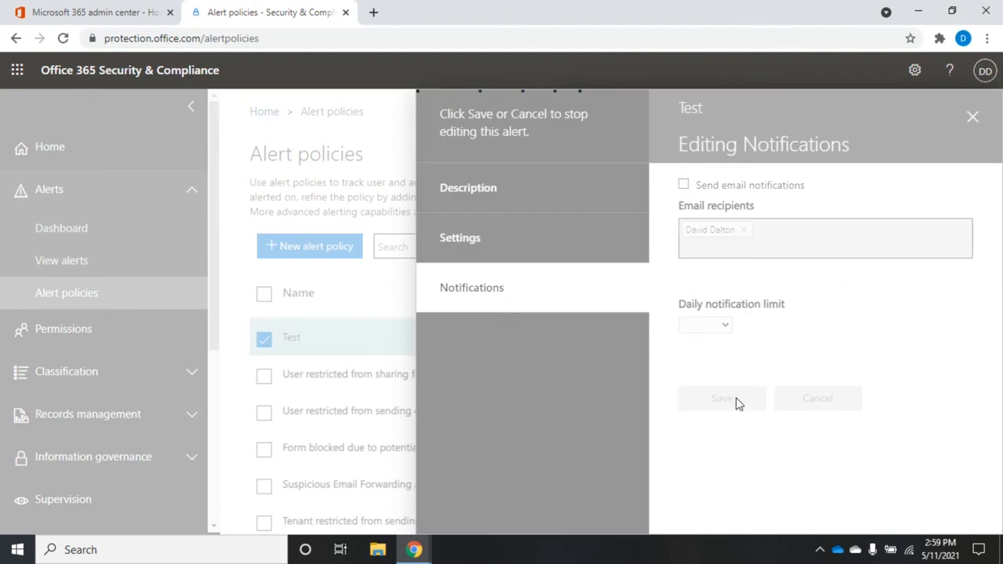
{"action": "left_click", "coordinate": [721, 398]}
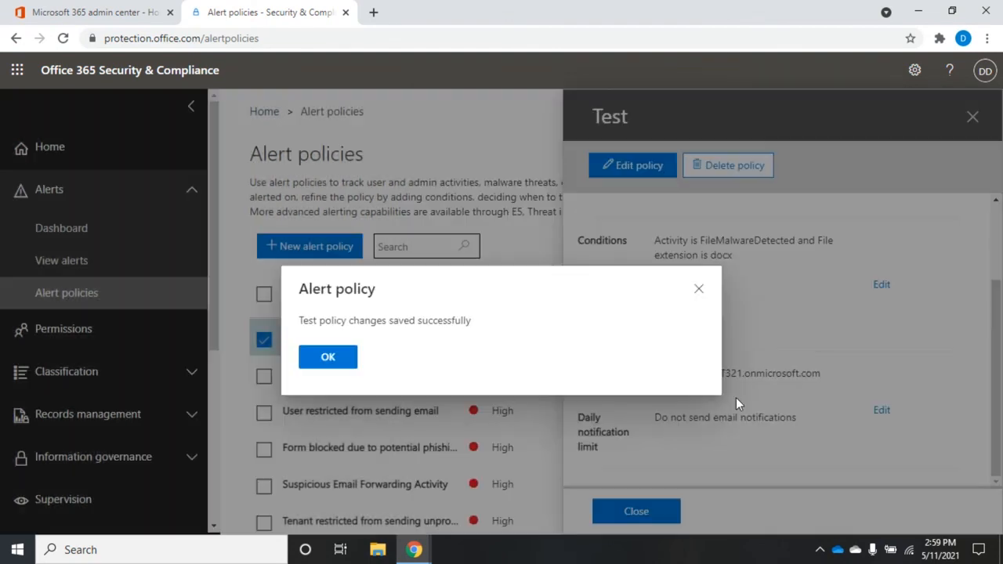
{"action": "mouse_move", "coordinate": [705, 305]}
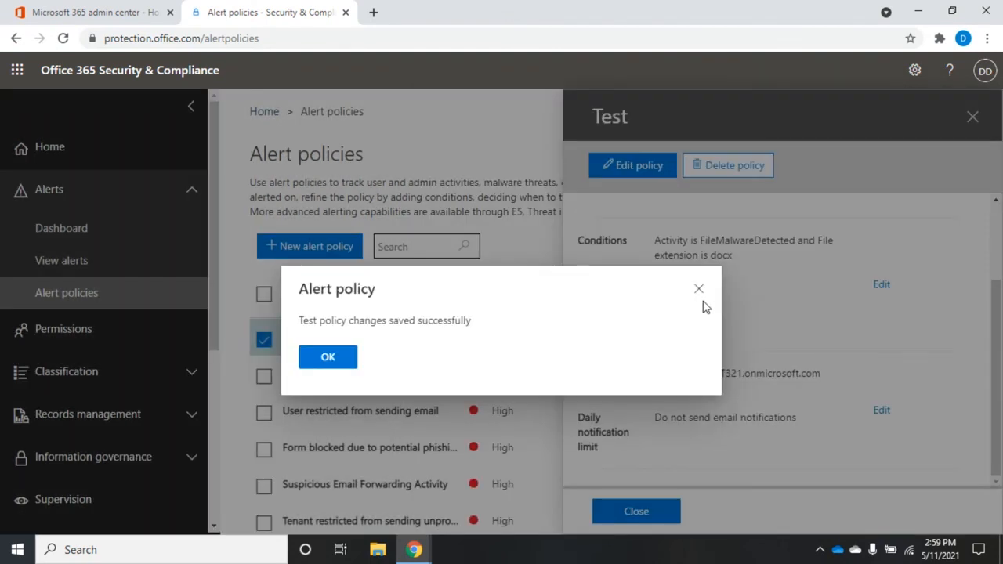
{"action": "left_click", "coordinate": [327, 357]}
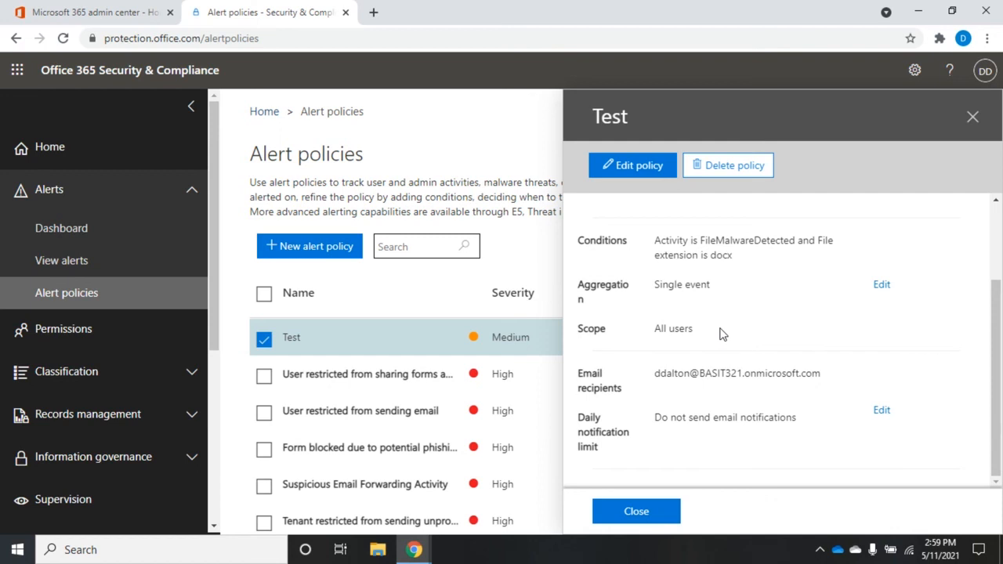
{"action": "mouse_move", "coordinate": [733, 188]}
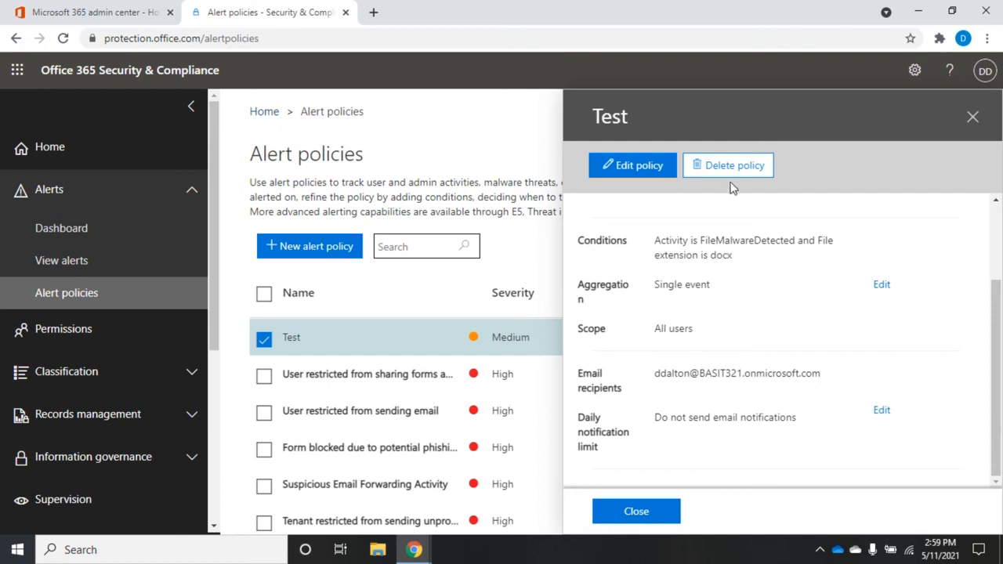
{"action": "mouse_move", "coordinate": [727, 166]}
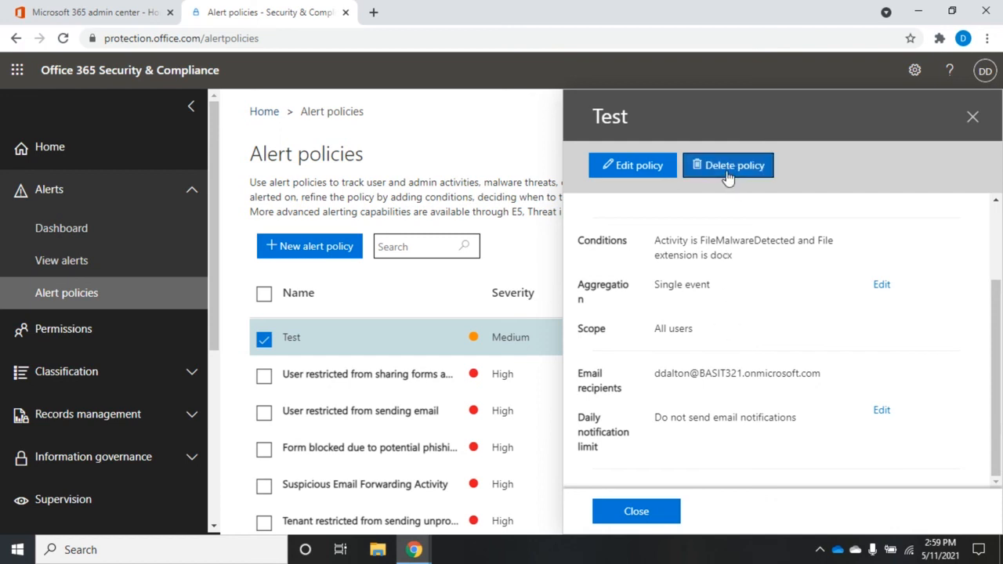
Delete the Test policy, confirm with Yes, and close its details pane.
{"action": "left_click", "coordinate": [727, 165]}
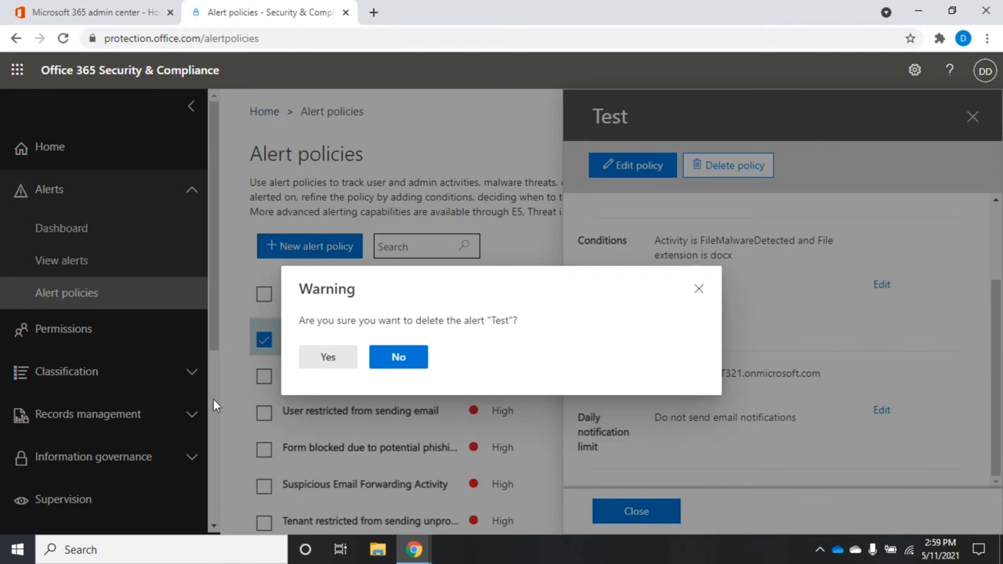
{"action": "left_click", "coordinate": [398, 357]}
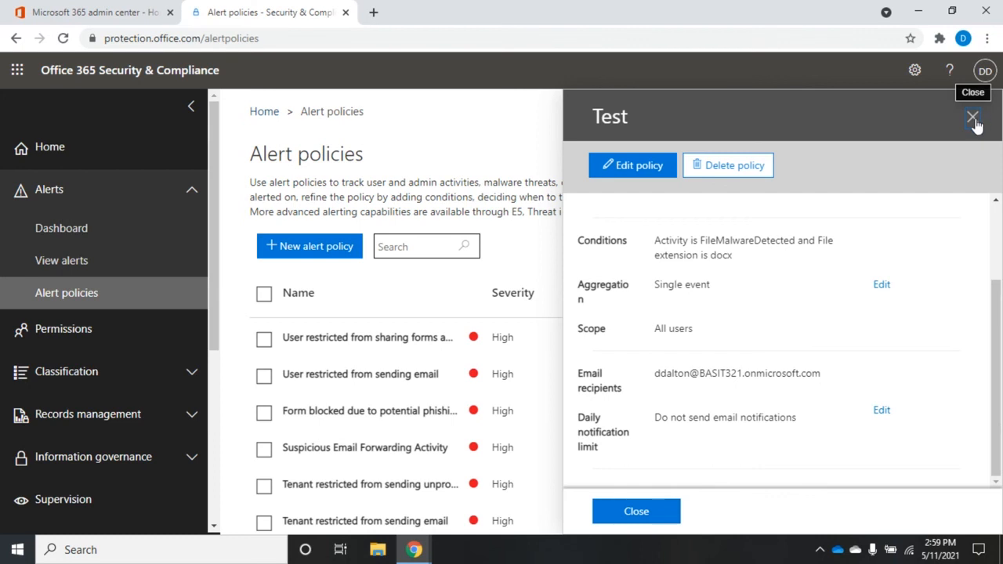
{"action": "left_click", "coordinate": [971, 116]}
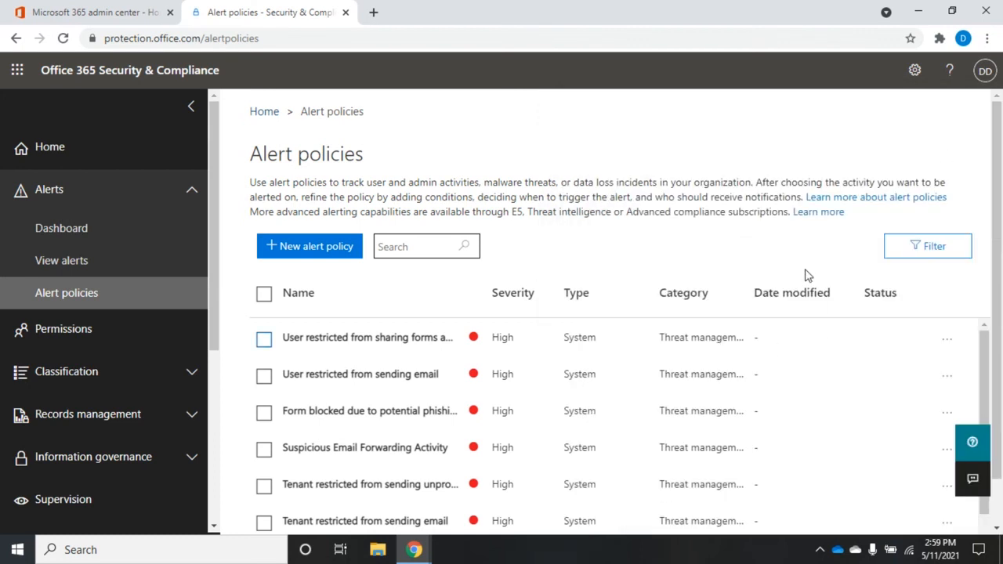